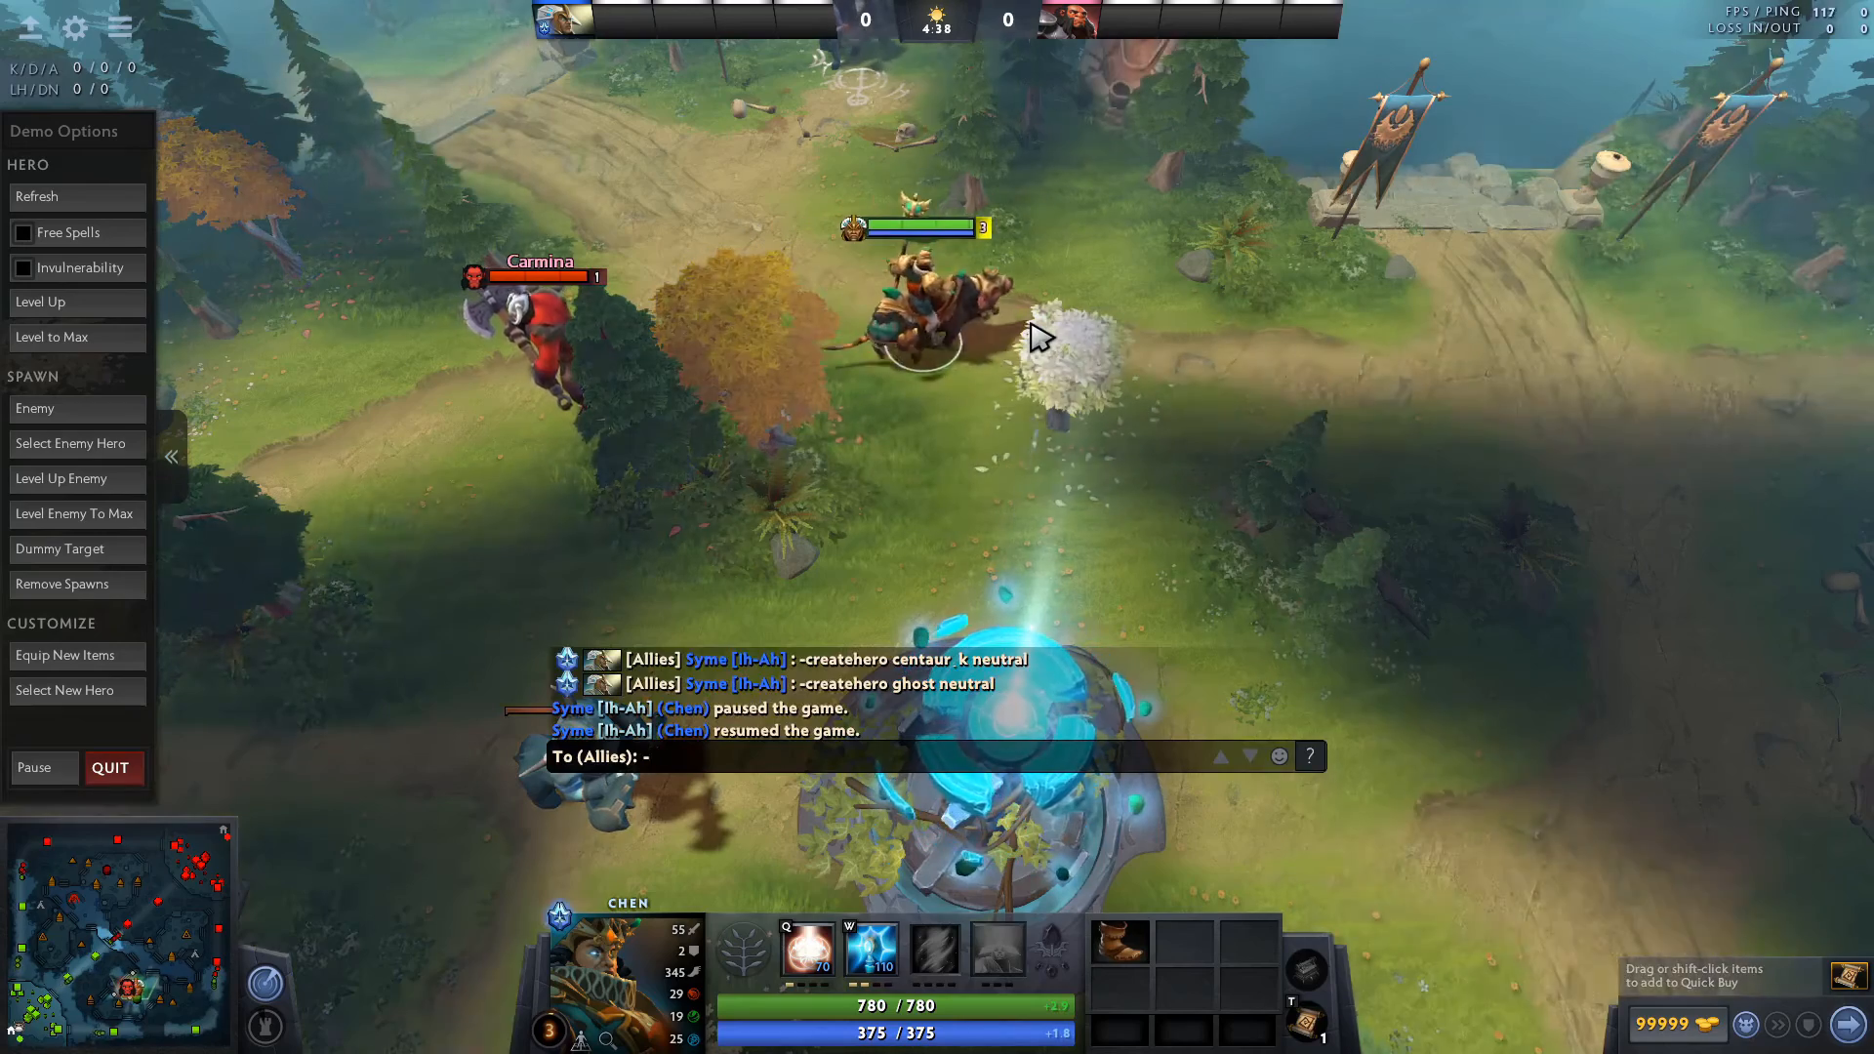
Enter the -createhero centaur_k command with neutral/enemy options in allies chat.
type("-createhero")
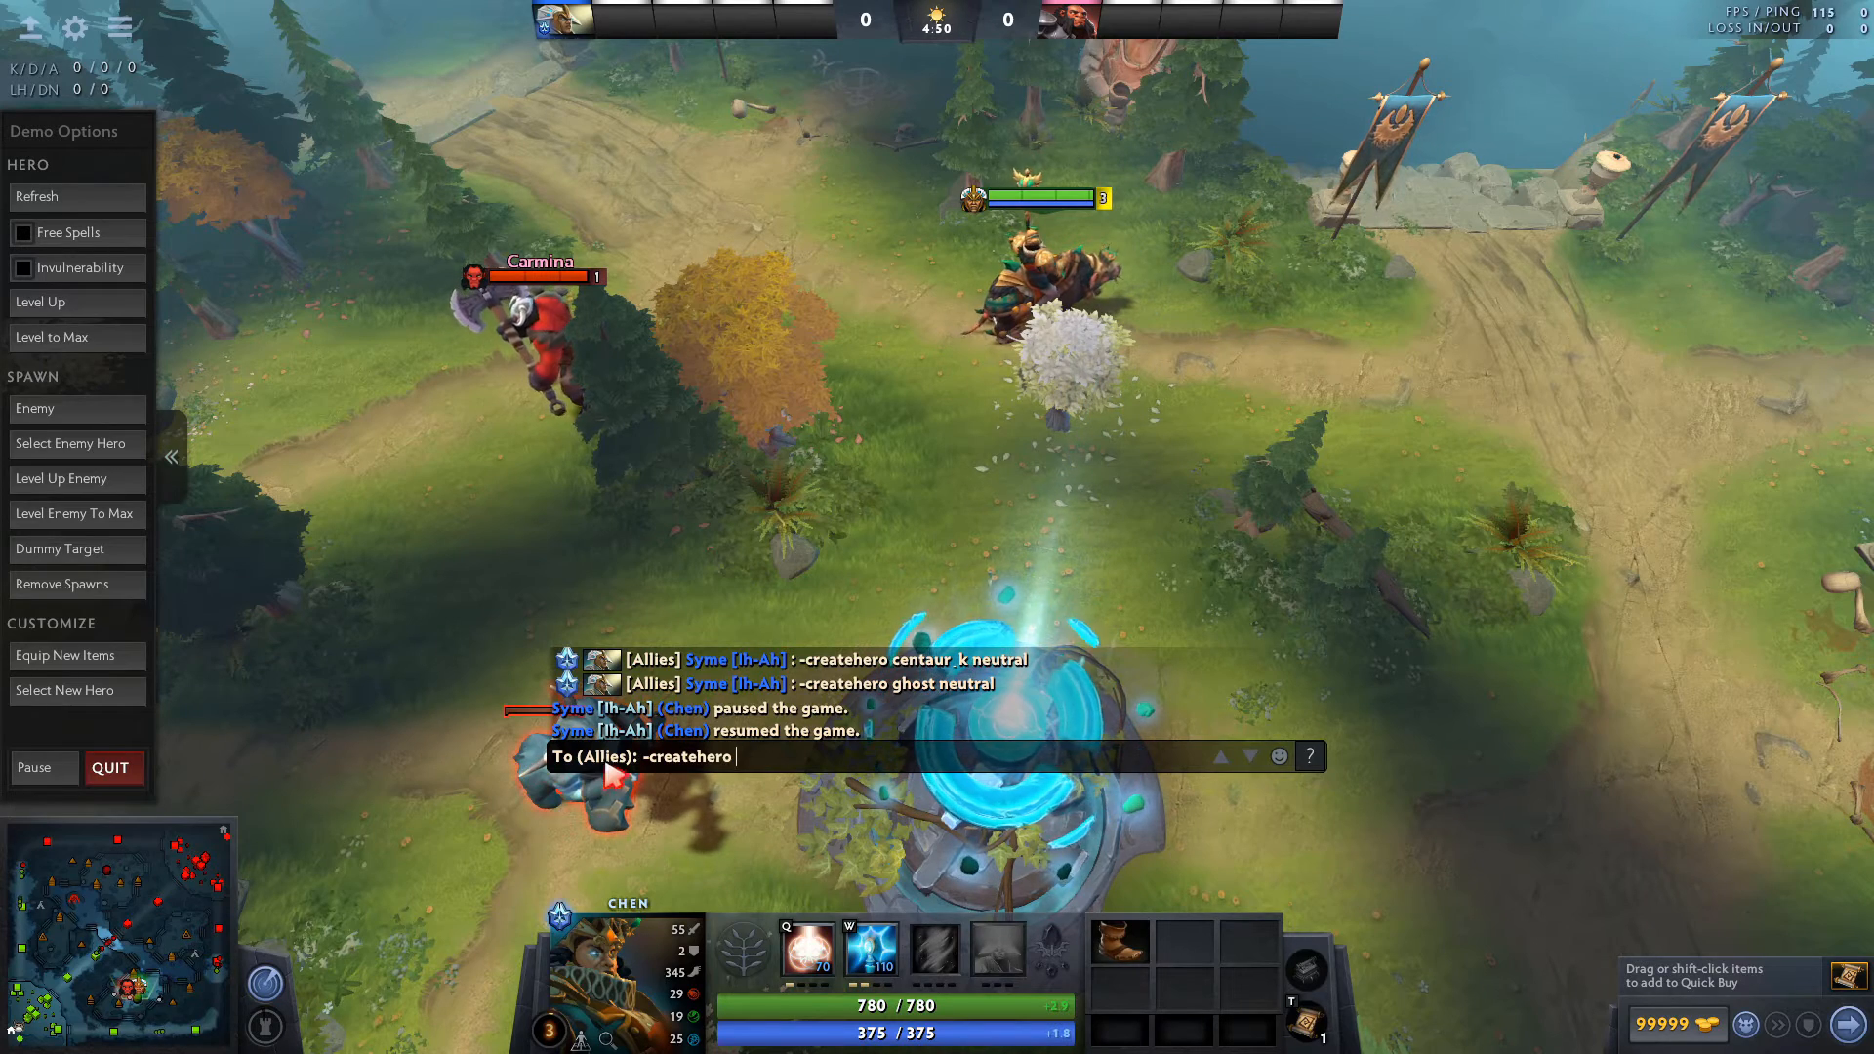
type("centaur")
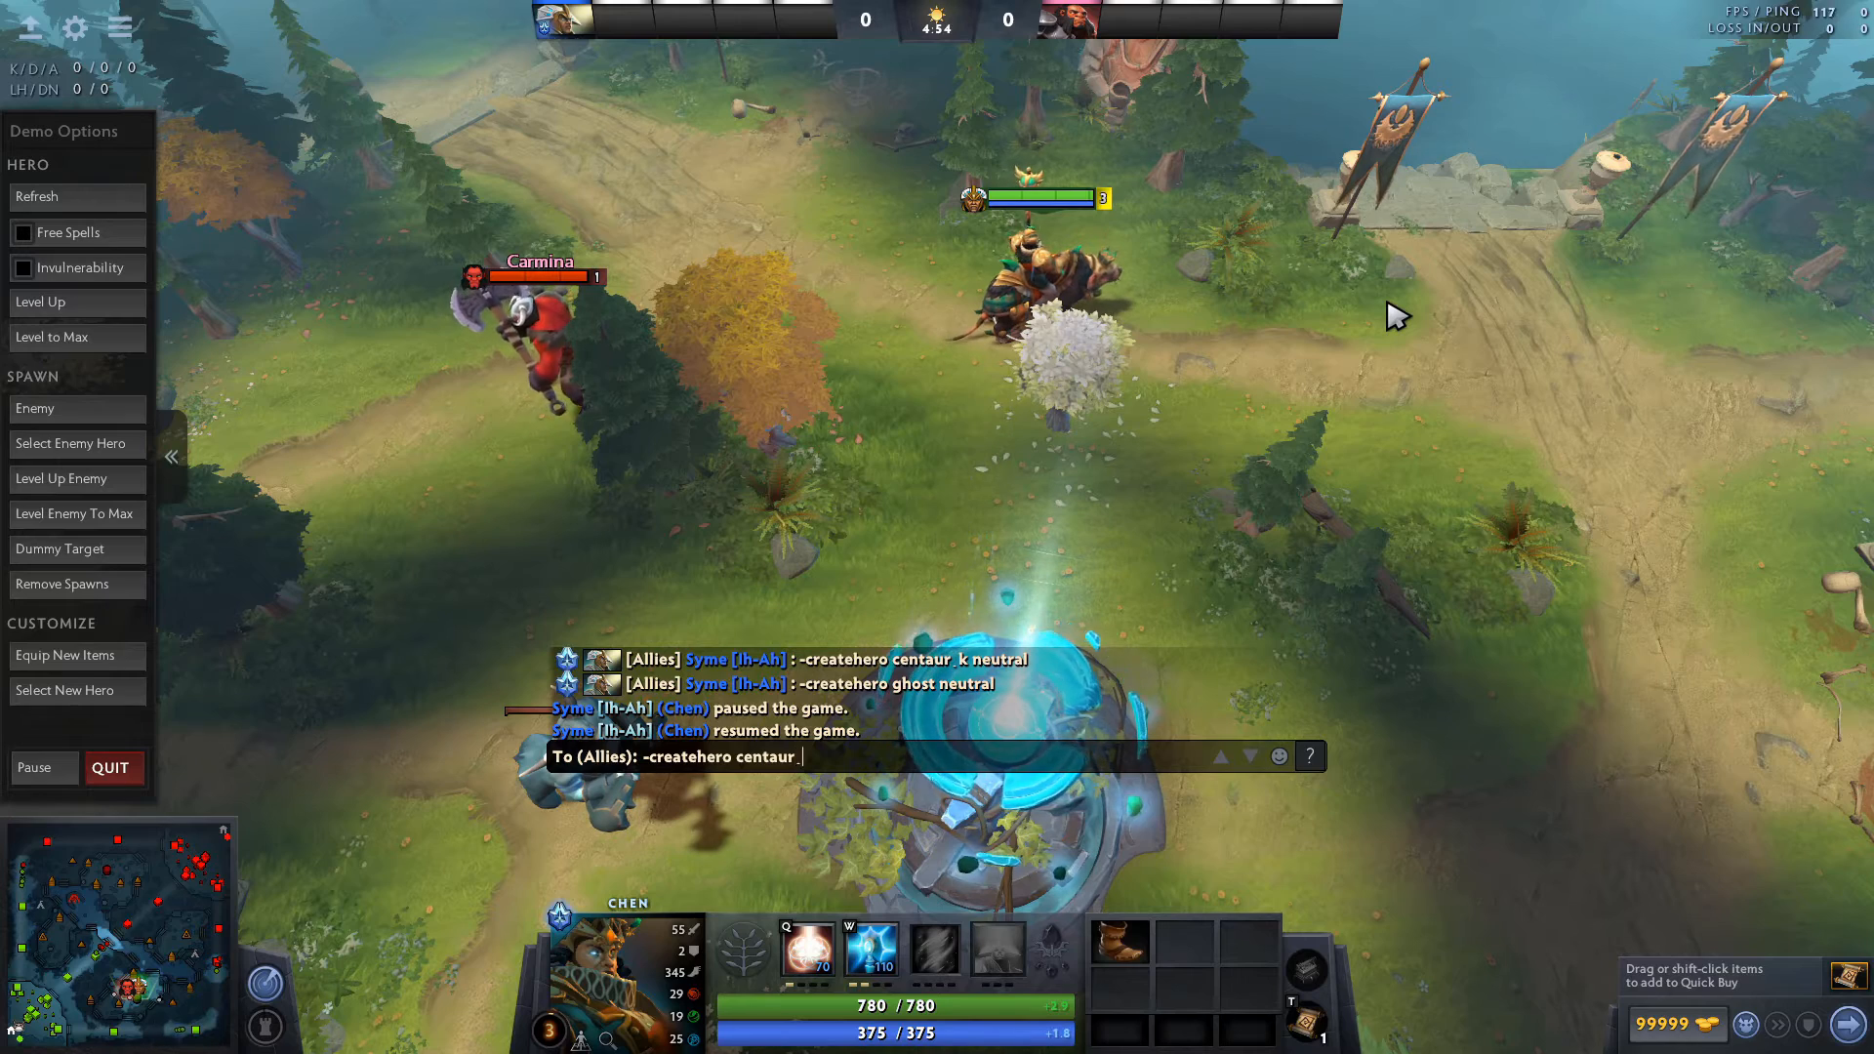
type("_k ne")
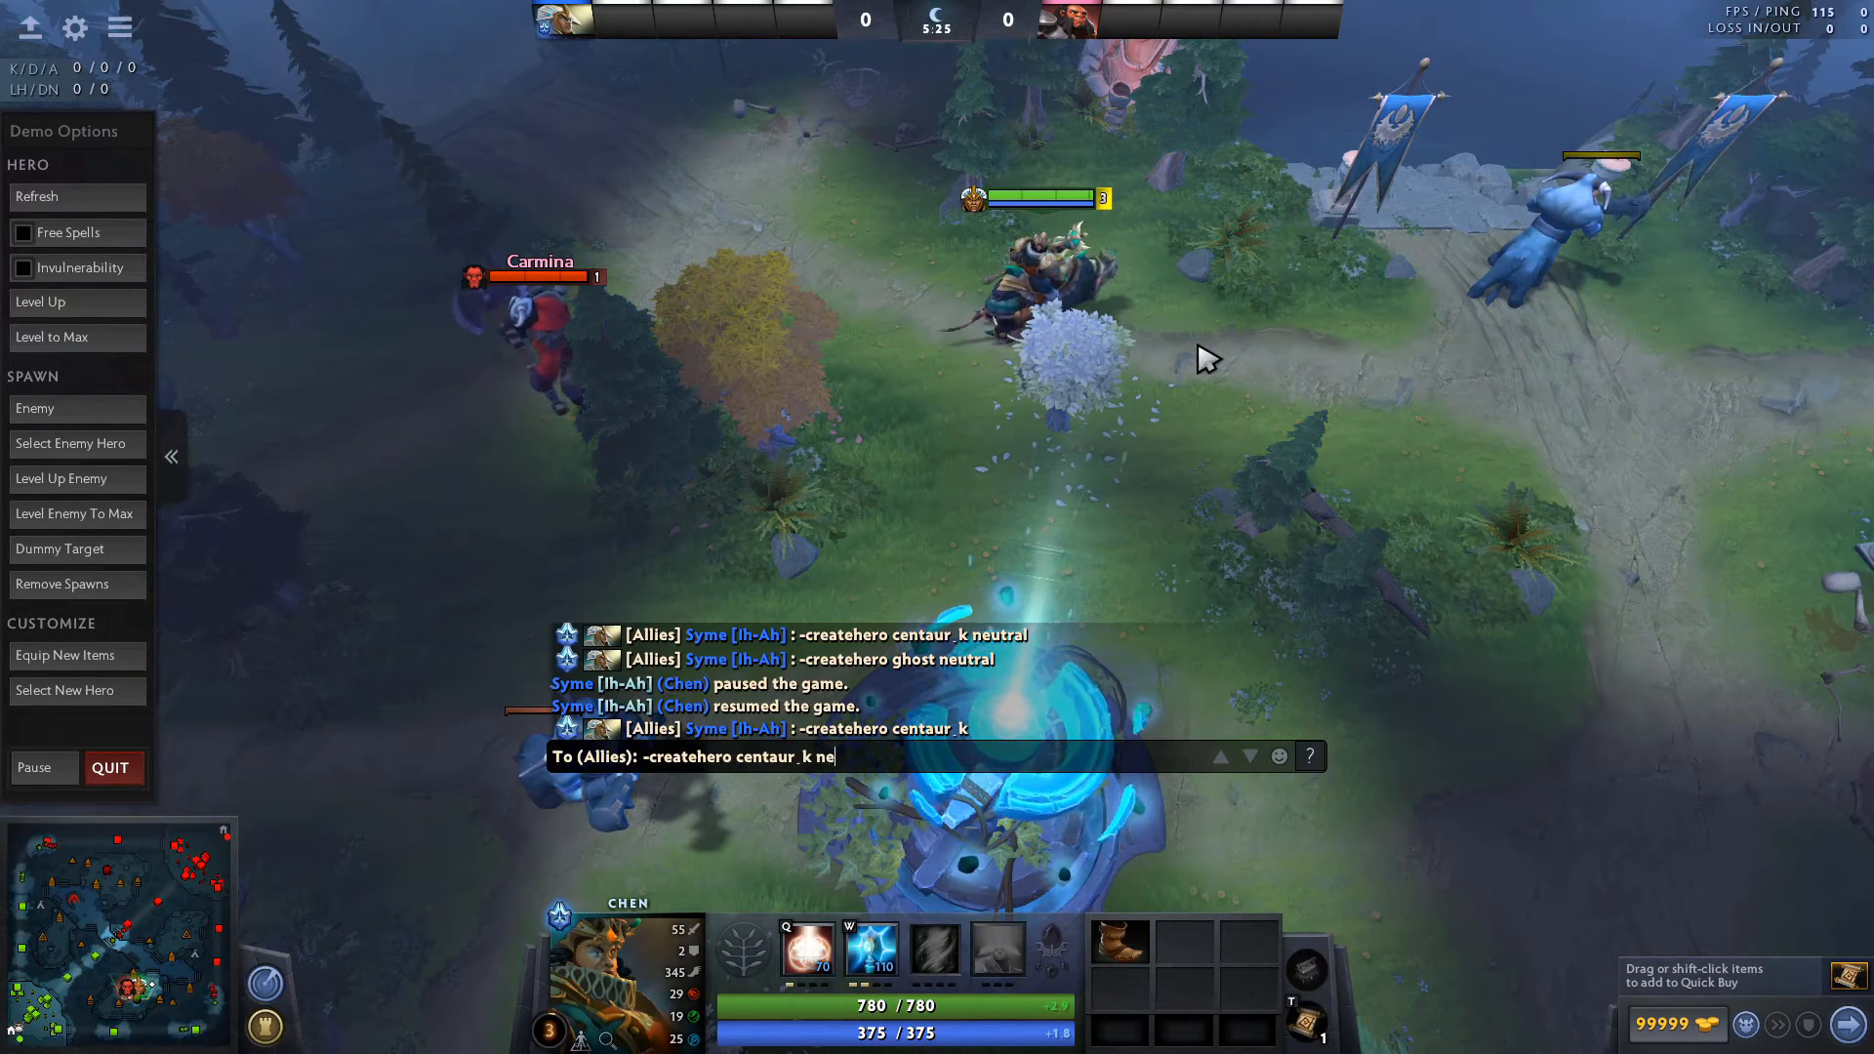
type("utr")
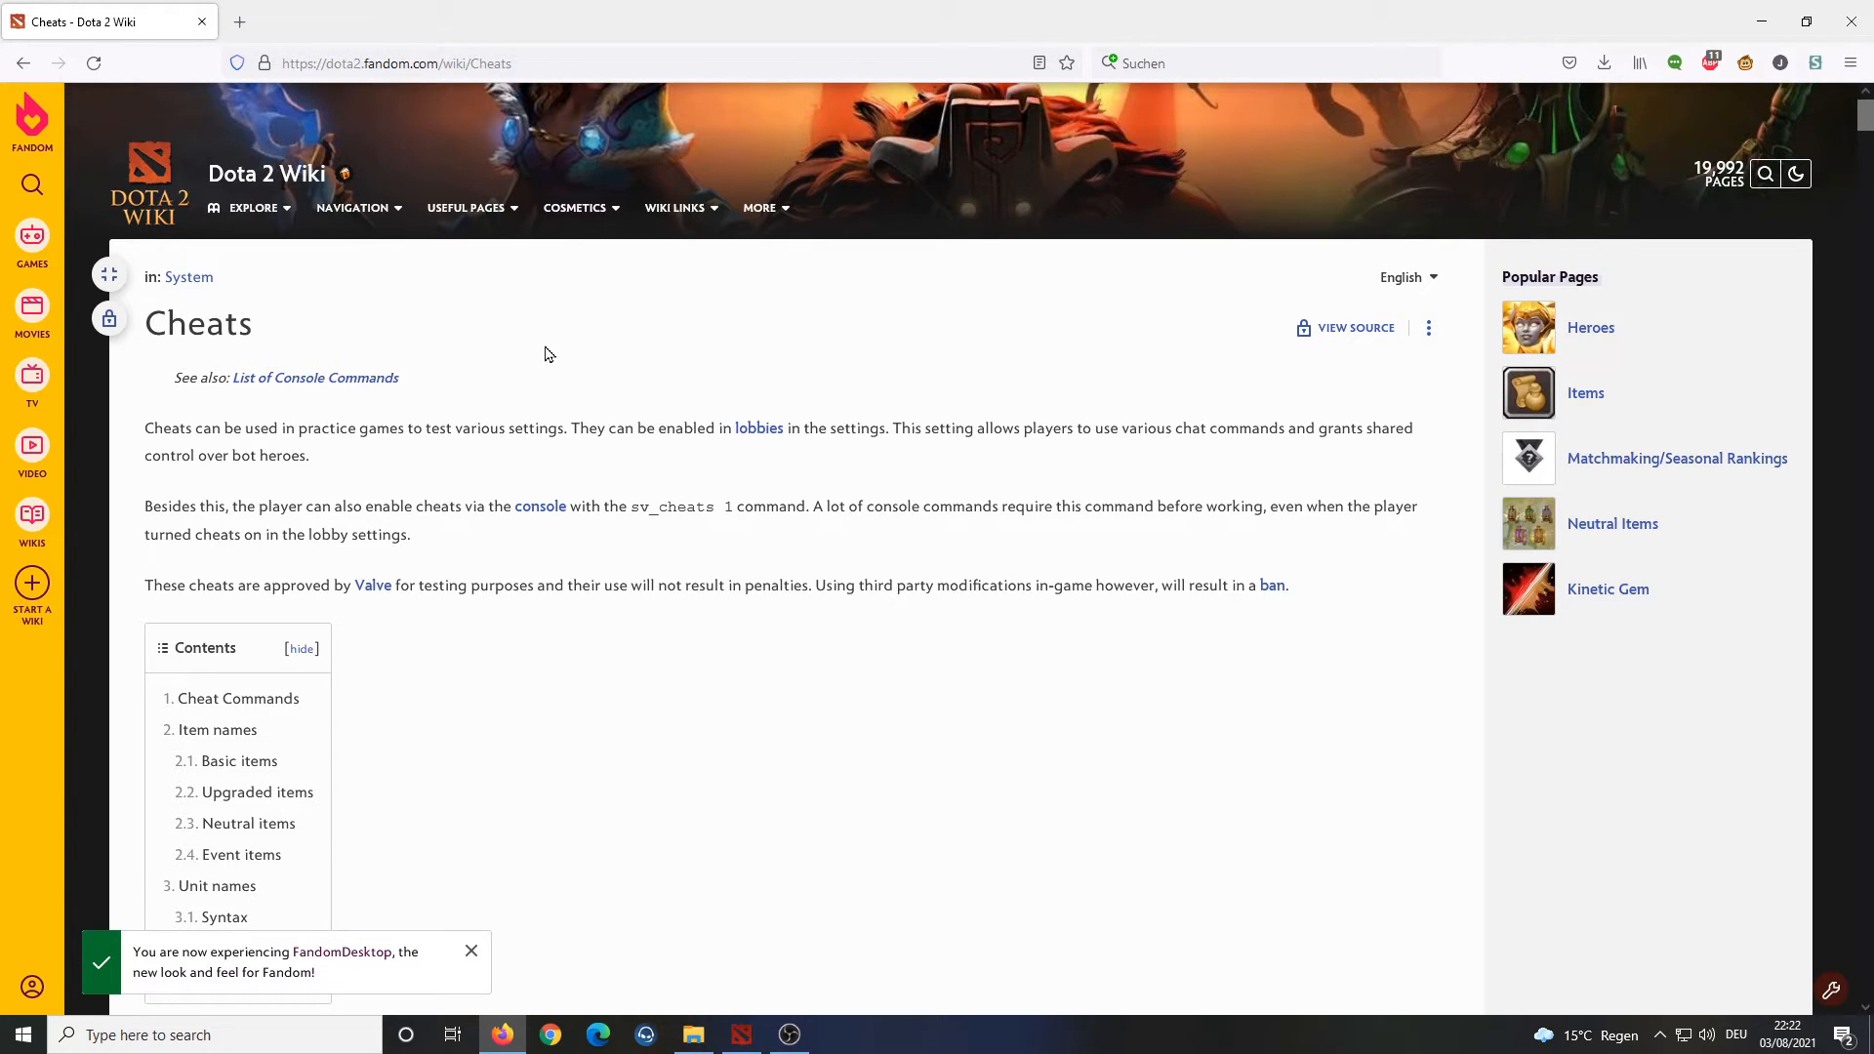
mouse_move(177, 323)
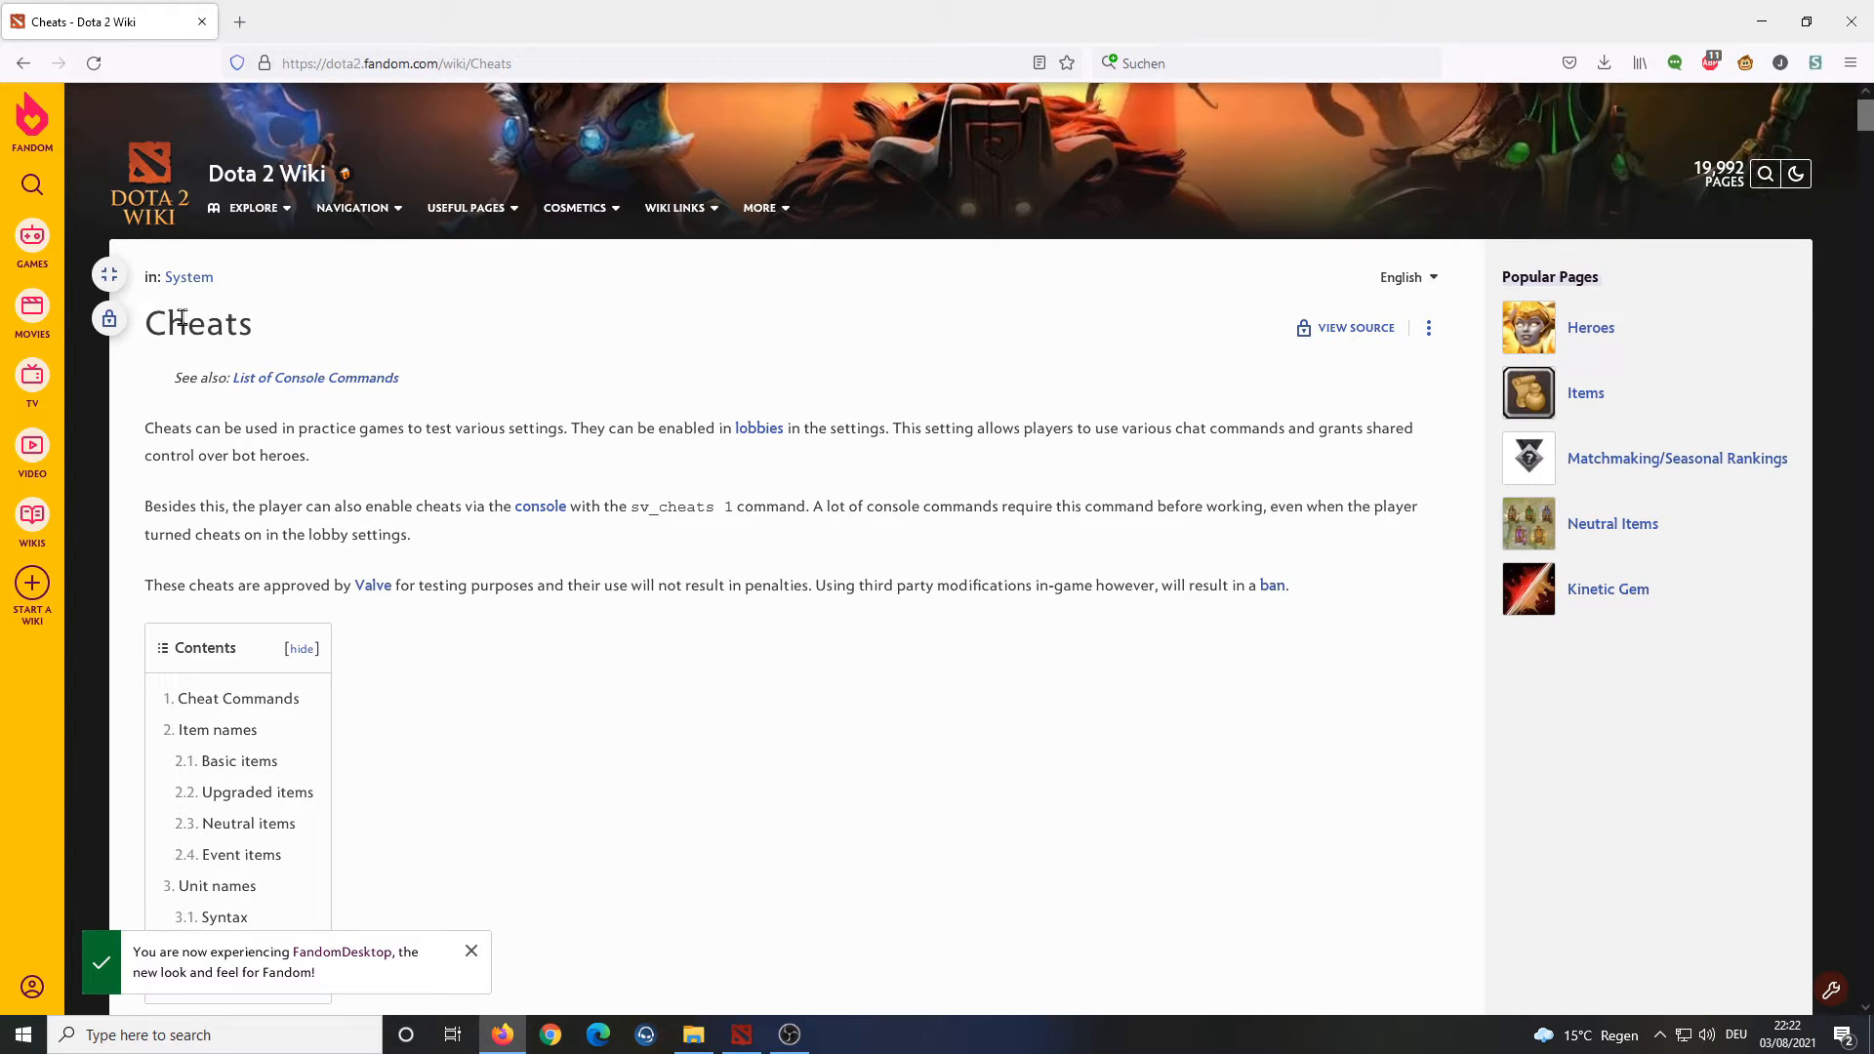
Jump to the Unit names section and highlight a word in its syntax explanation.
scroll("down", 3)
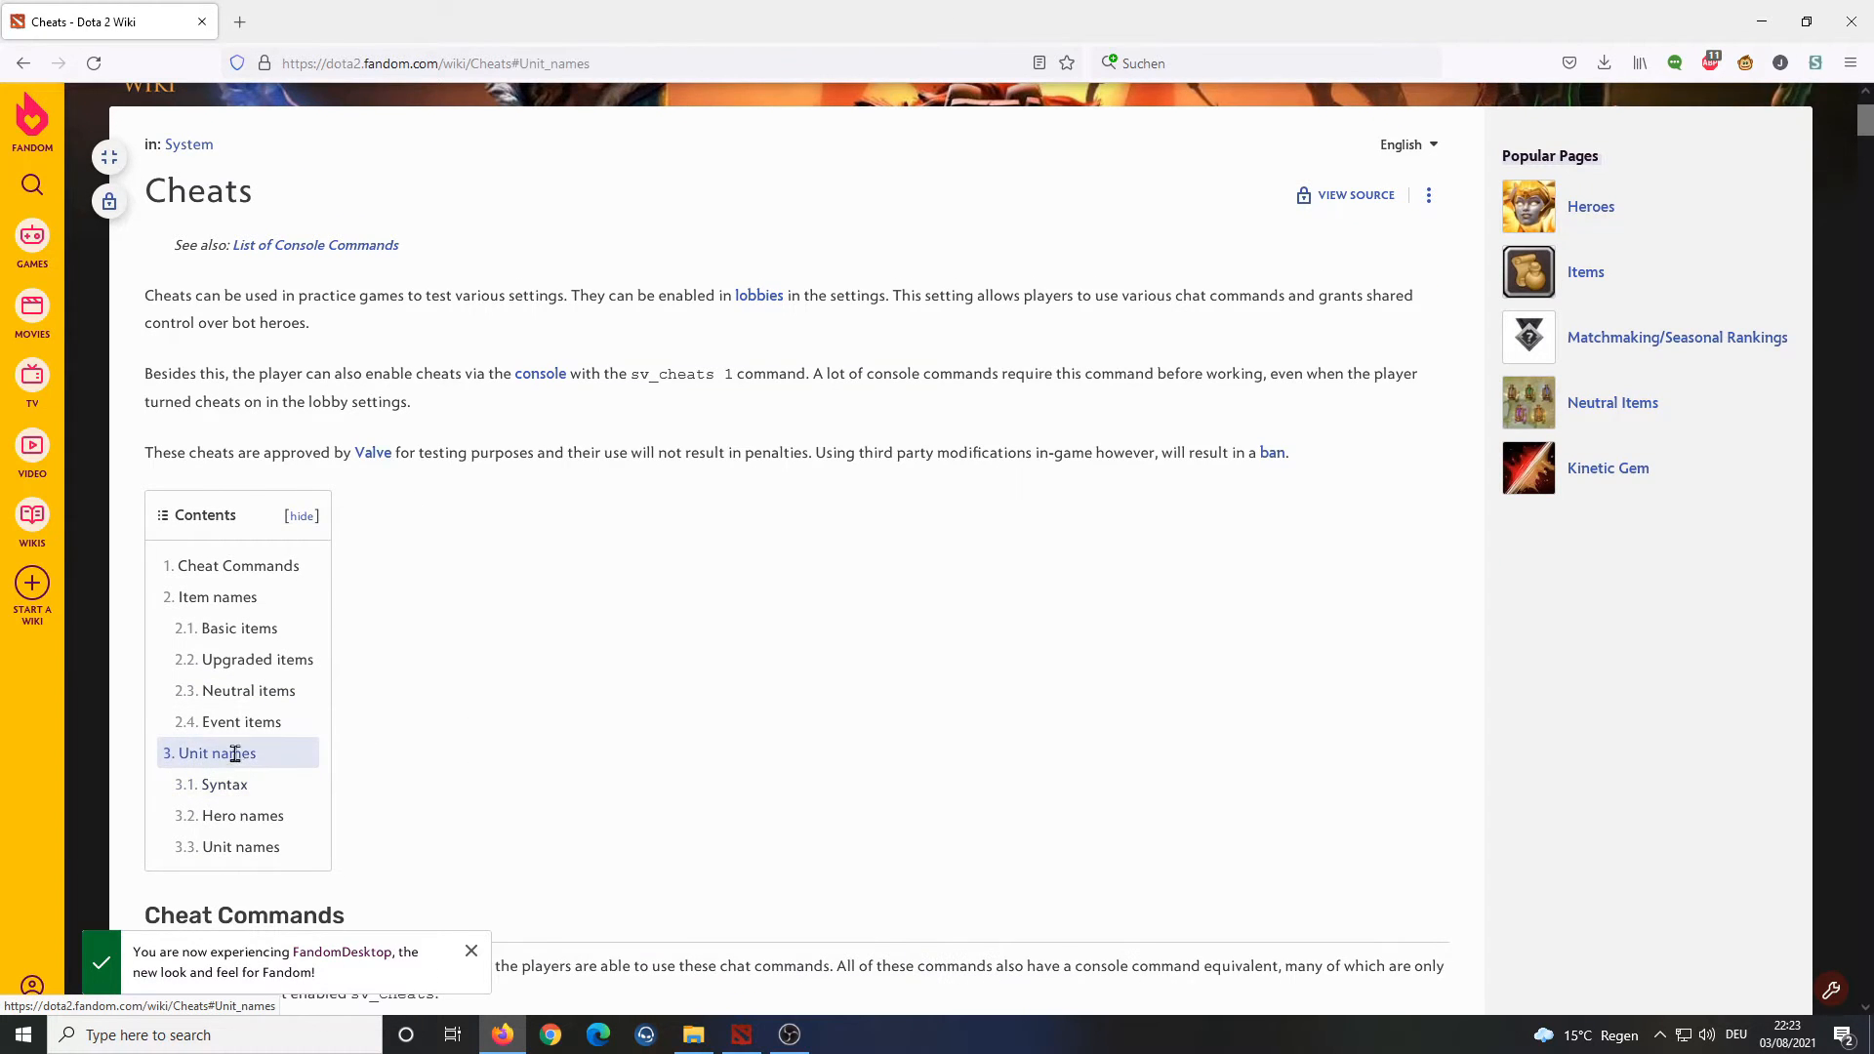
left_click(211, 751)
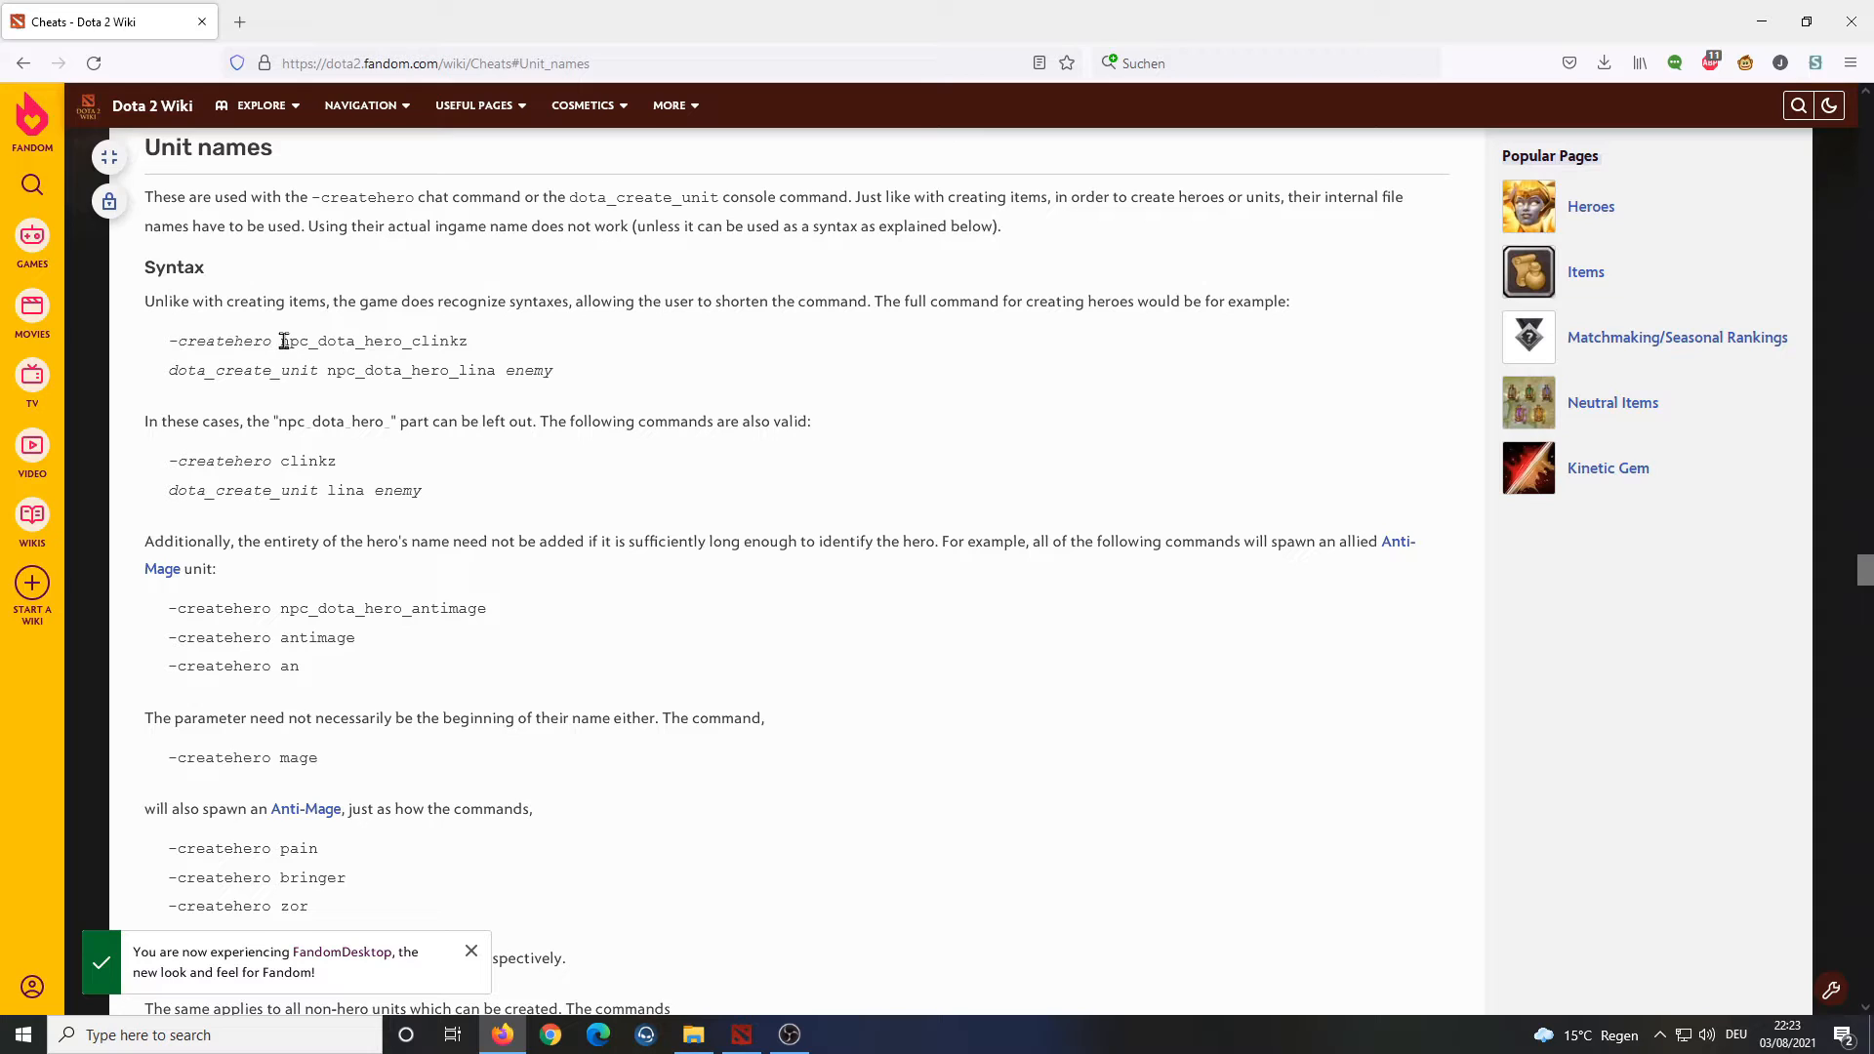
mouse_move(672, 512)
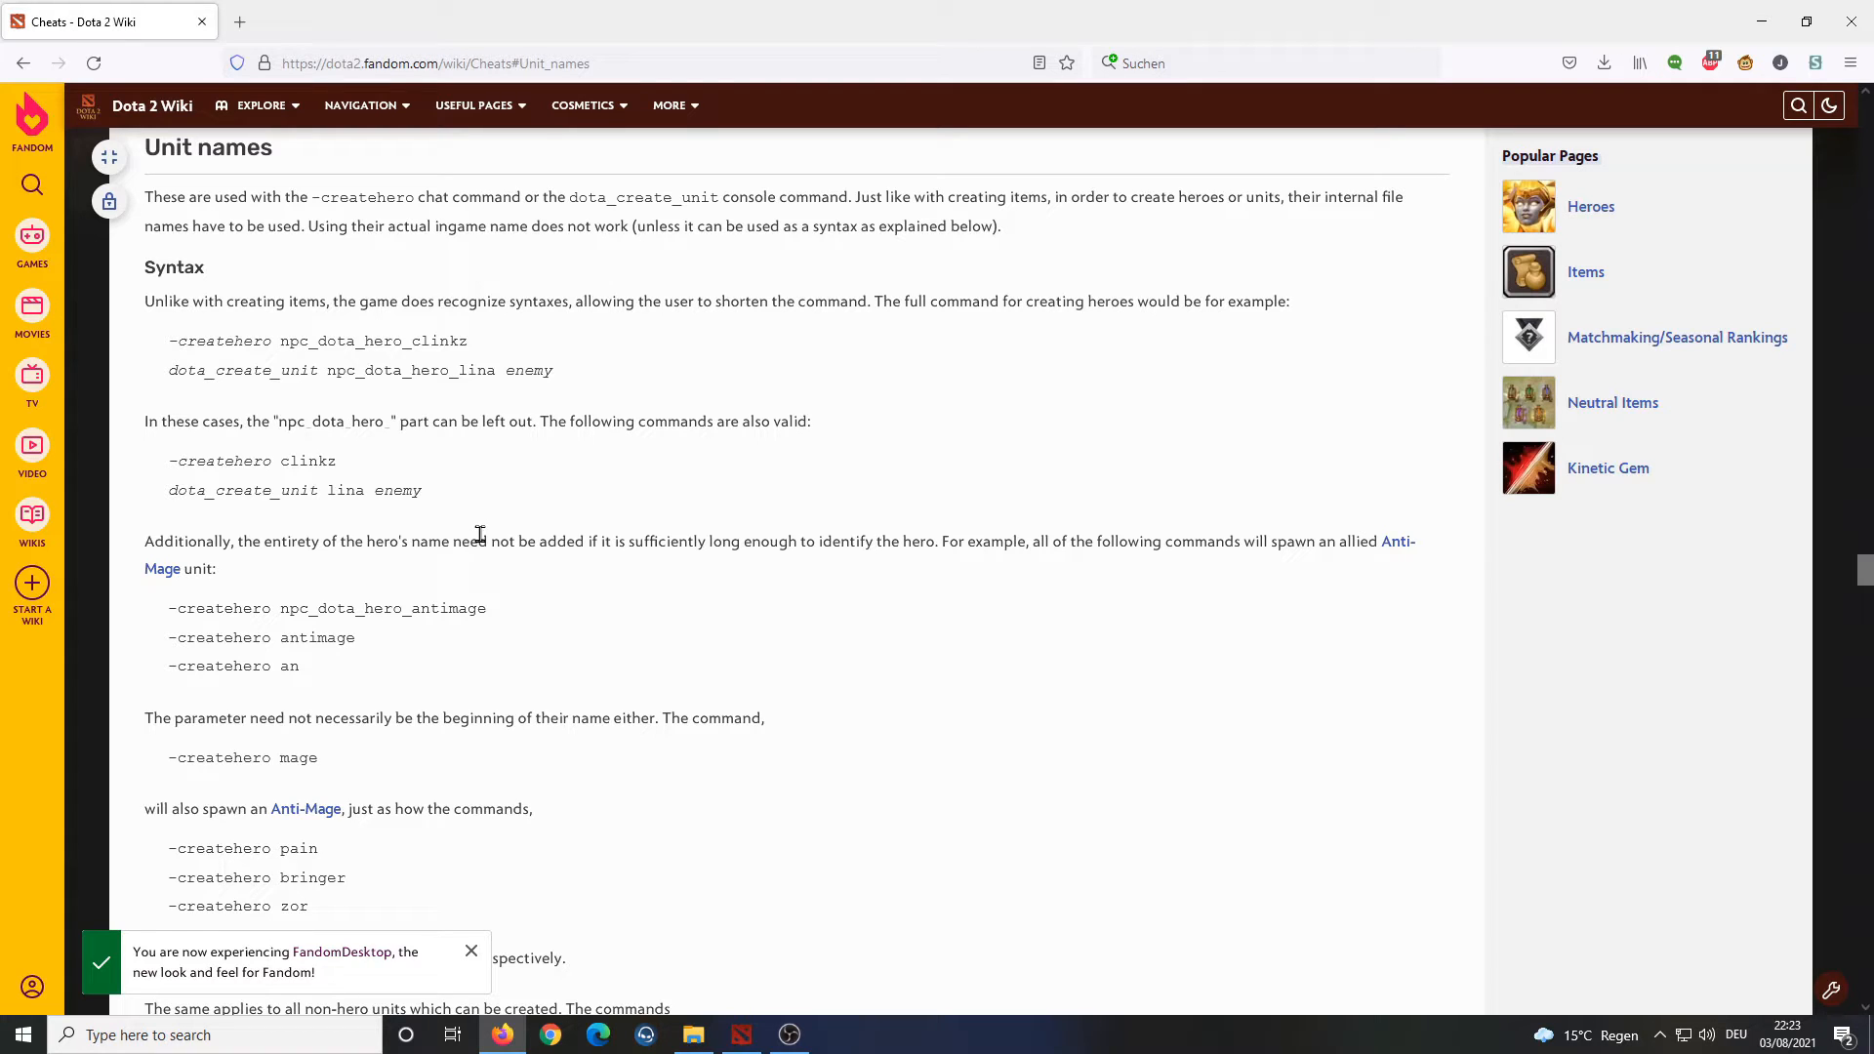
double_click(436, 341)
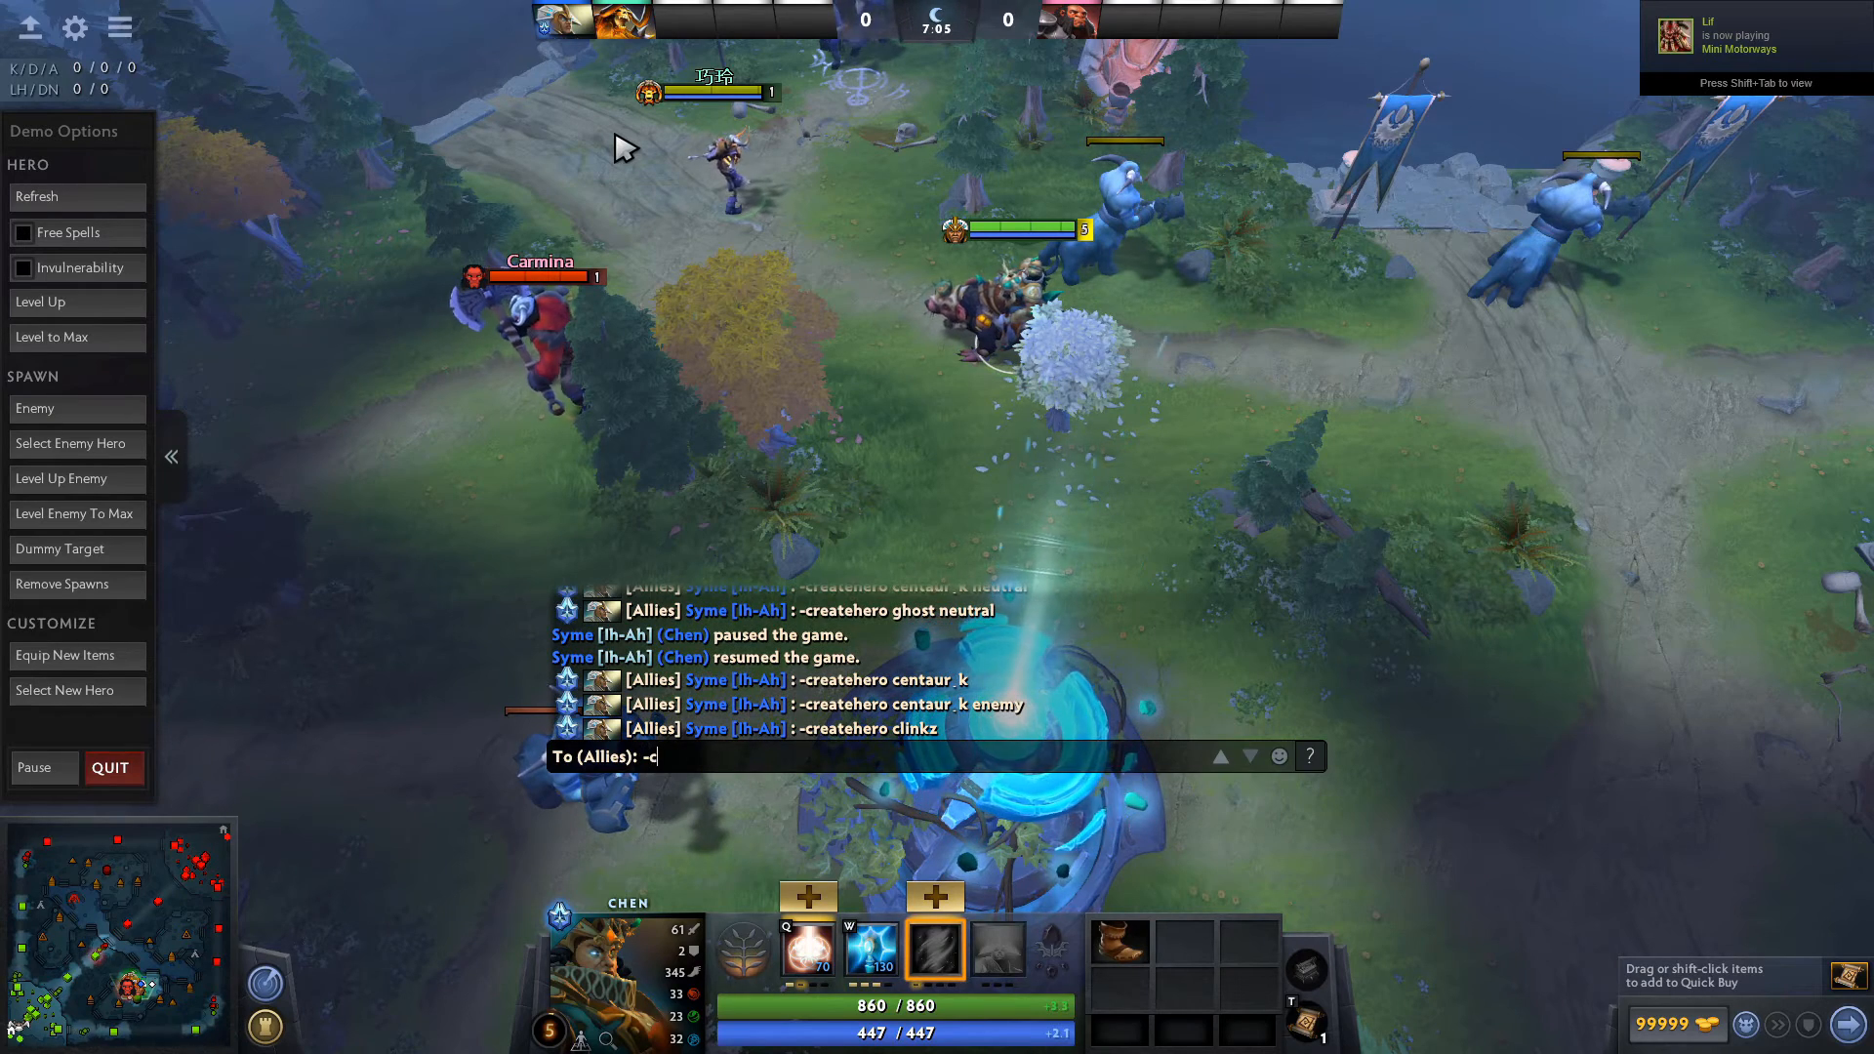
Enter -createhero clinkz in allies chat to spawn Clinkz.
type("reatehero")
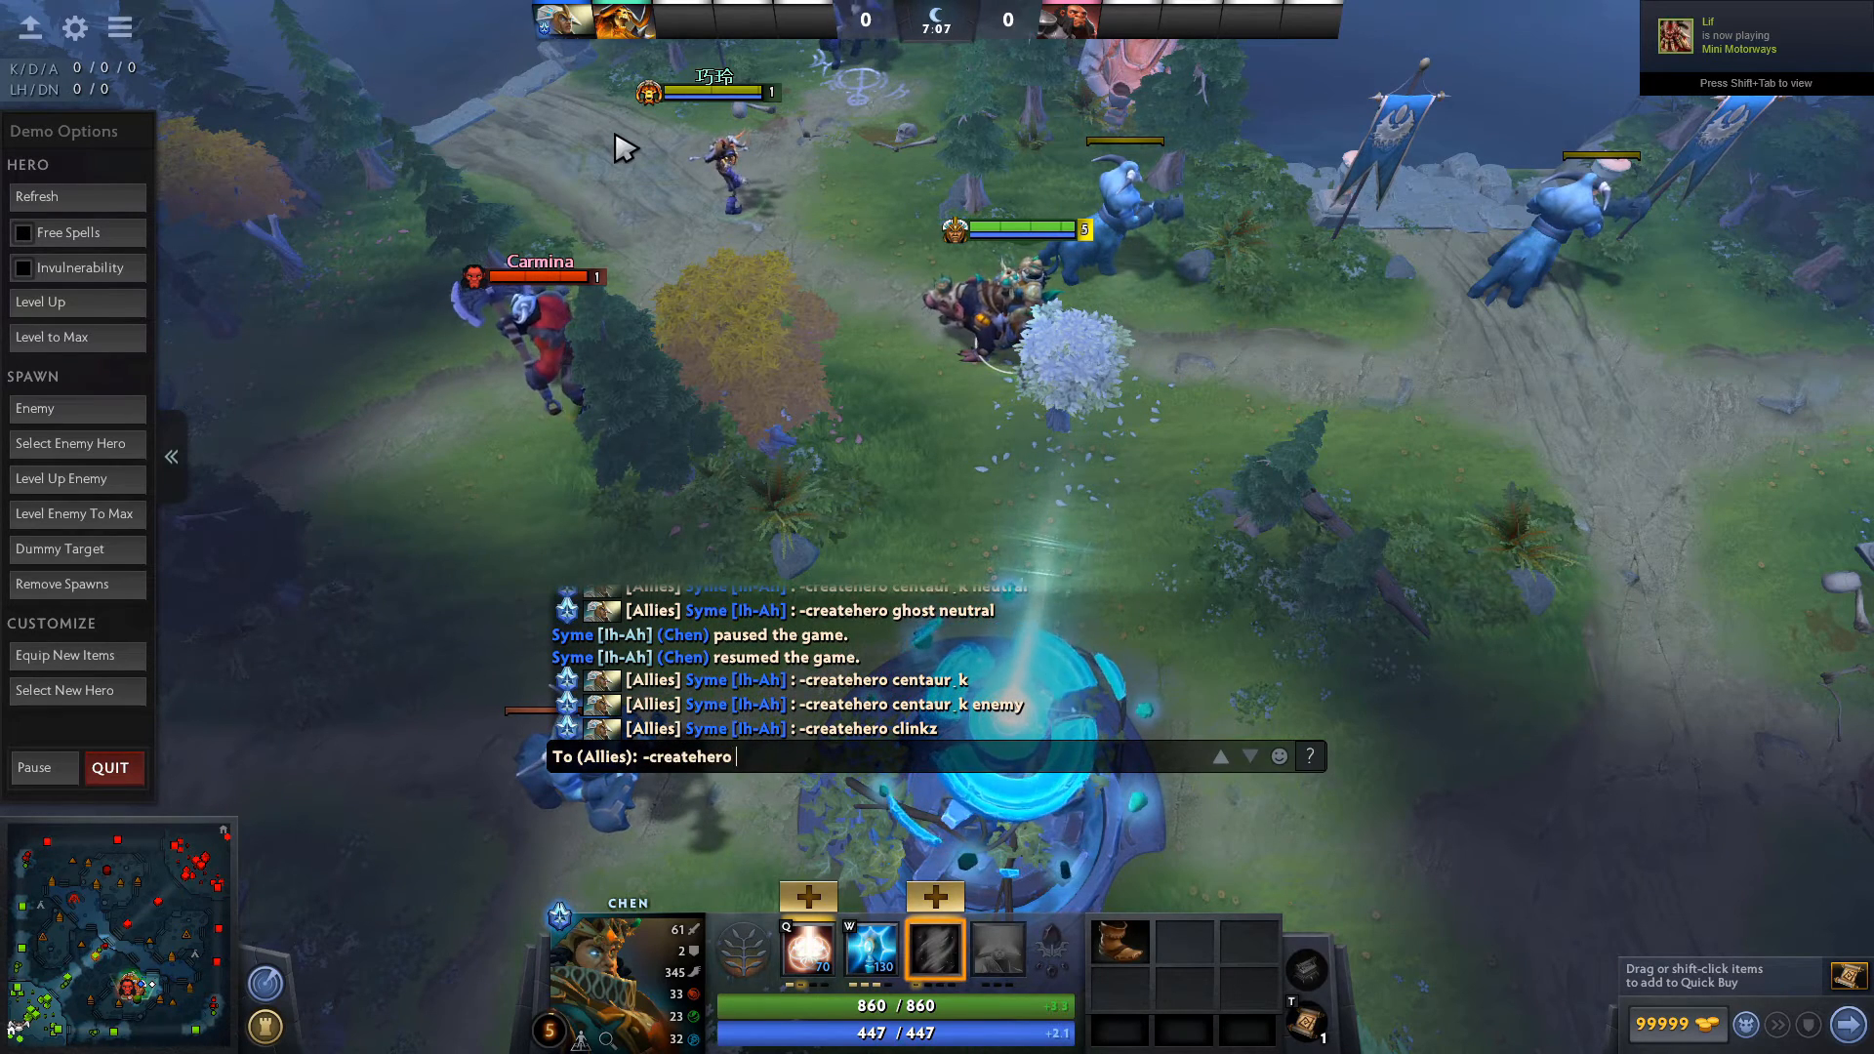
type("nkz")
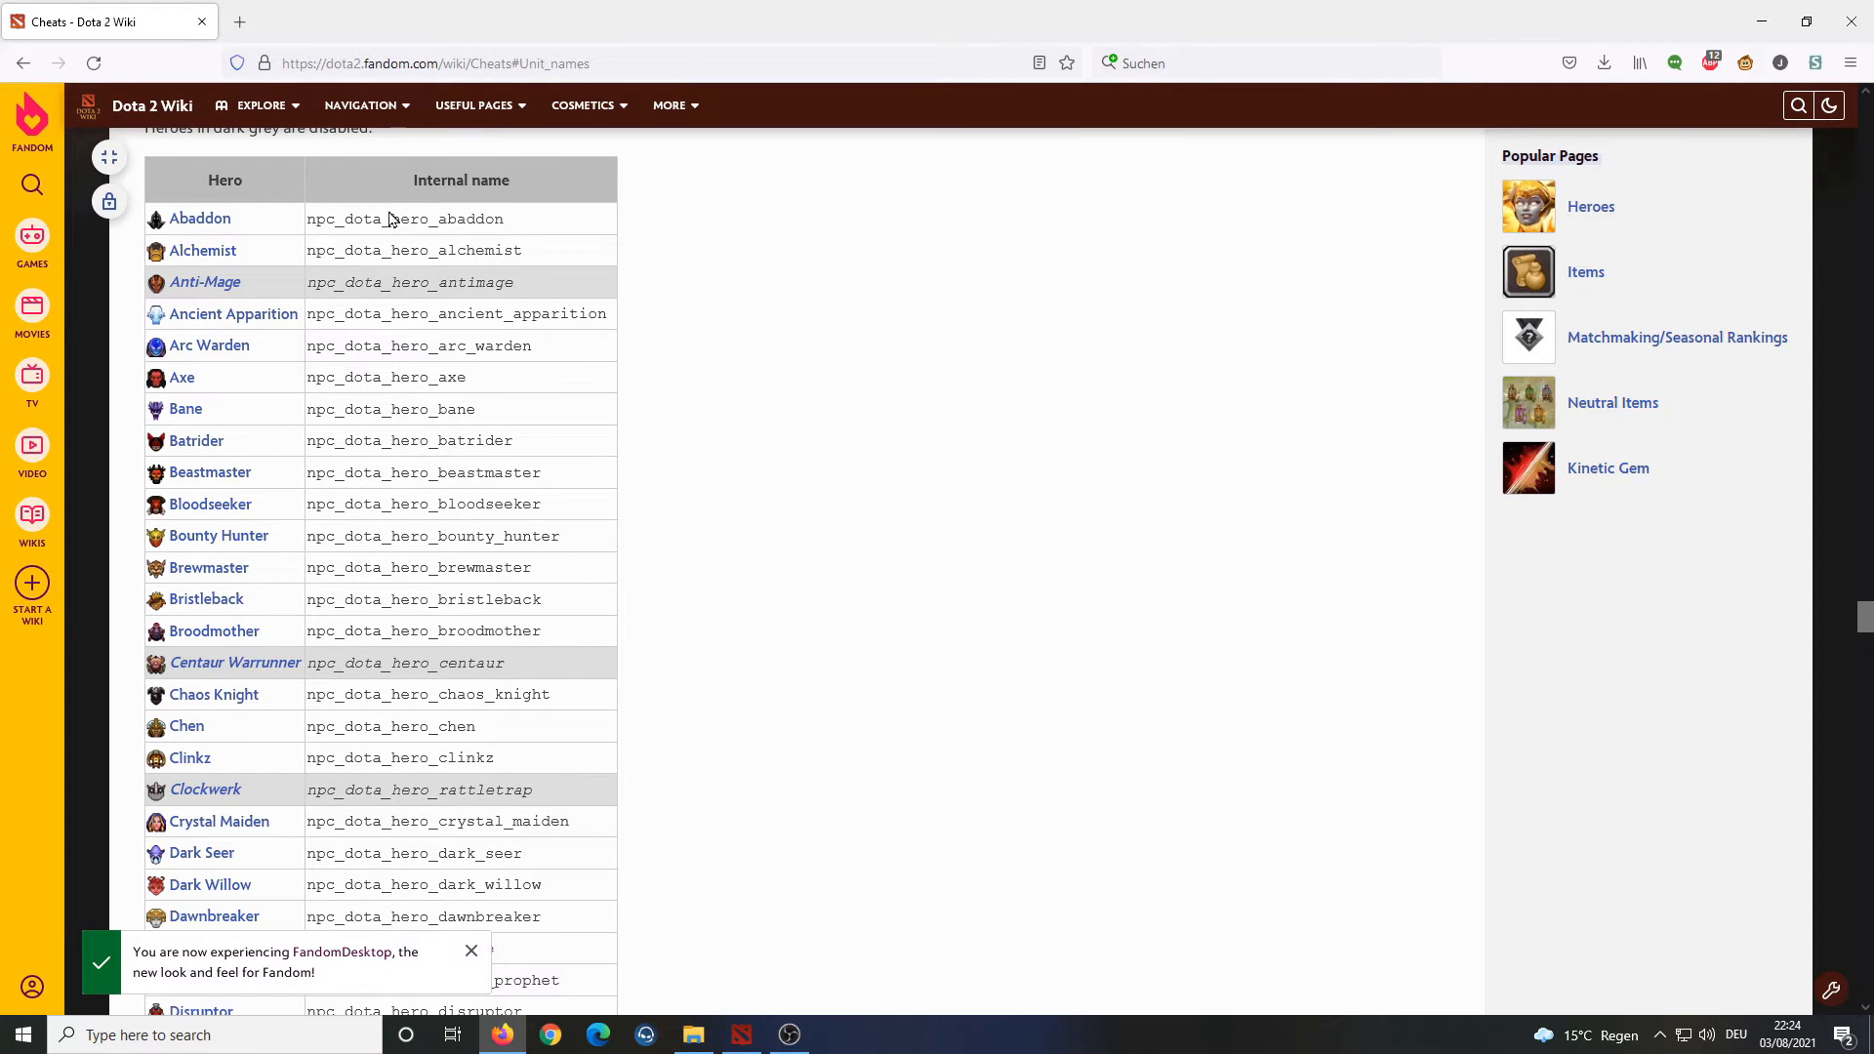
Highlight abaddon, scroll the hero table to Wraith King and highlight skeleton_king.
double_click(469, 219)
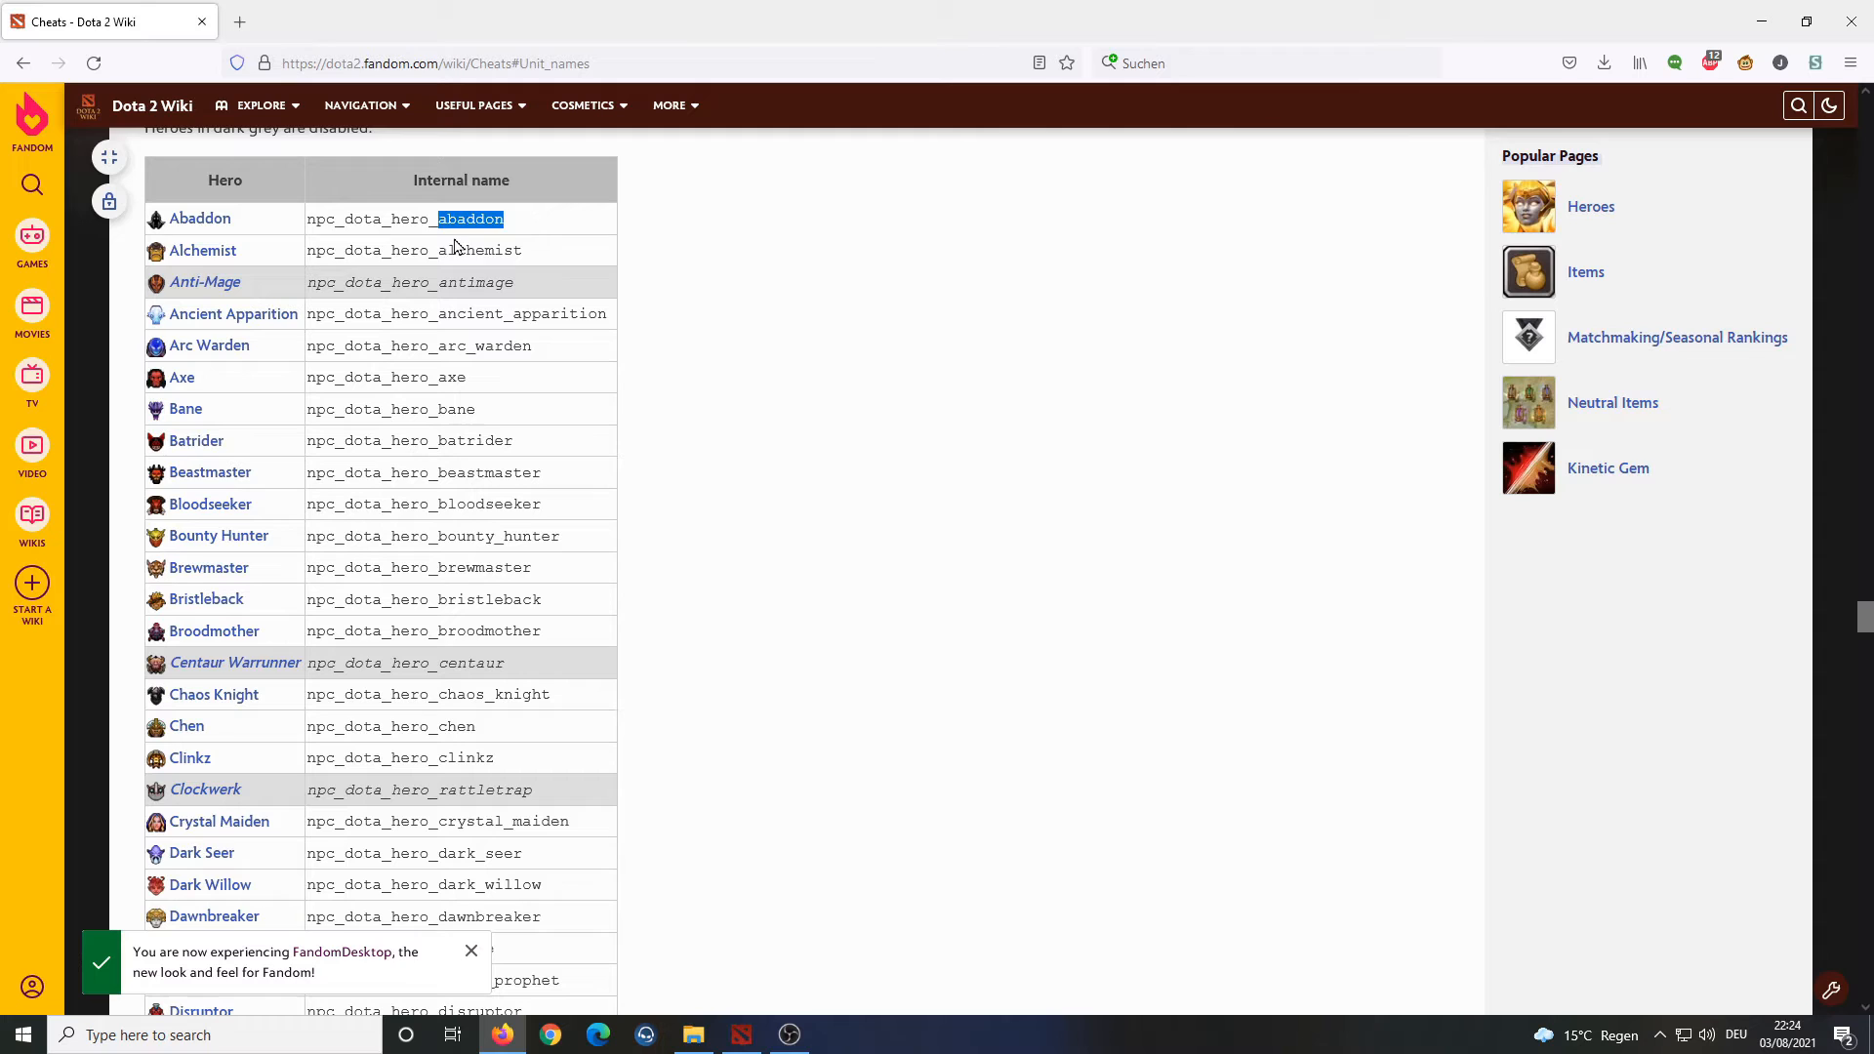
left_click(645, 475)
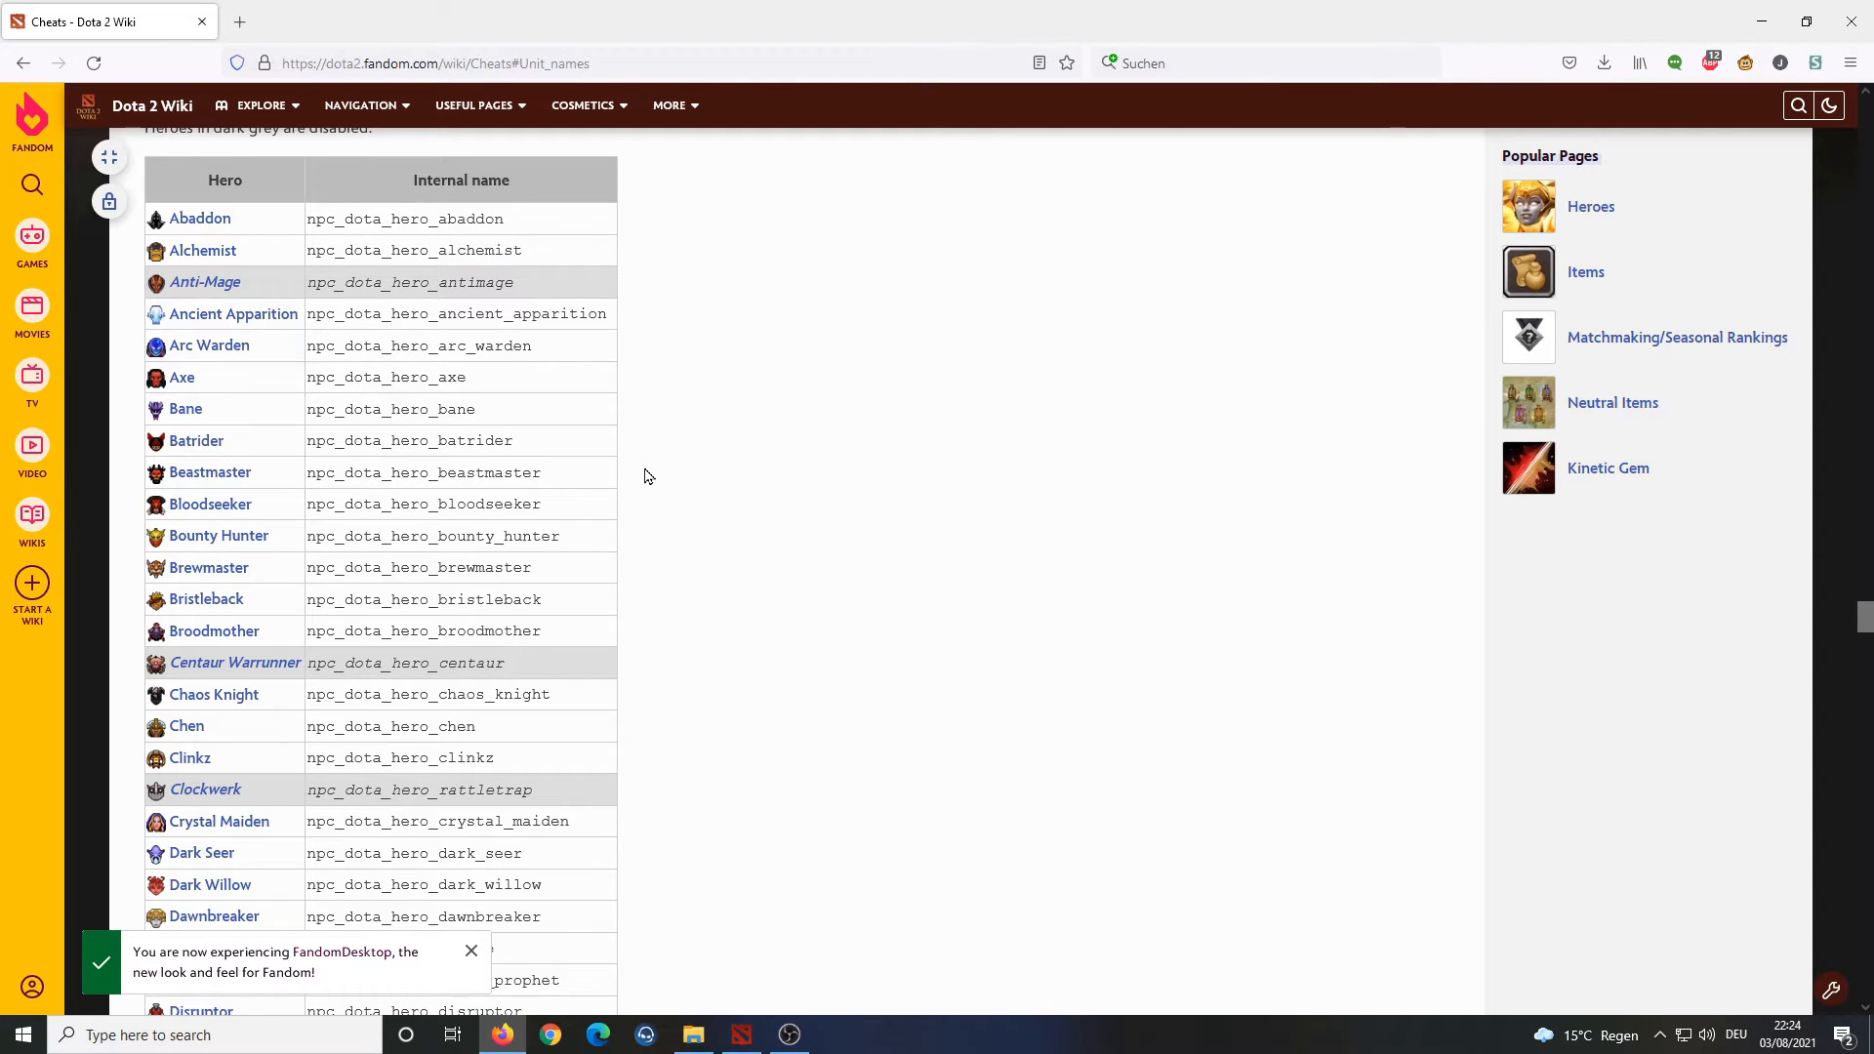
scroll("down", 3)
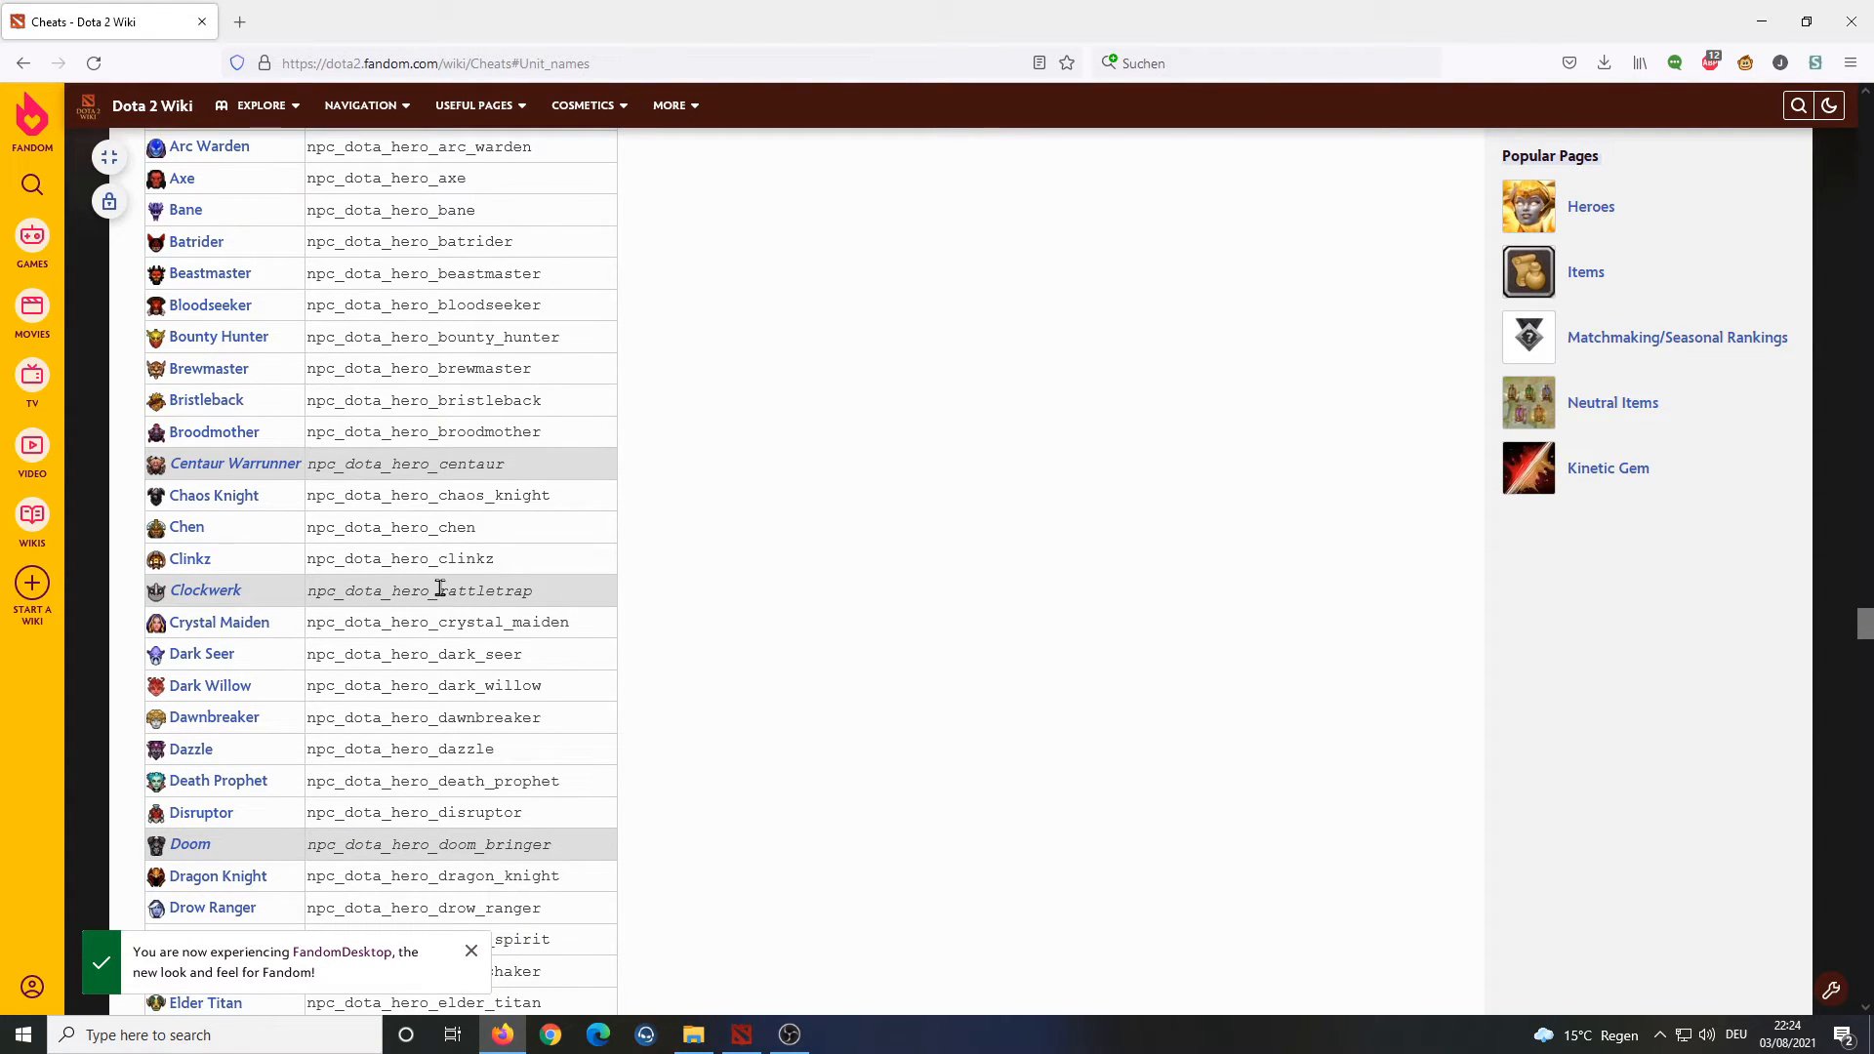
scroll("down", 3)
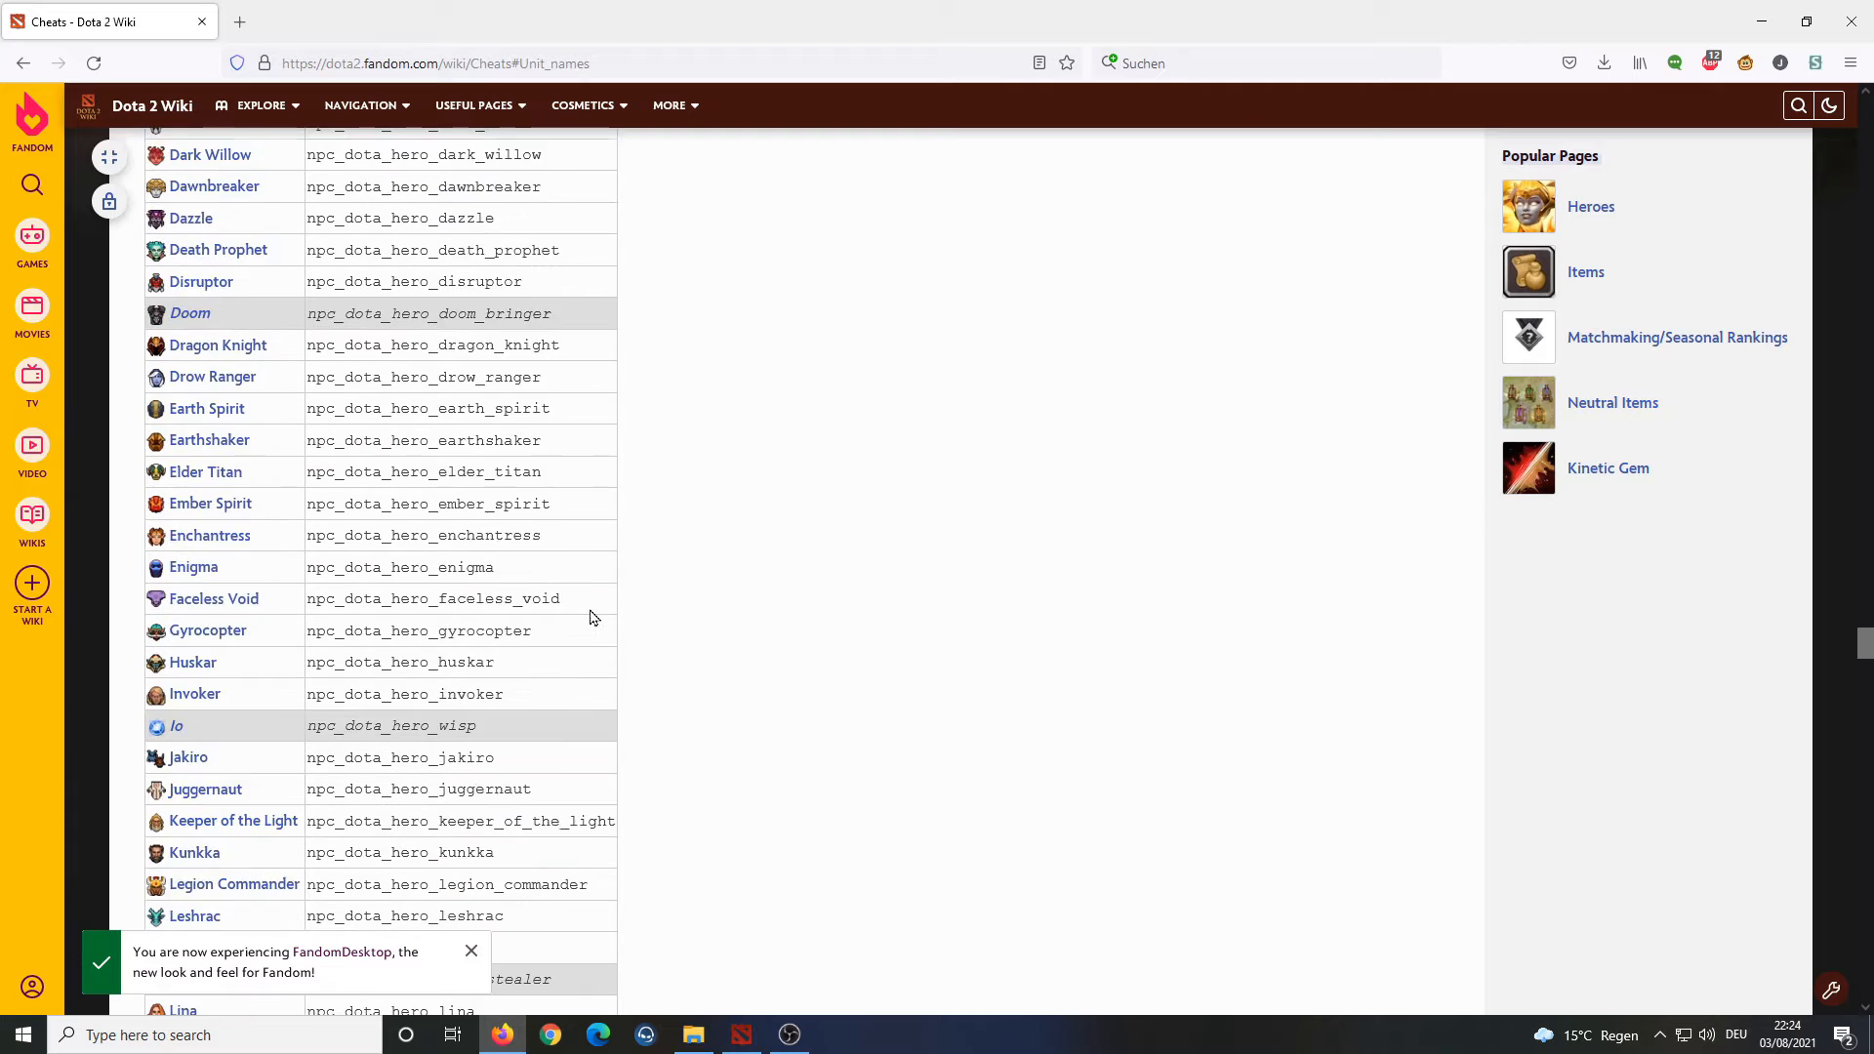
scroll("down", 3)
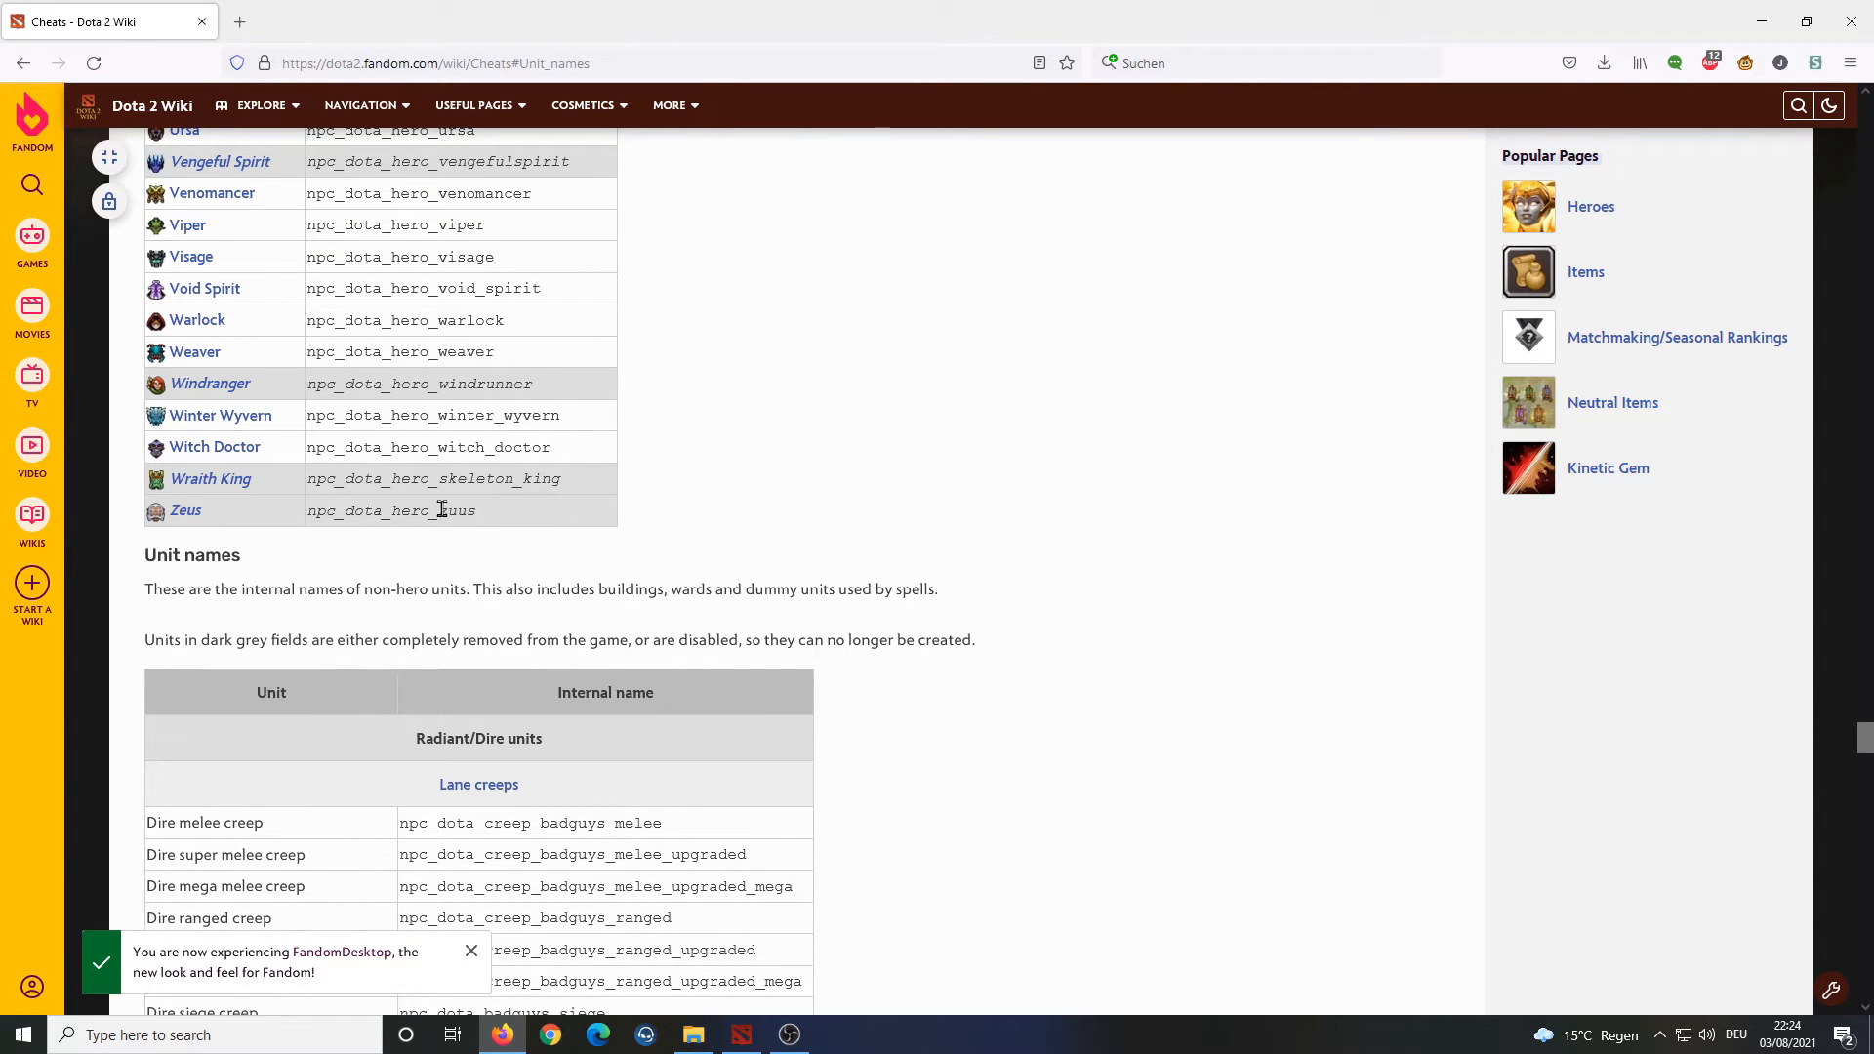
double_click(451, 511)
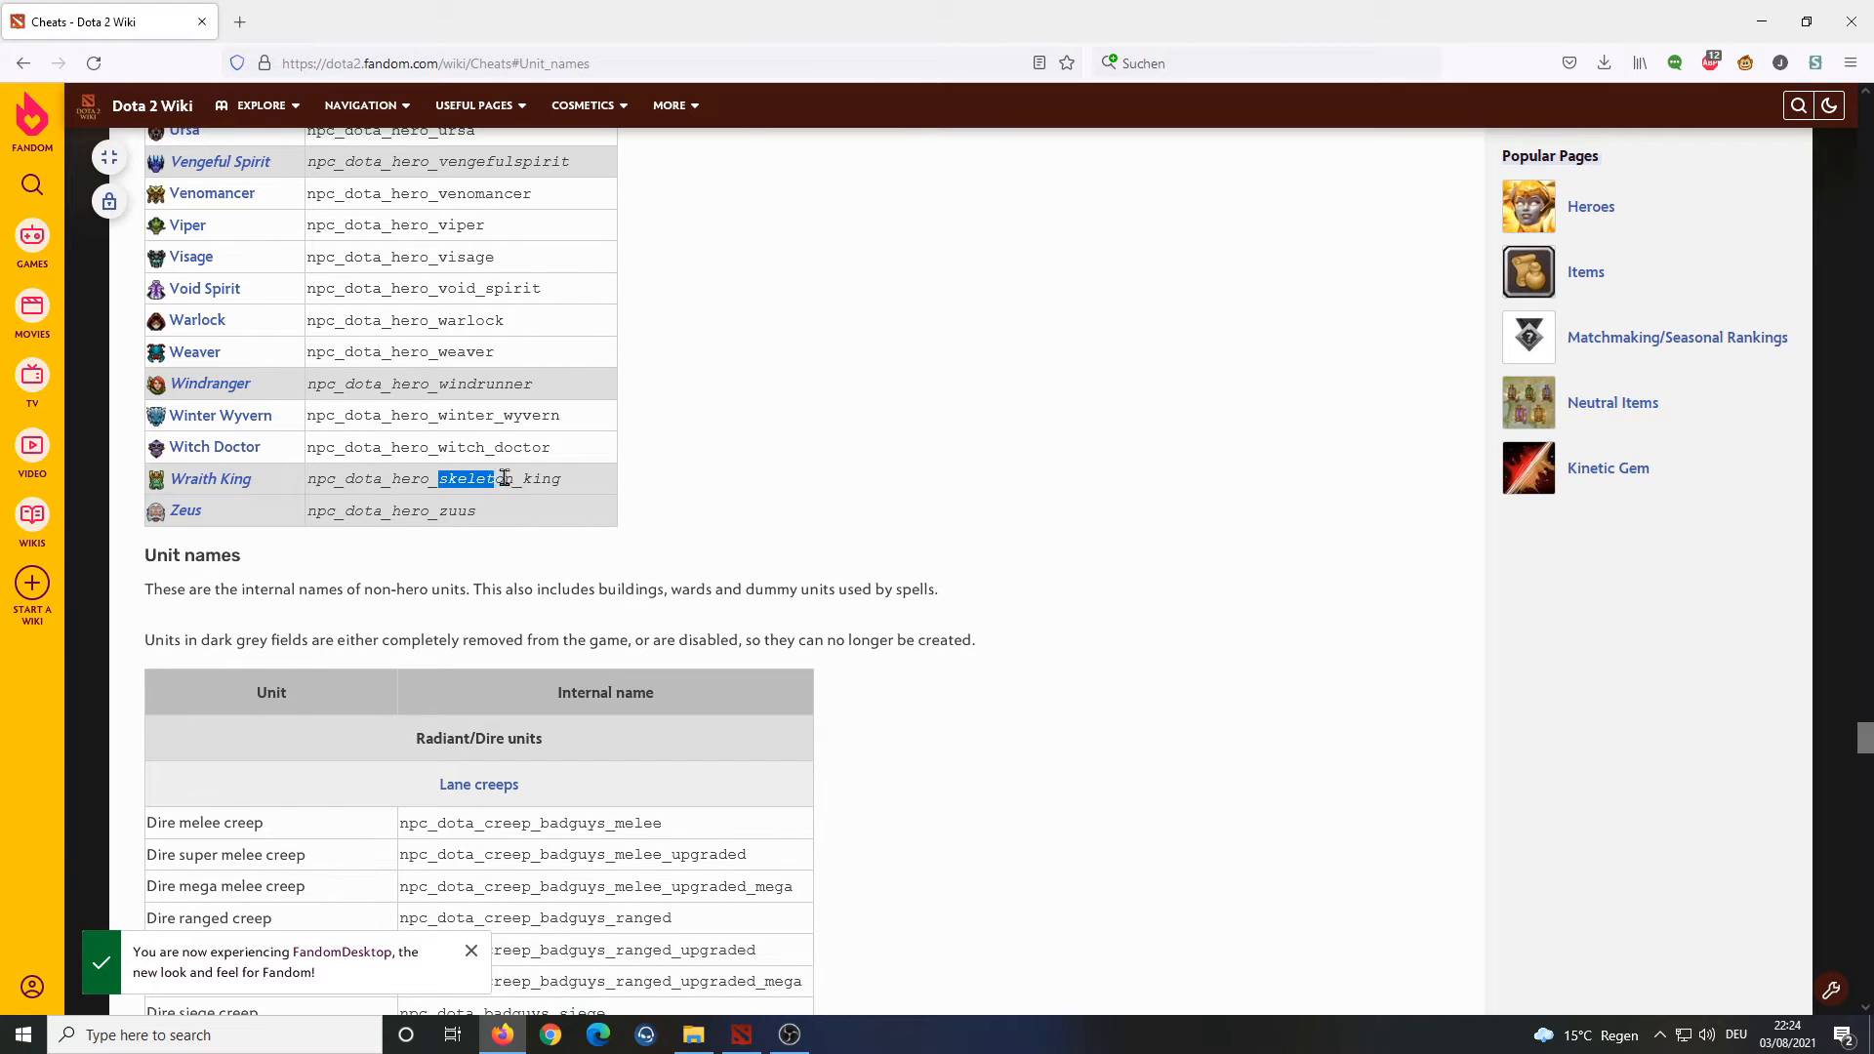
left_click(523, 517)
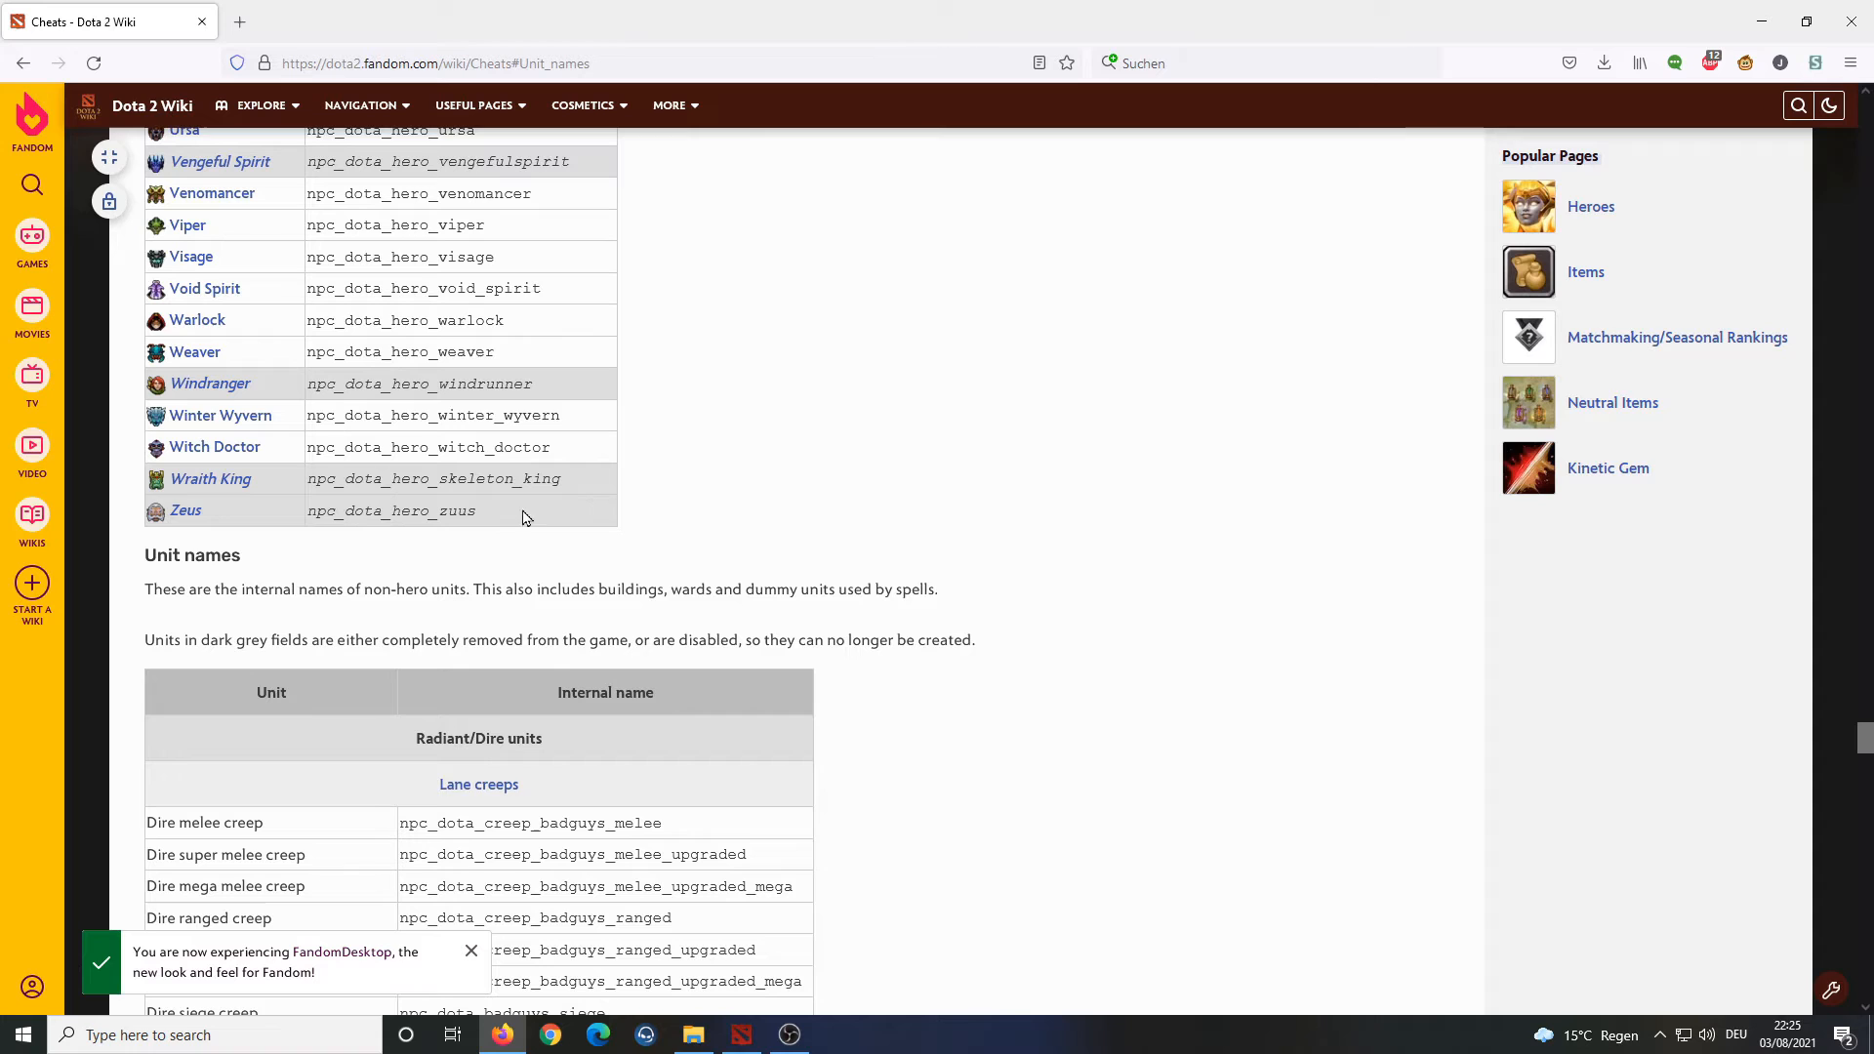
mouse_move(683, 540)
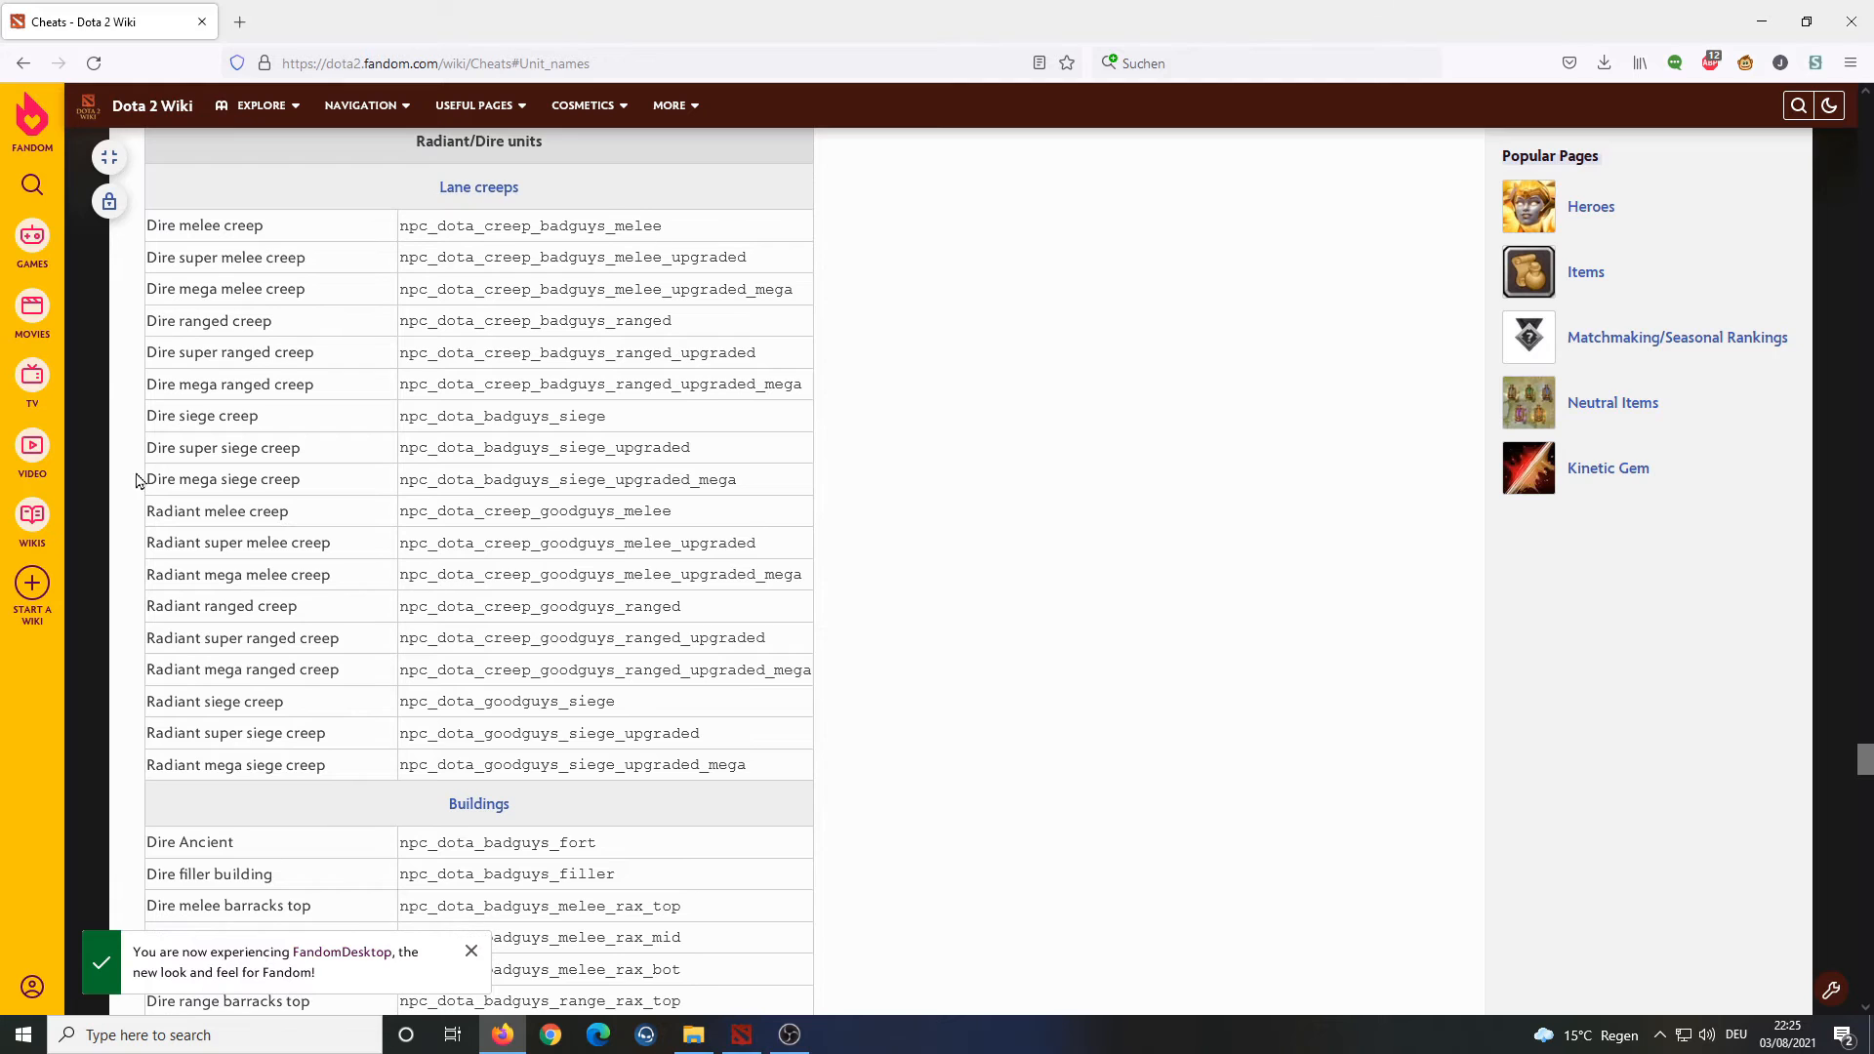
mouse_move(333, 728)
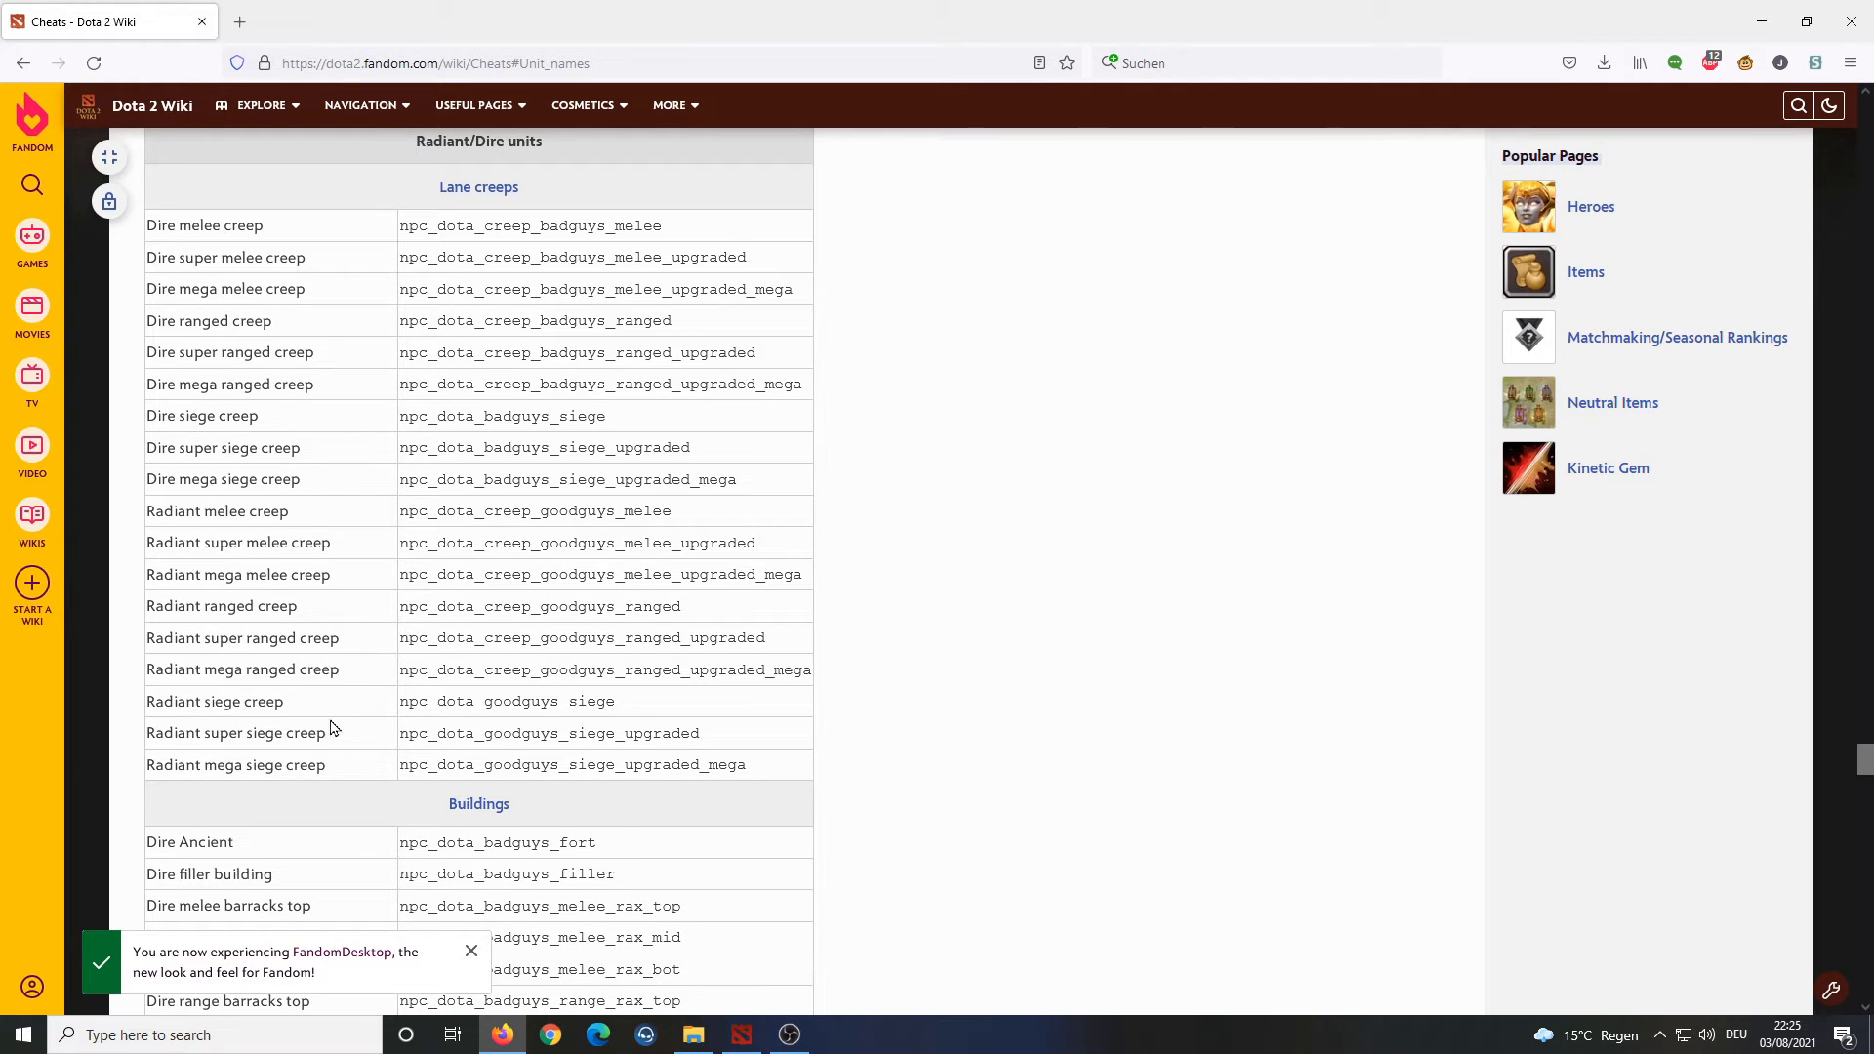
Scroll to Neutral creeps and select npc_dota_neutral_alpha_wolf, then deselect it.
scroll("down", 3)
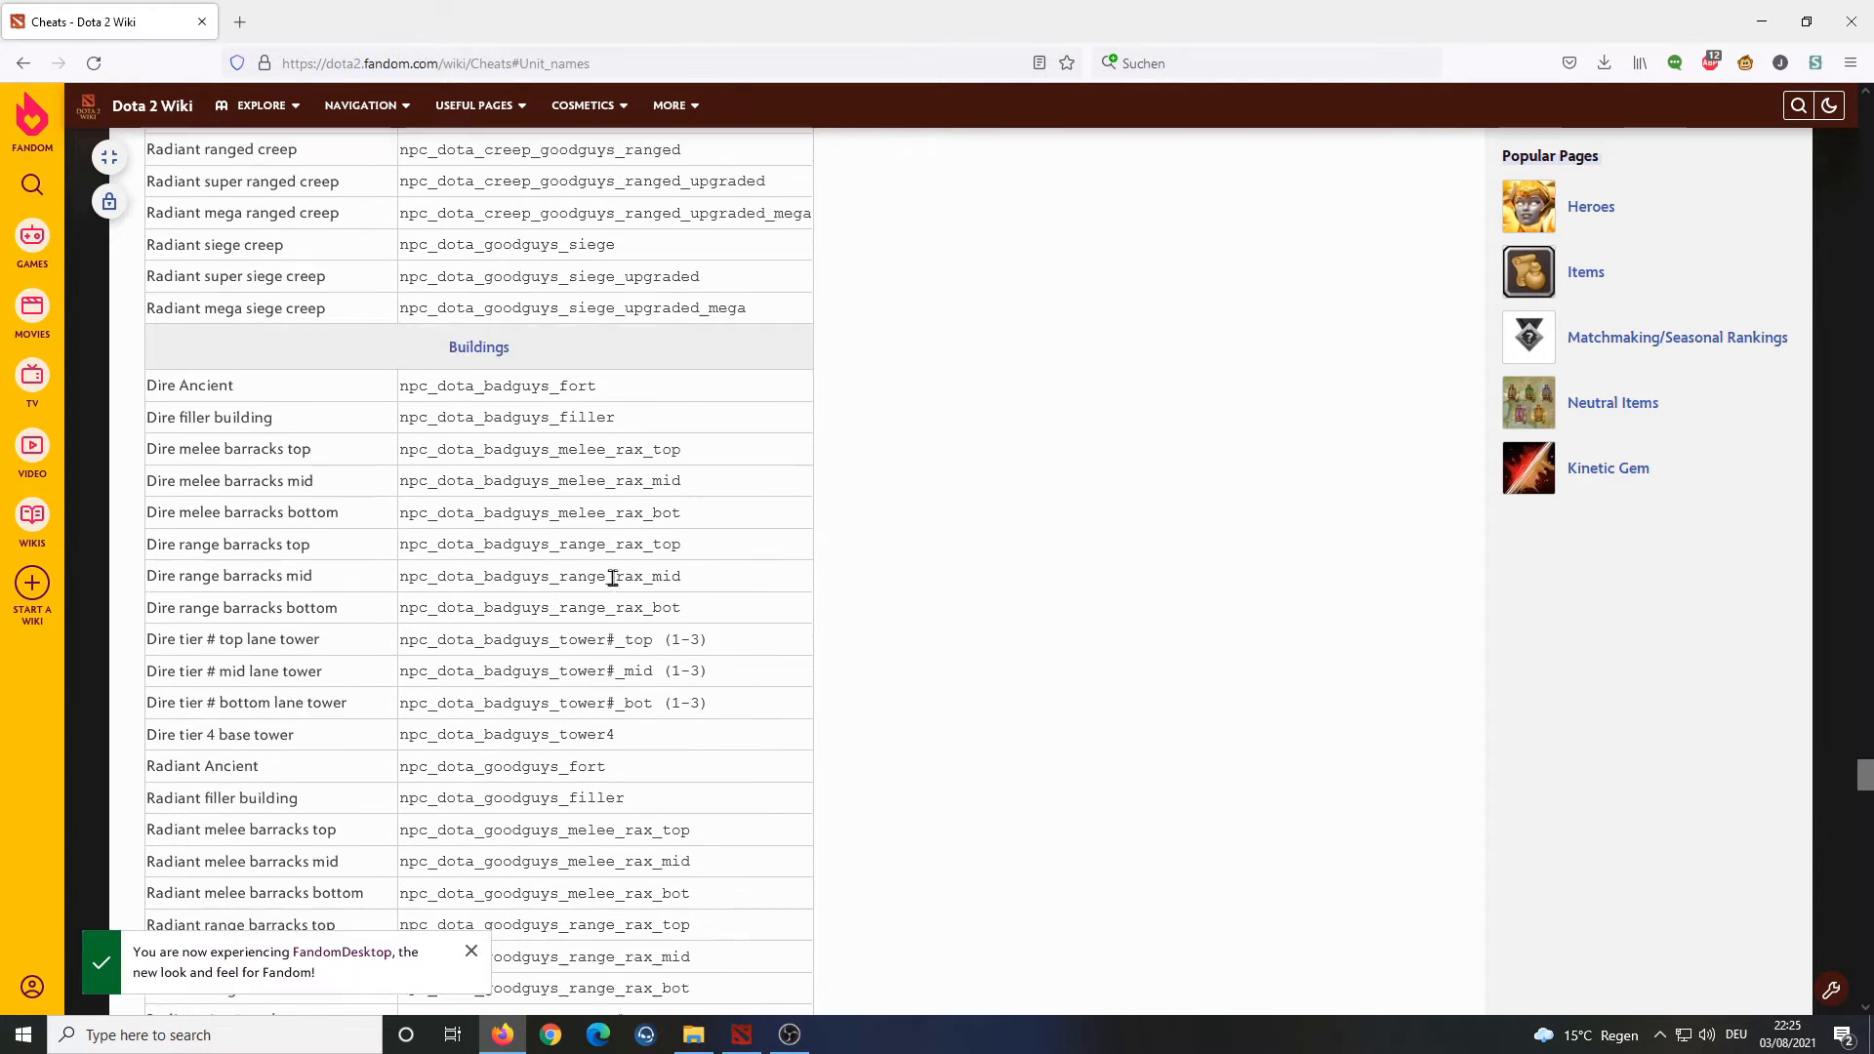
scroll("down", 3)
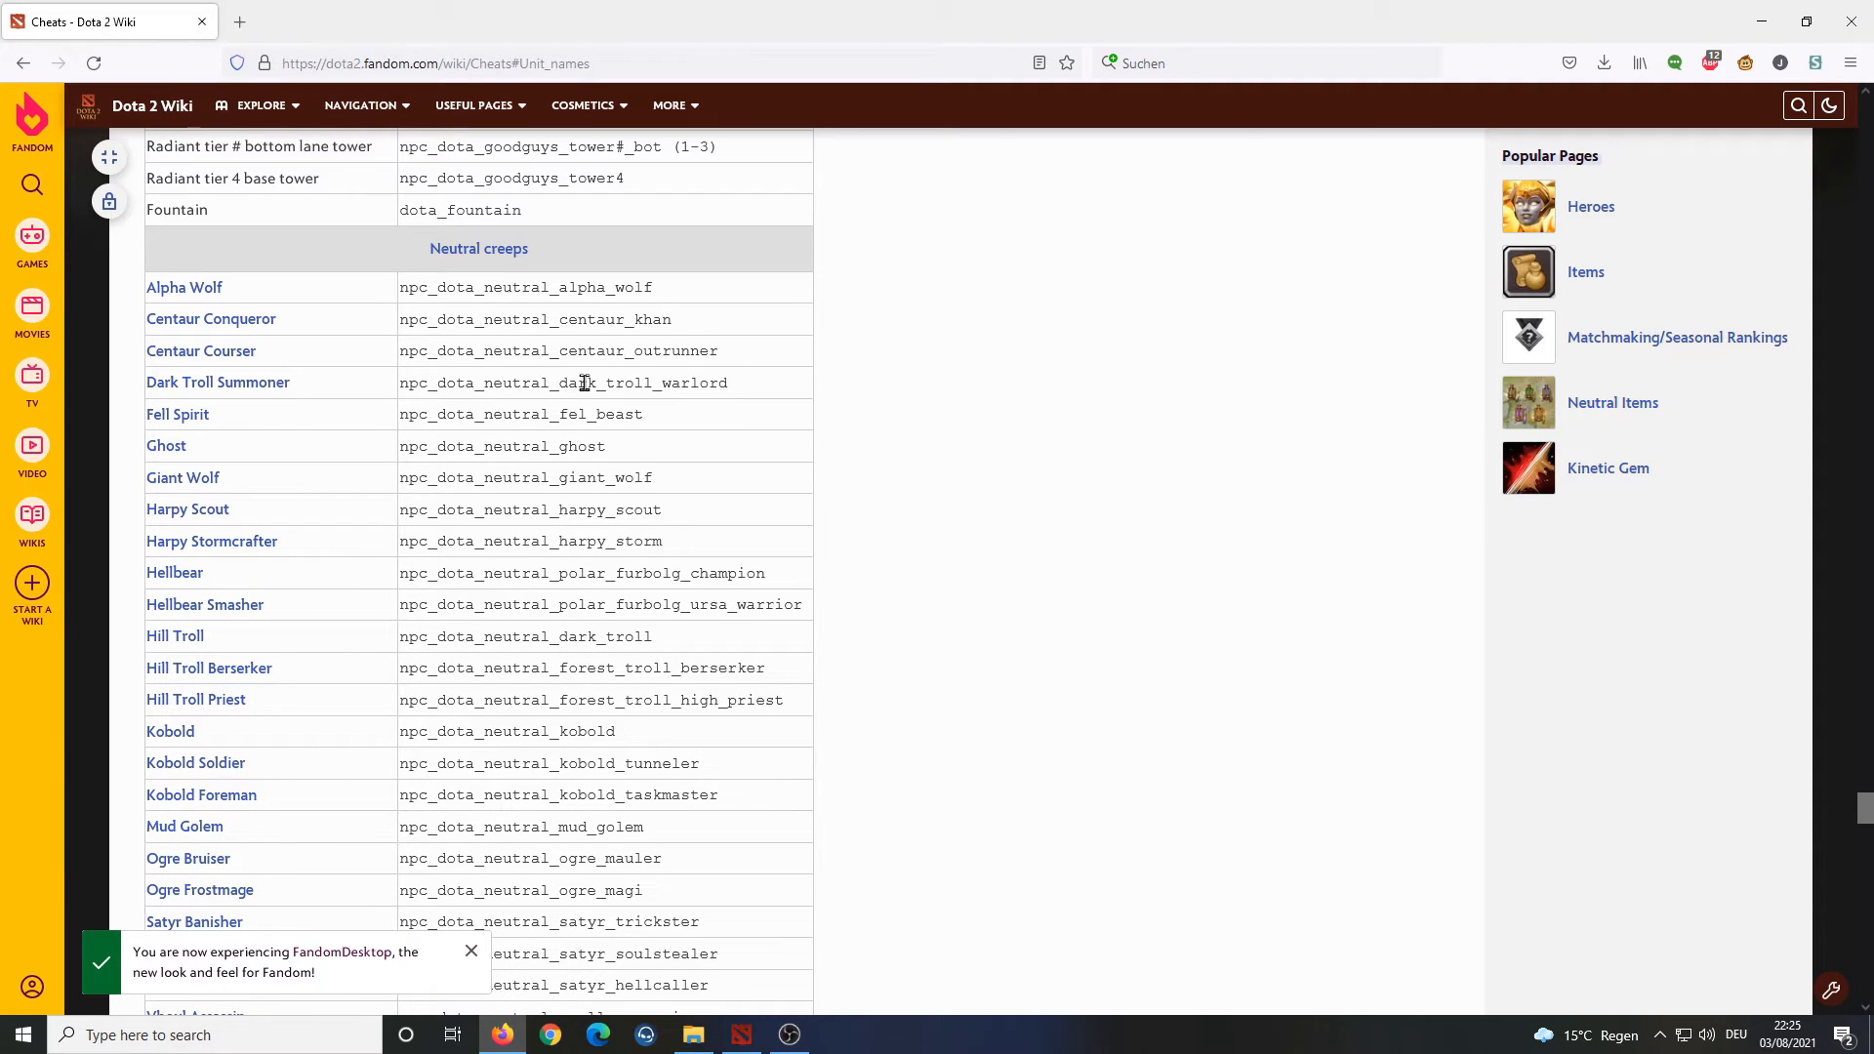
scroll("down", 3)
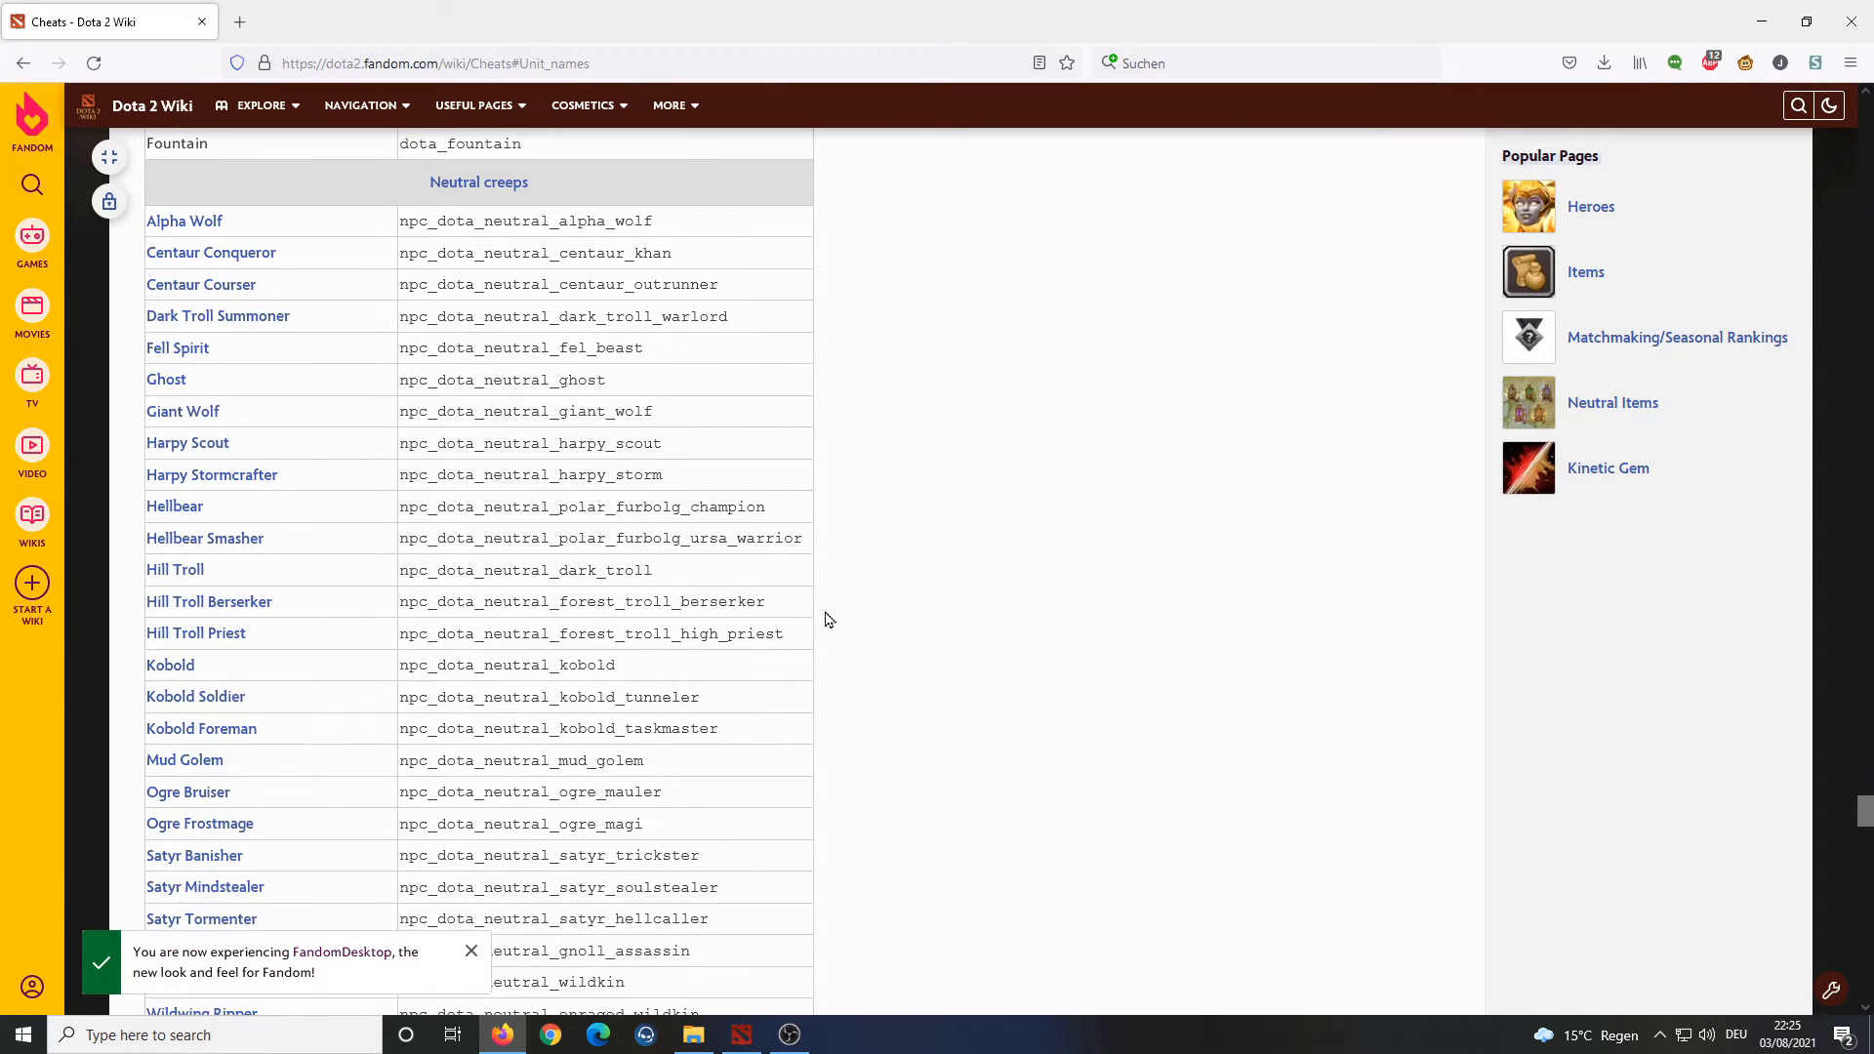
mouse_move(739, 586)
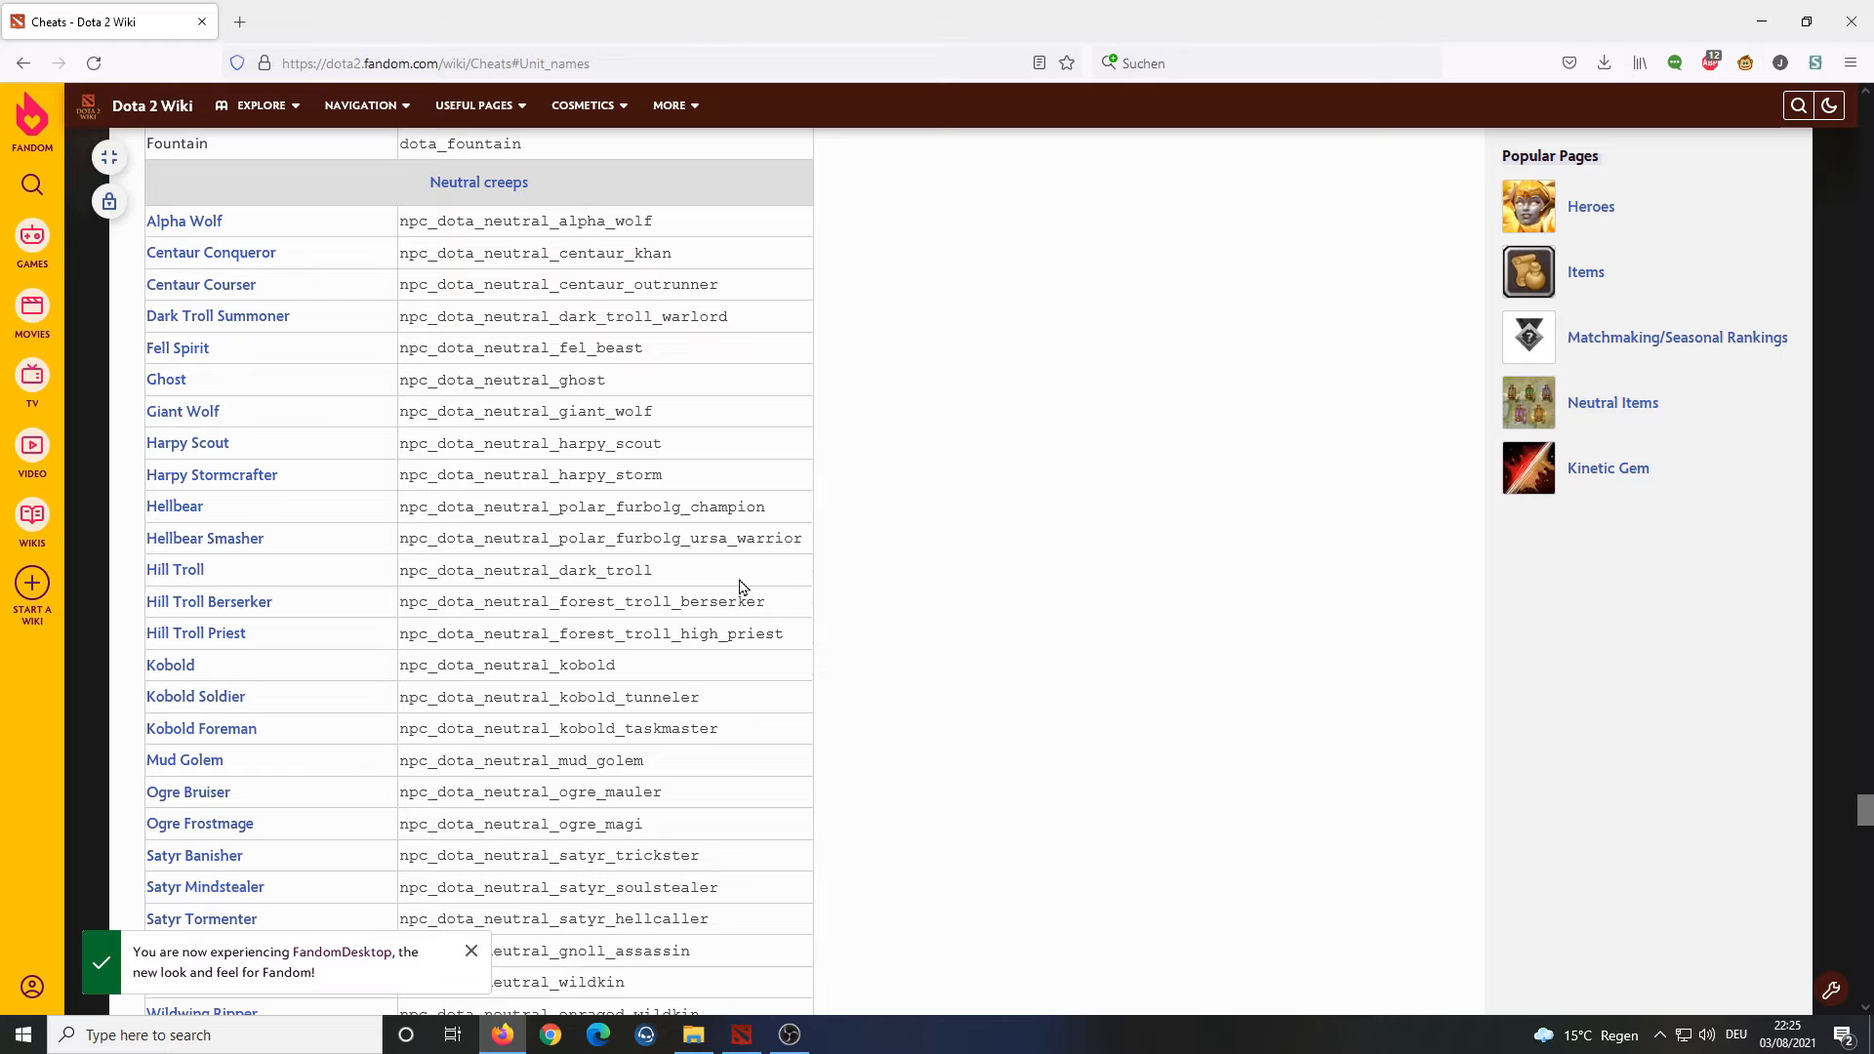
double_click(571, 221)
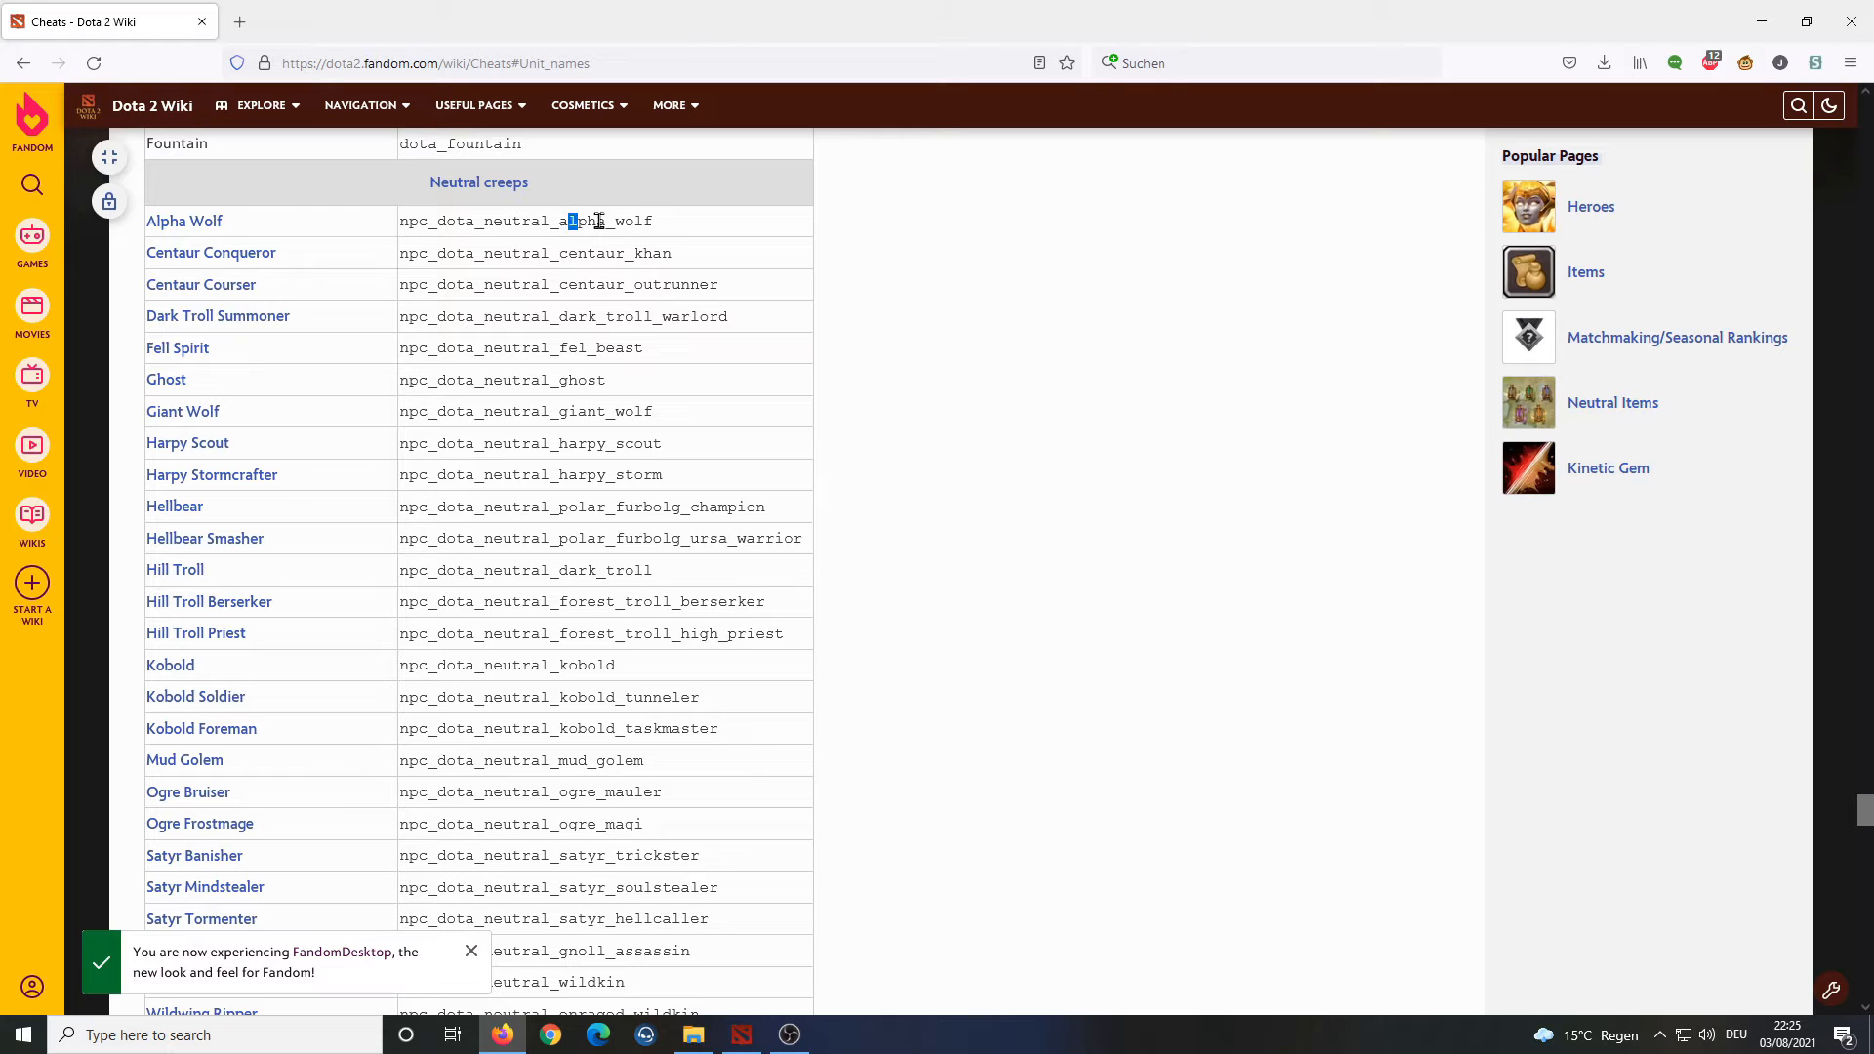
double_click(525, 221)
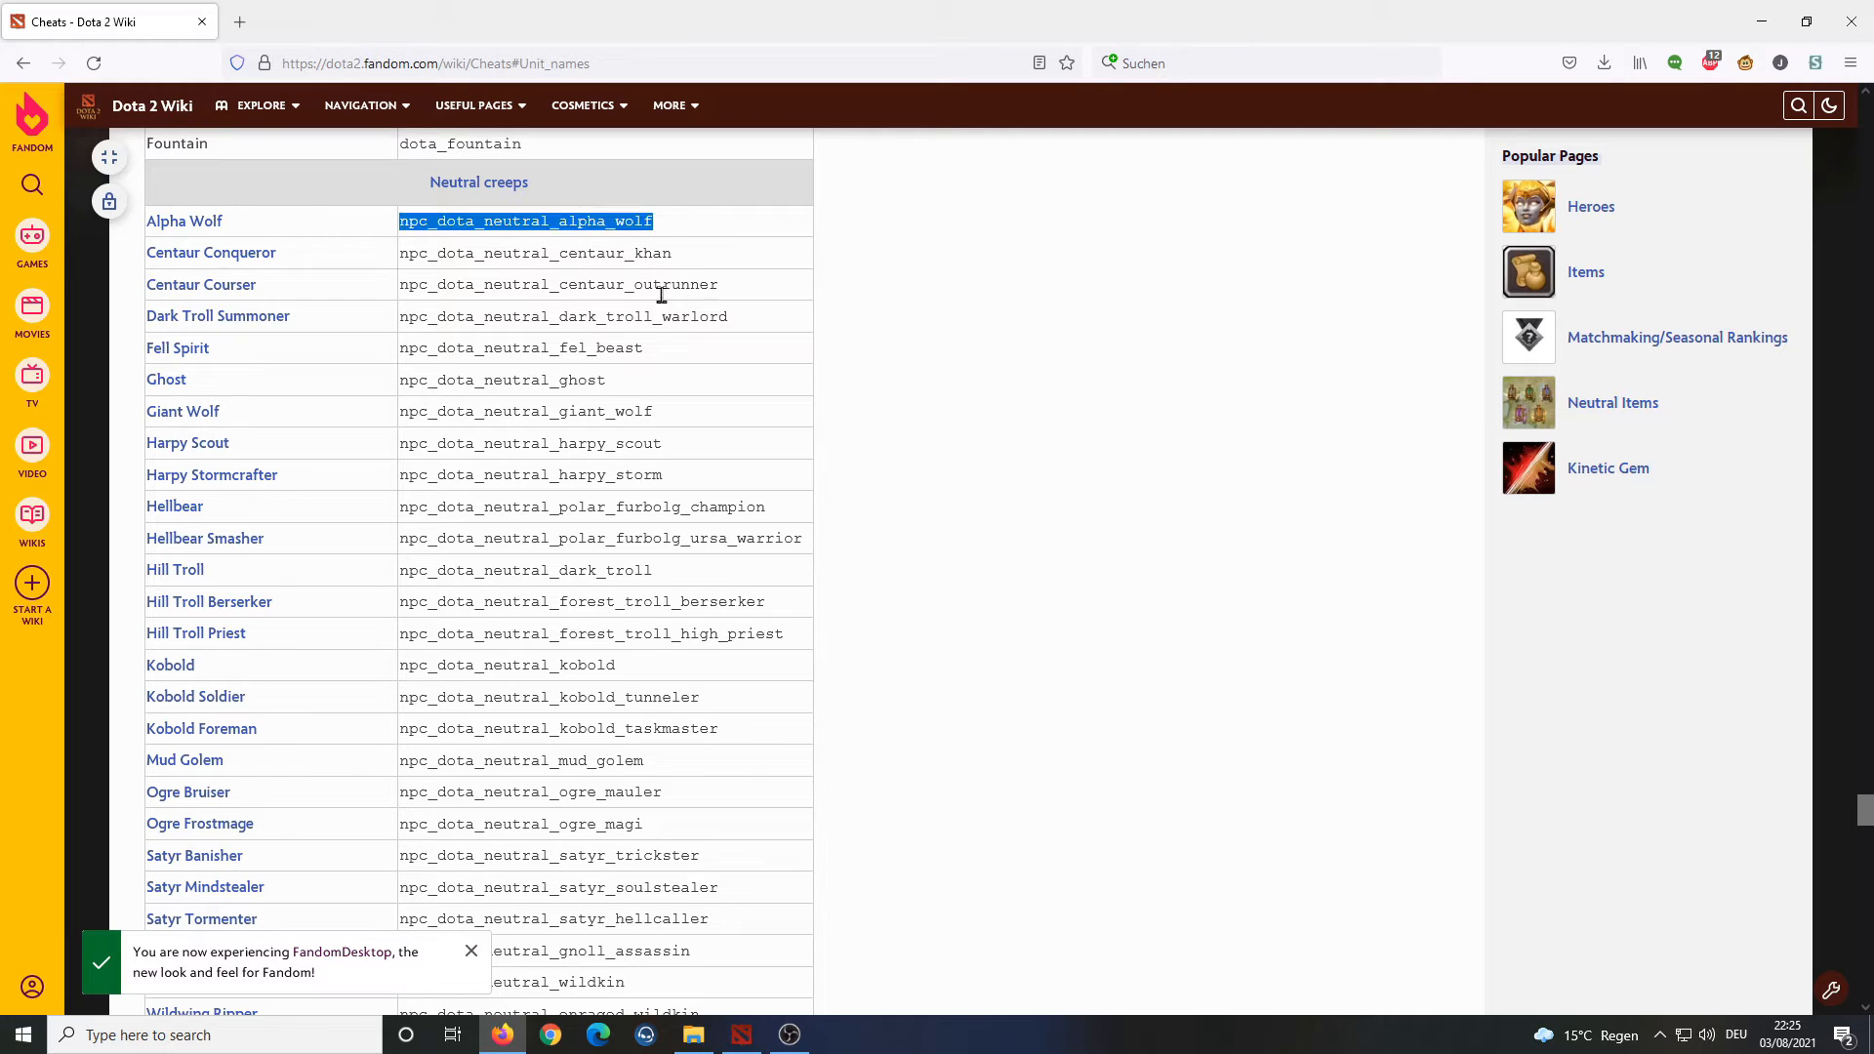
left_click(711, 435)
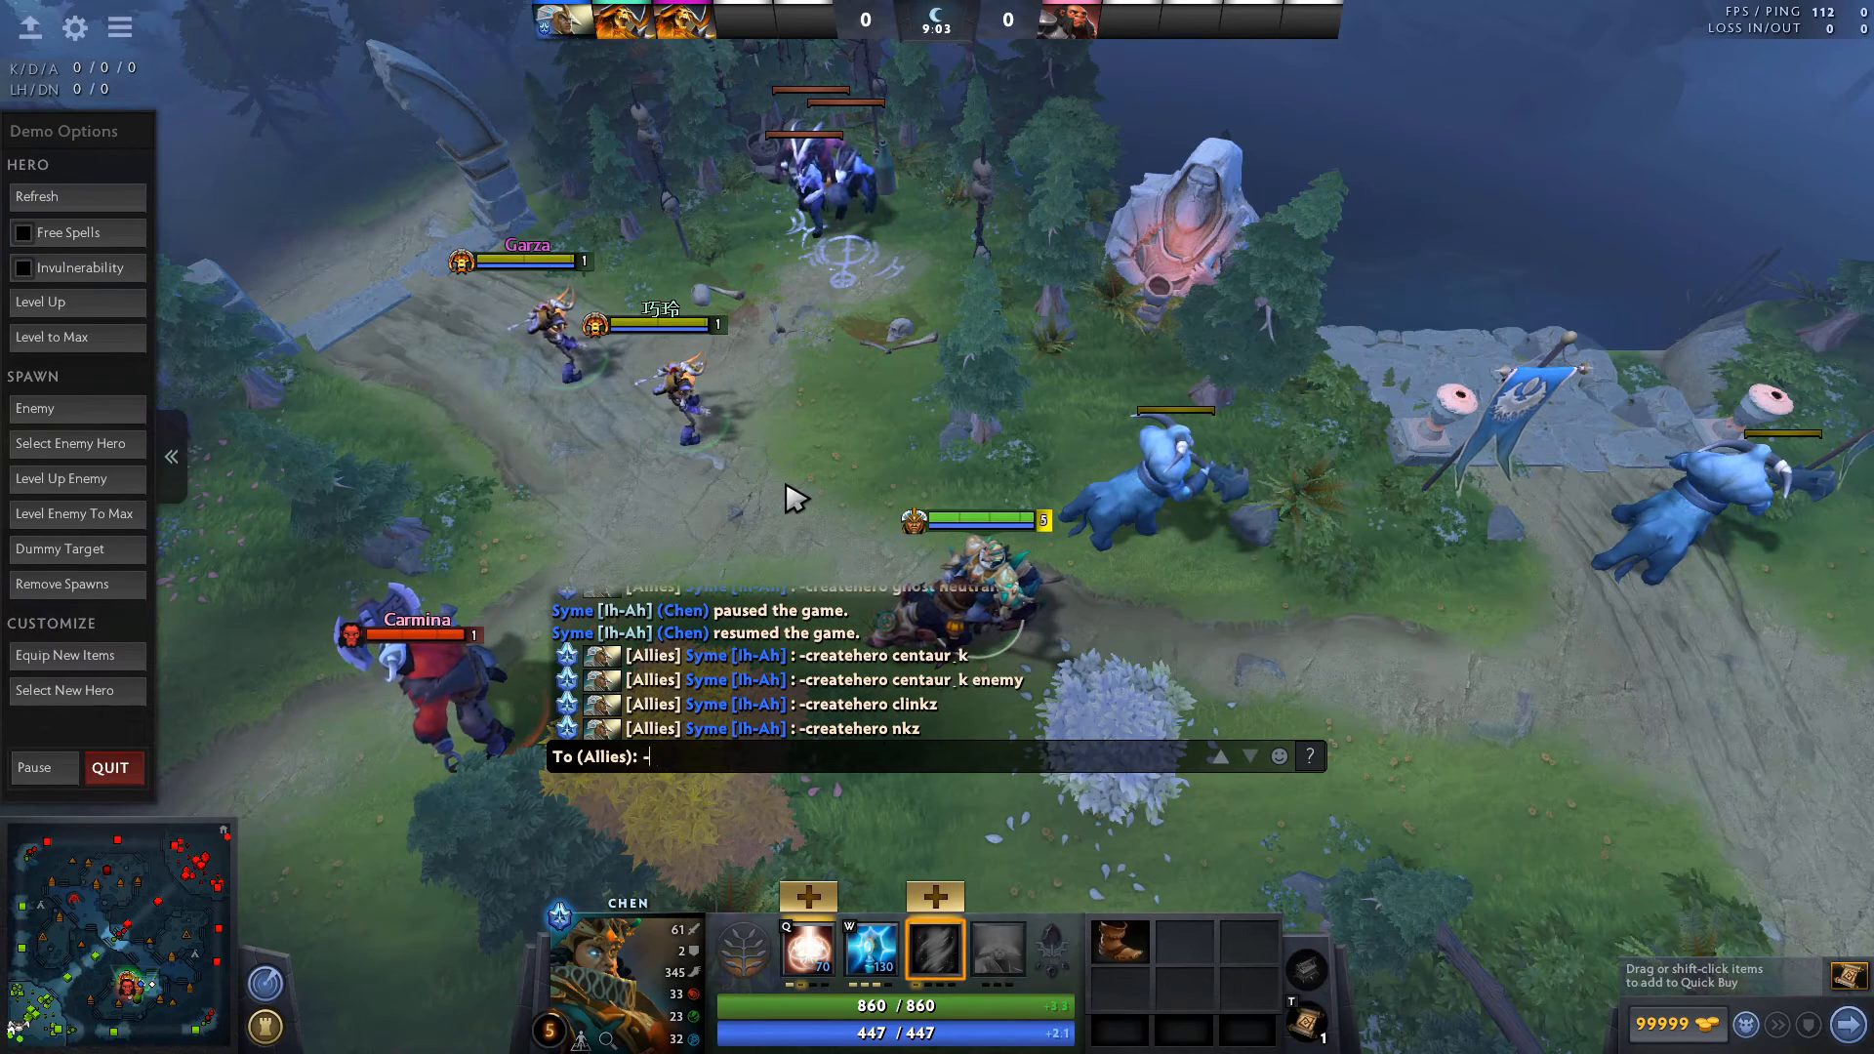
Type -createhero centaur_k into the allies chat input.
type("-createhero cent")
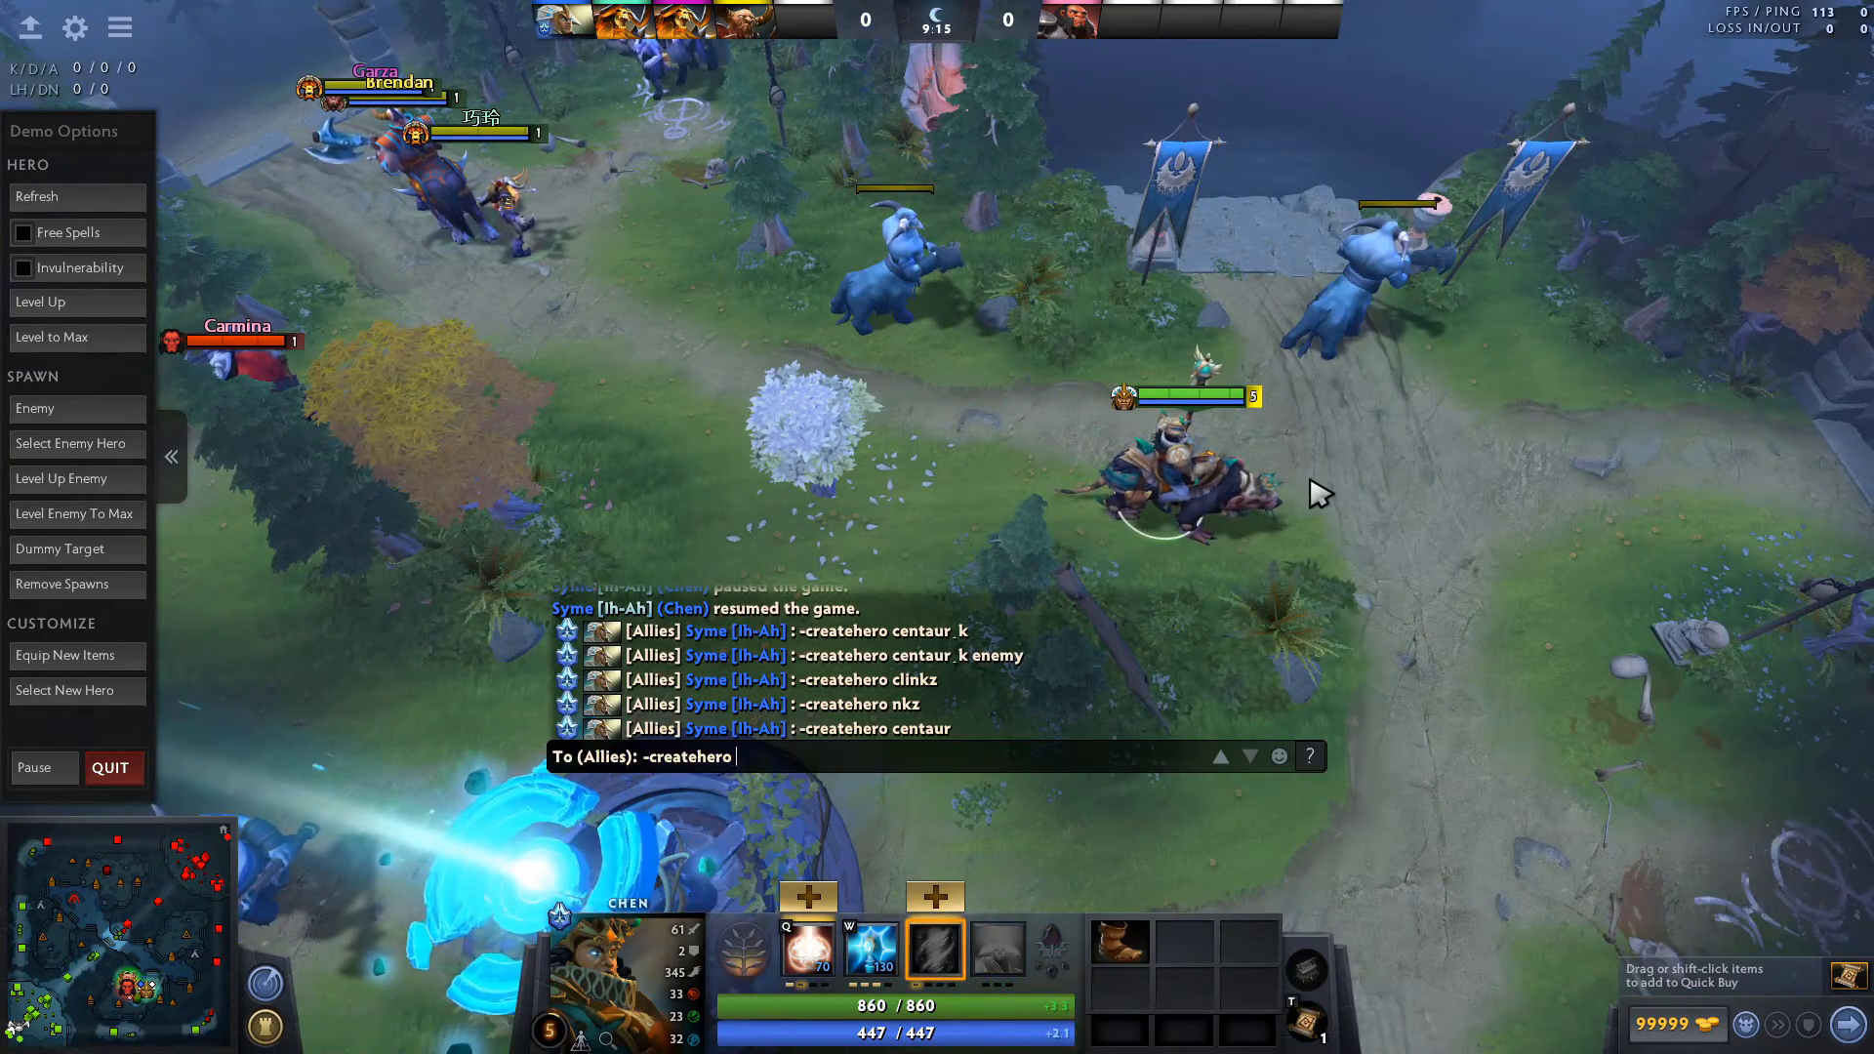
type("centaur")
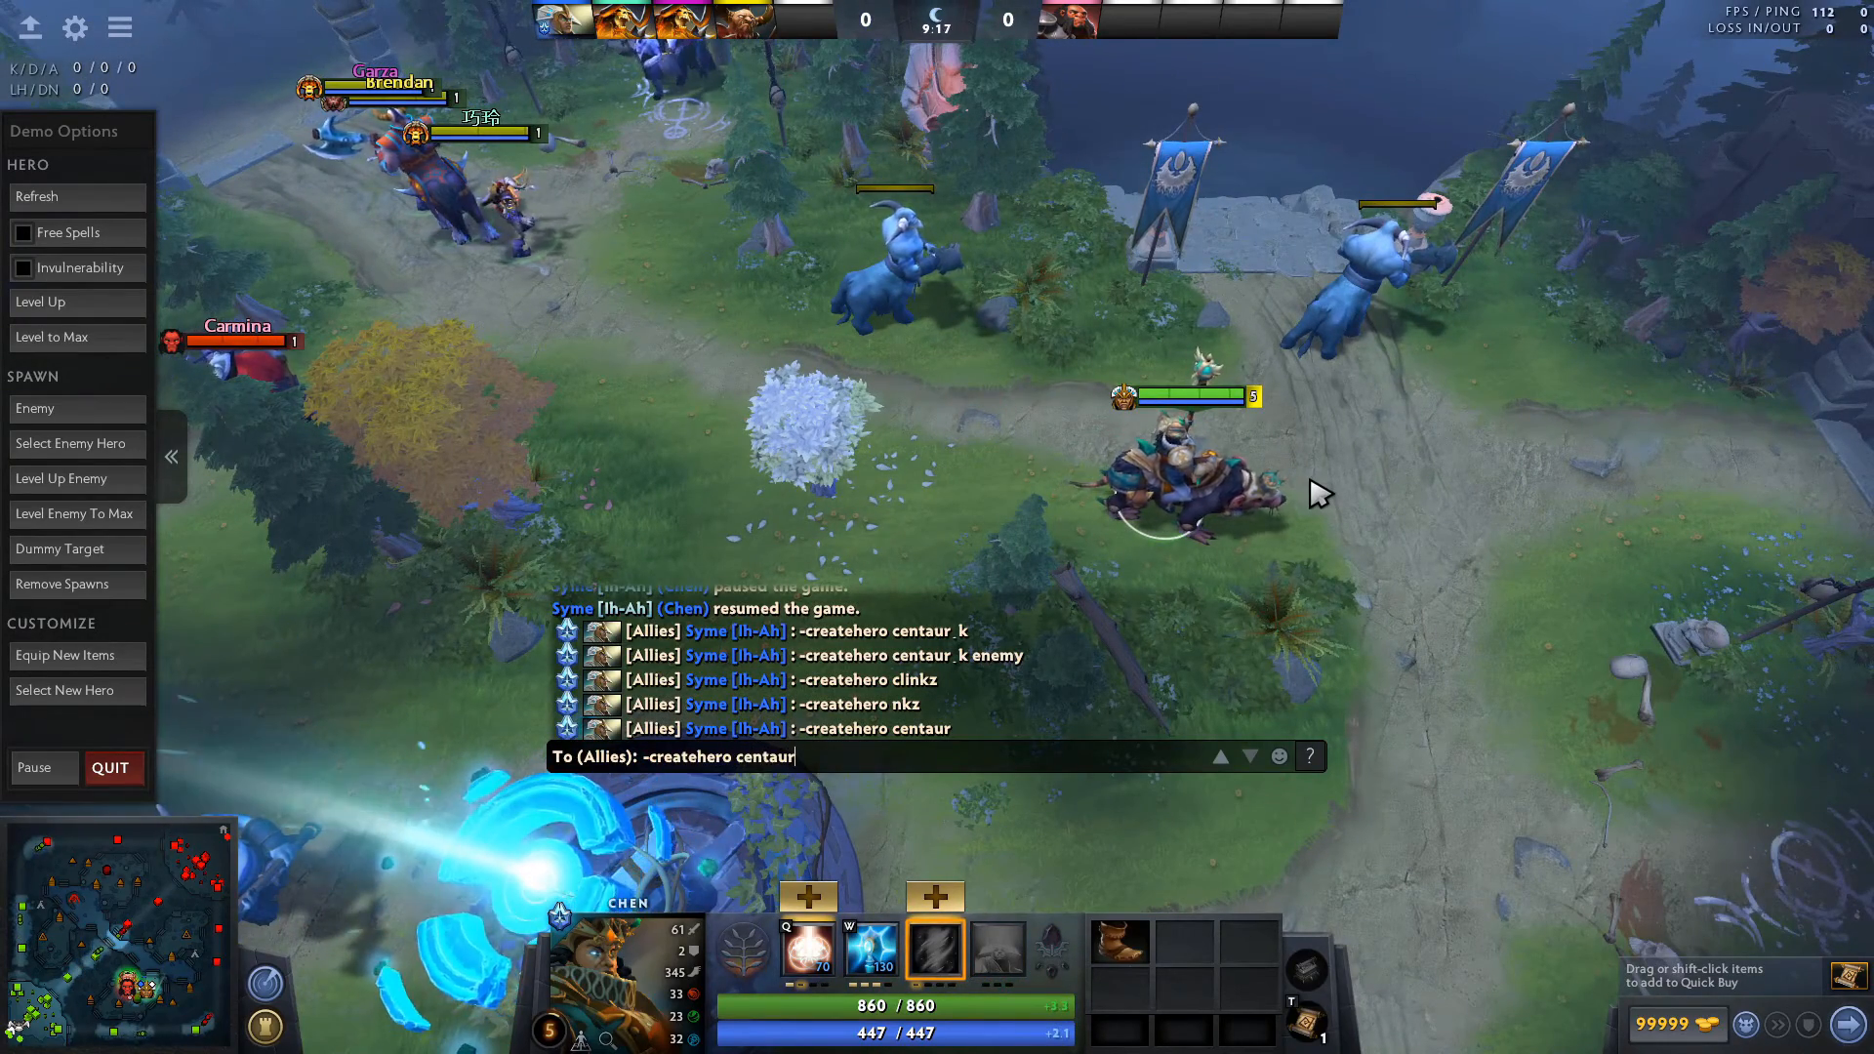
type("_k")
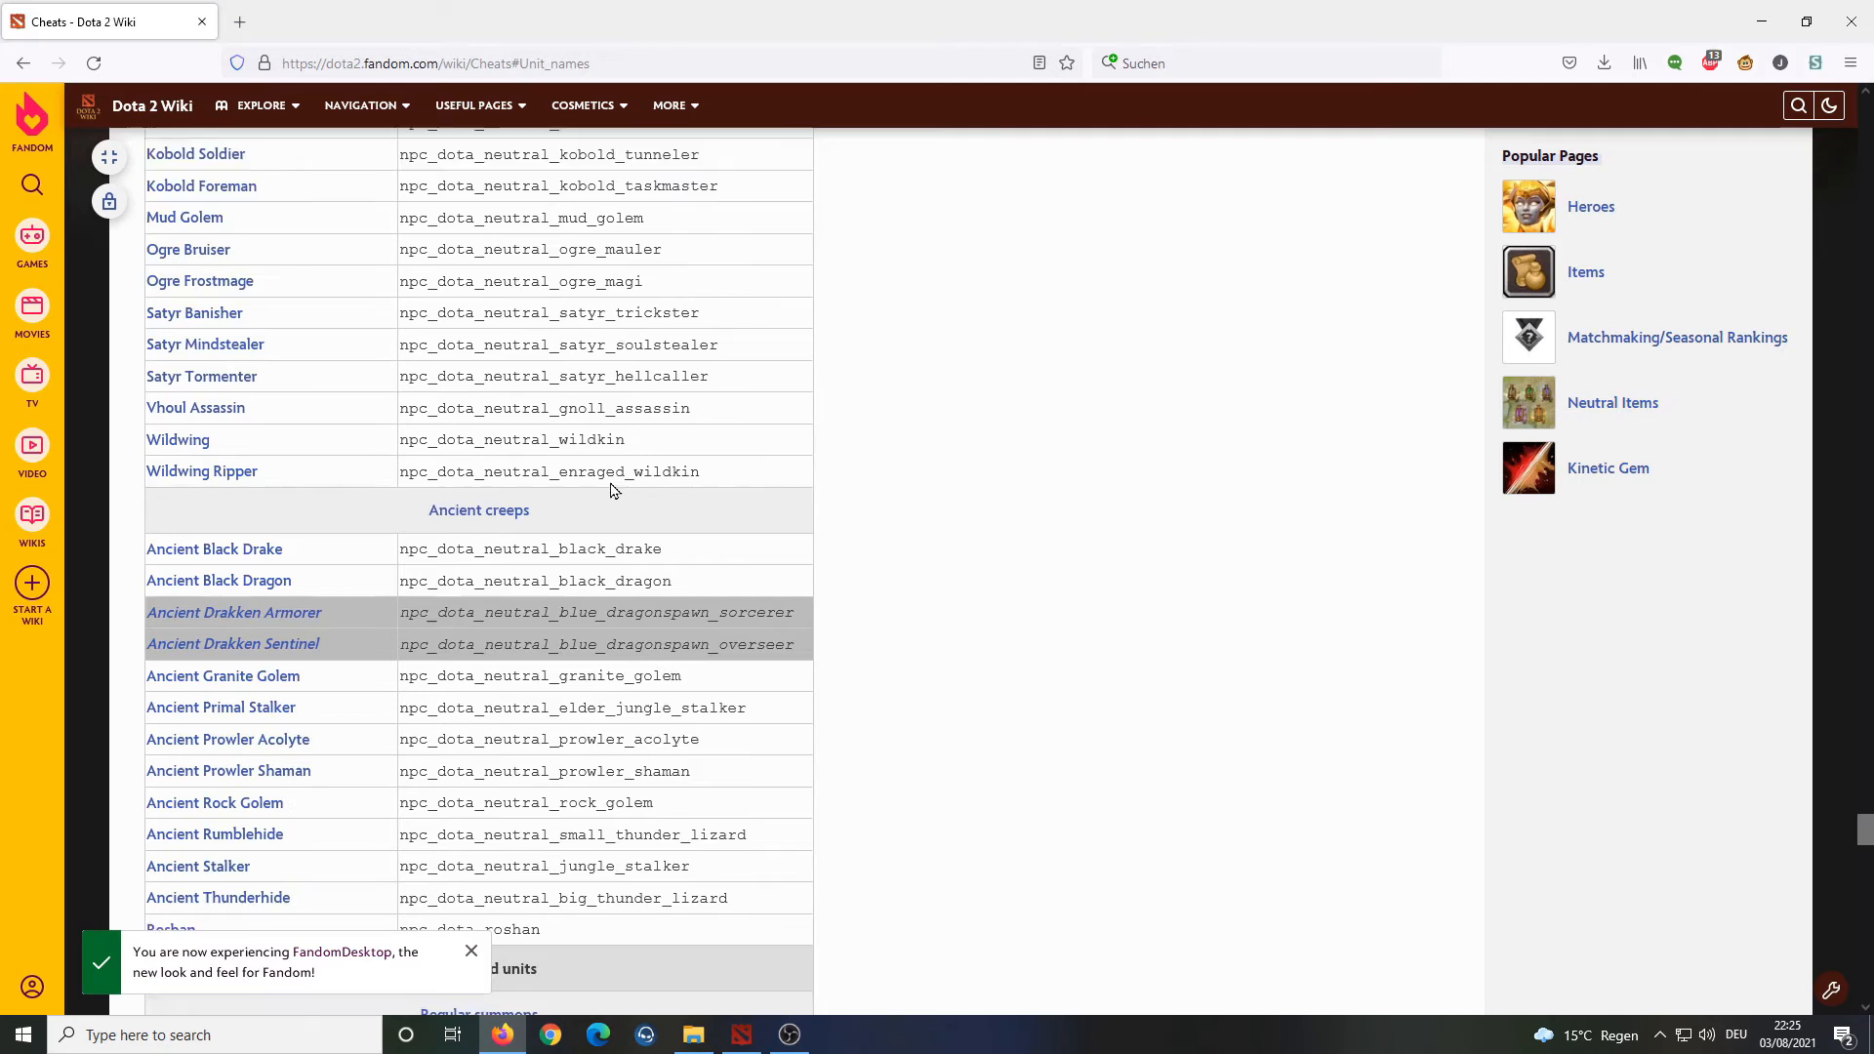
Scroll the Unit names table through summoned units, wards and spell units.
scroll("down", 3)
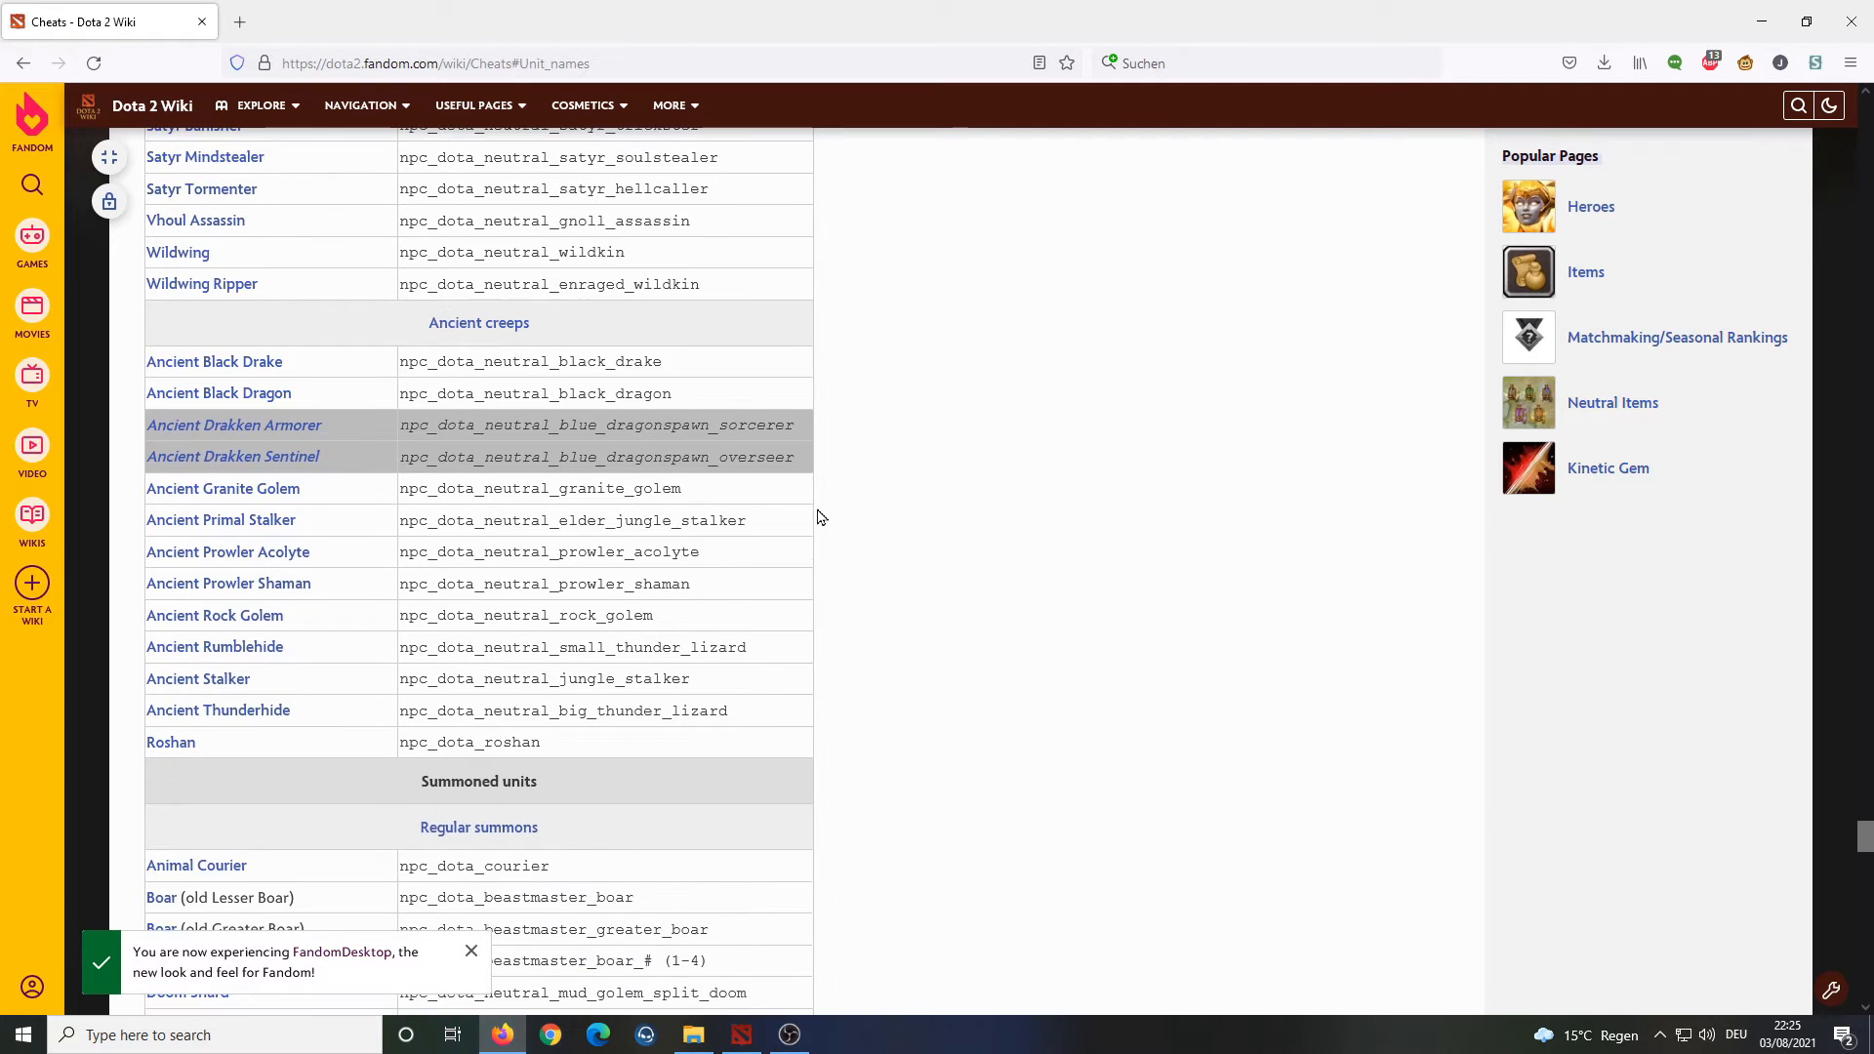
mouse_move(866, 683)
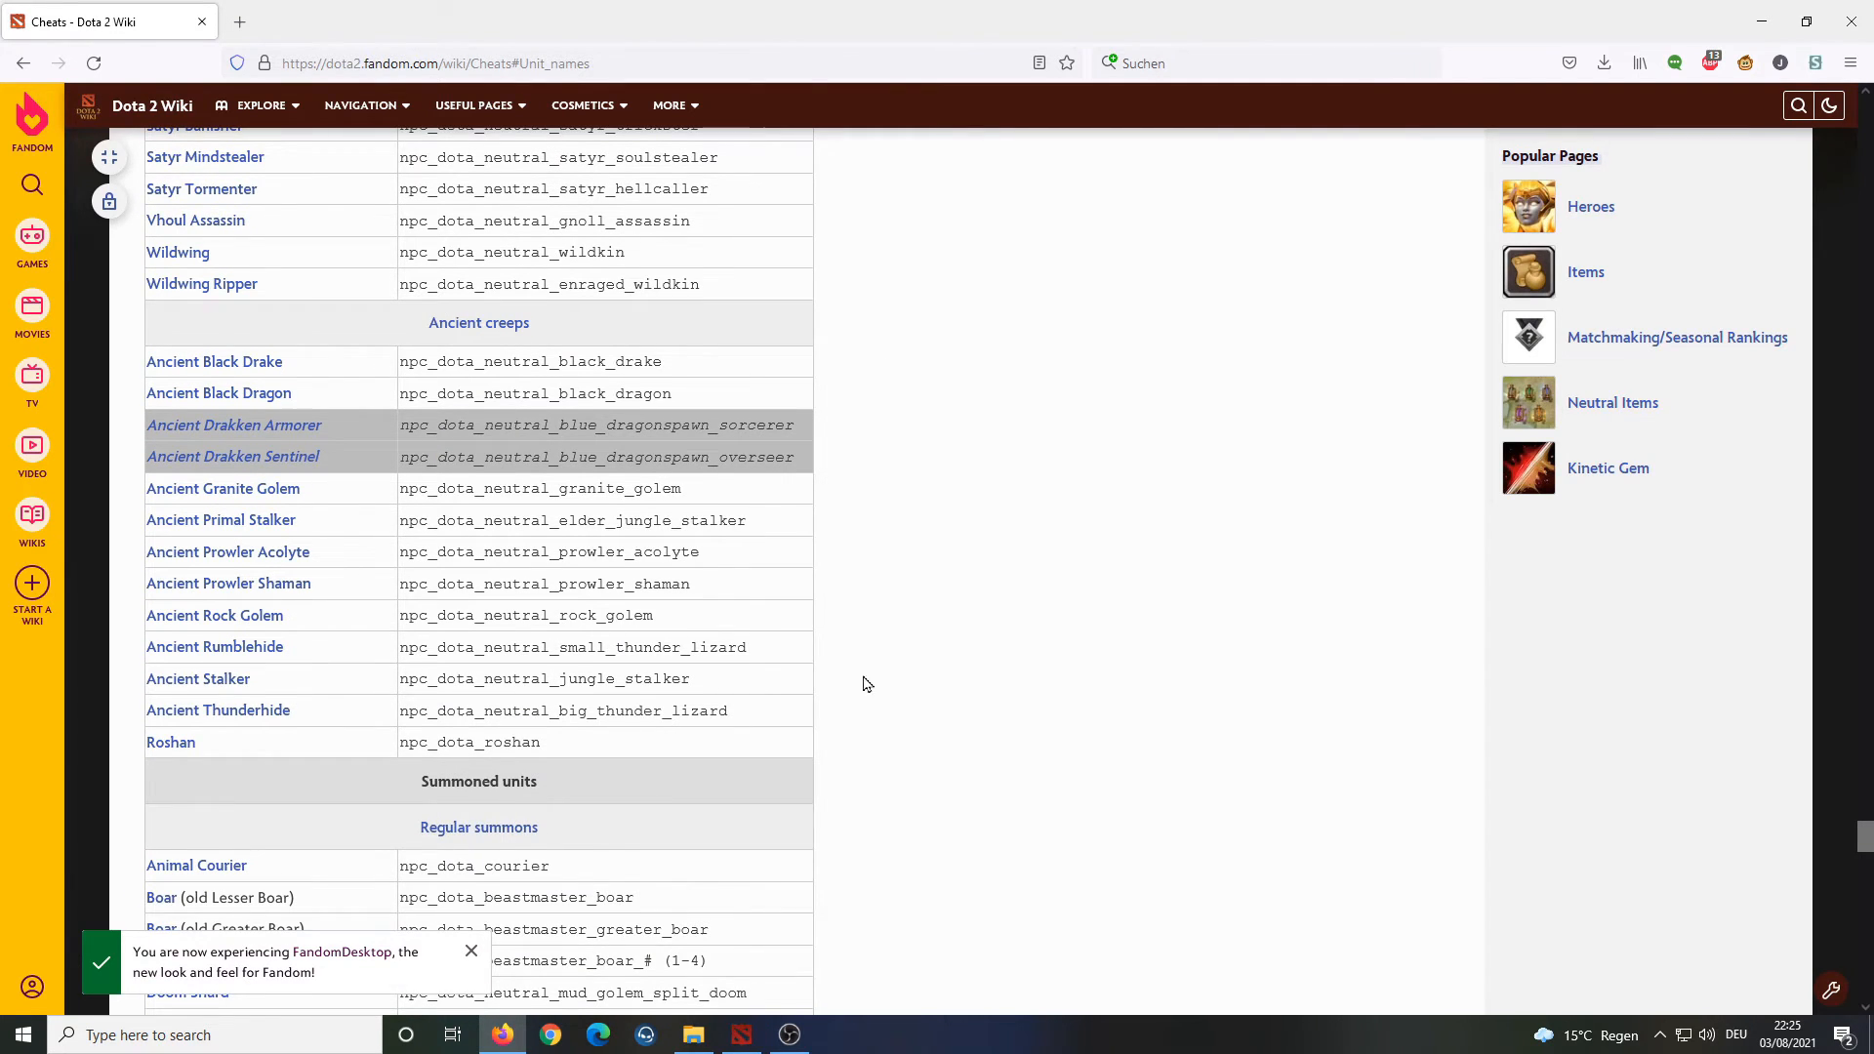
scroll("down", 3)
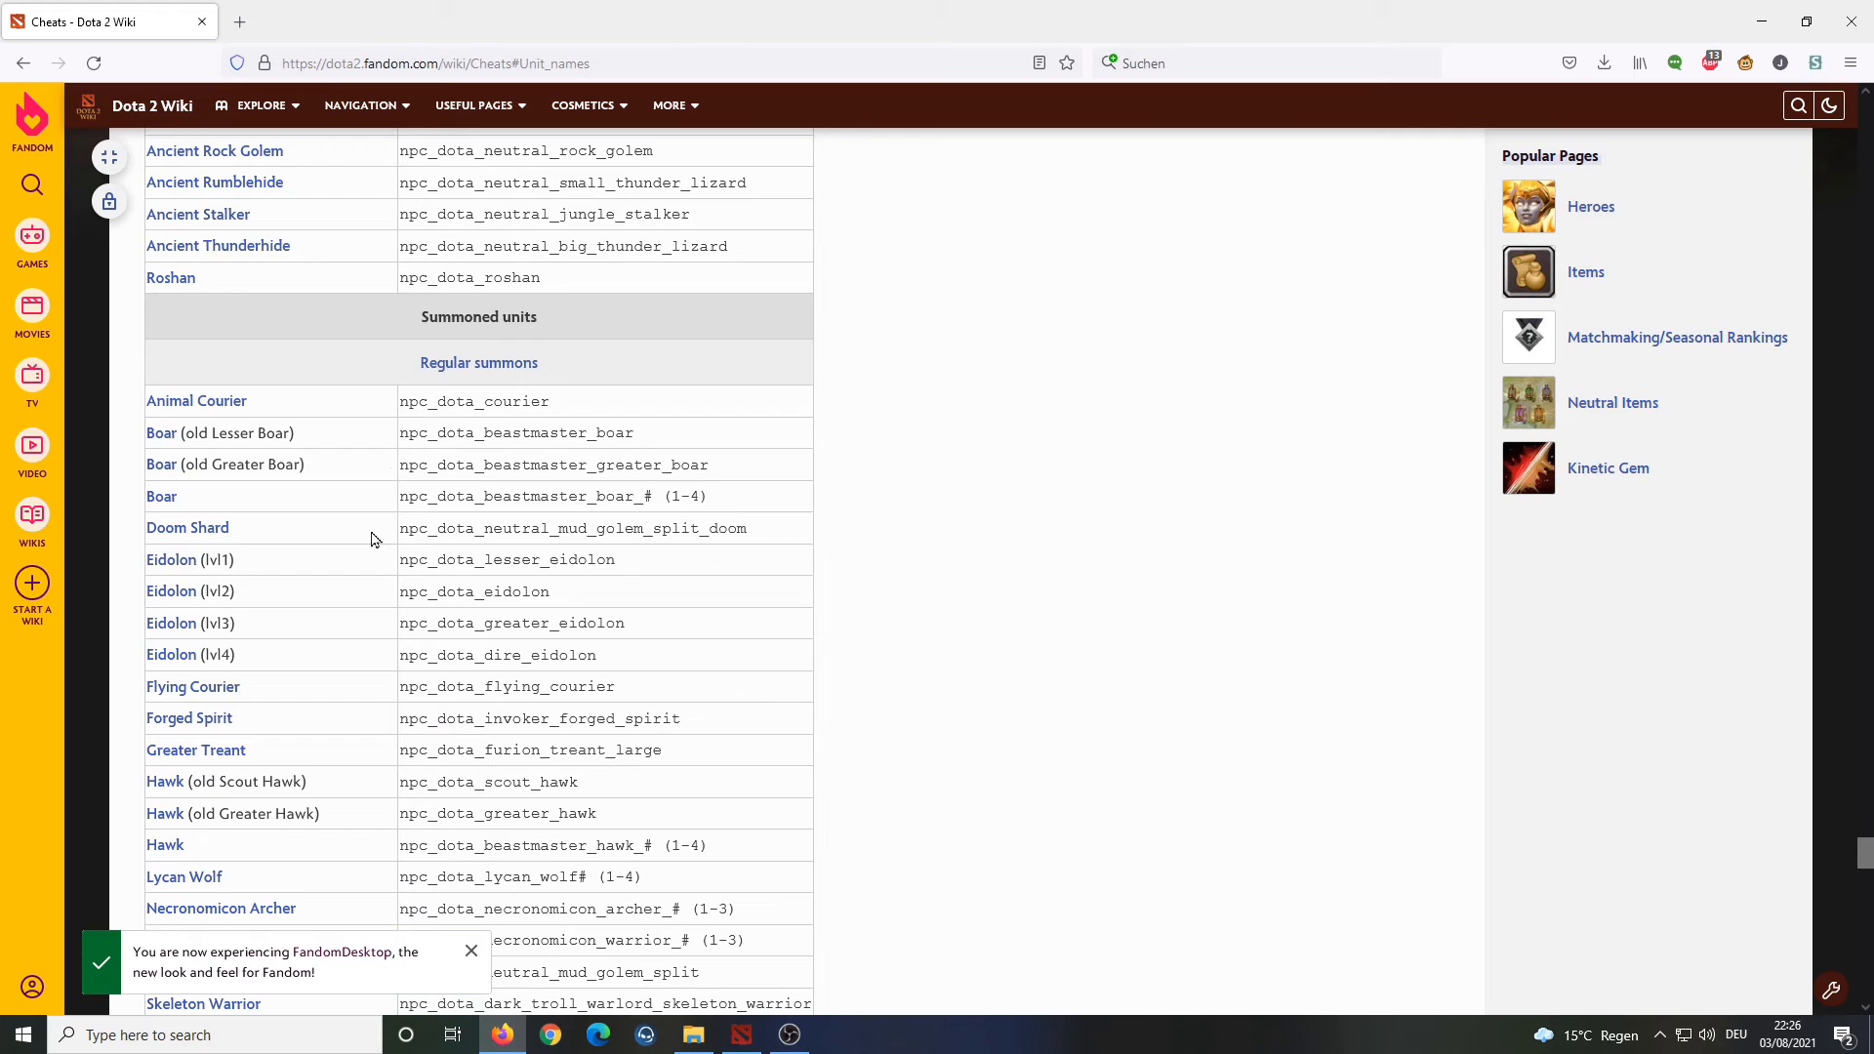
scroll("down", 3)
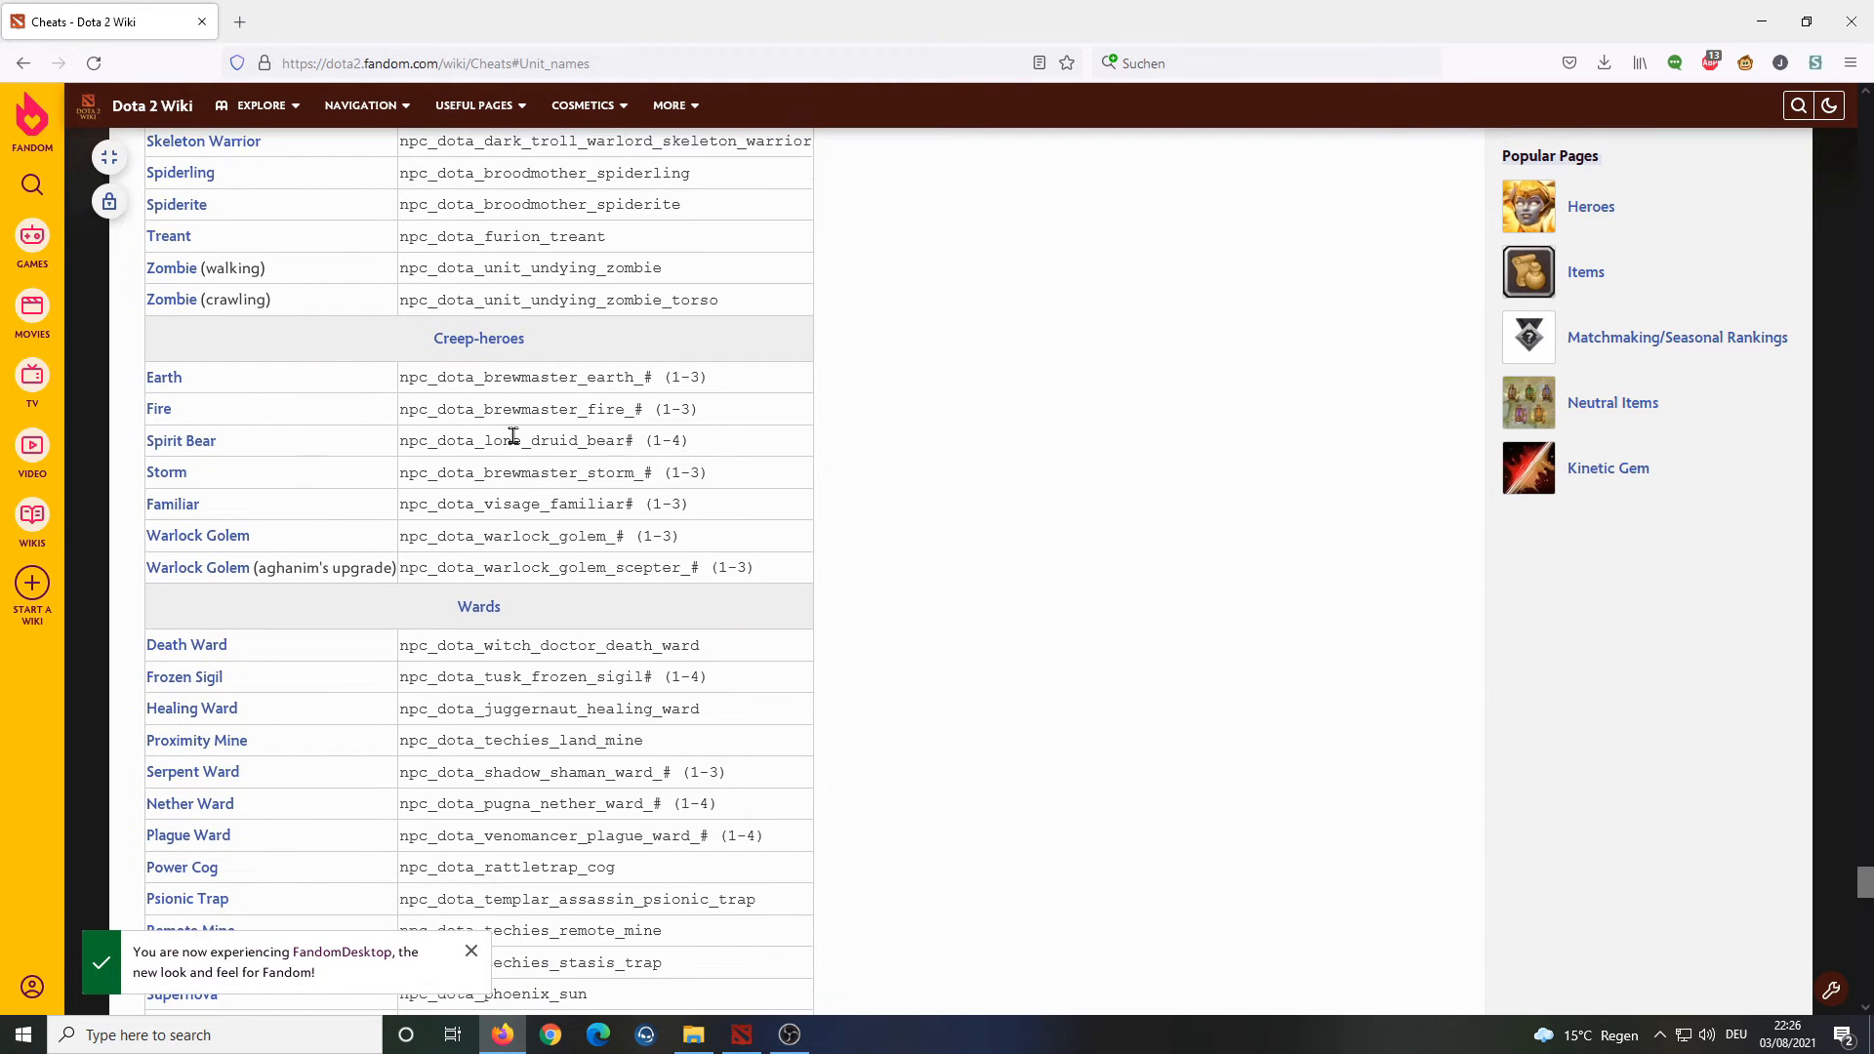
scroll("down", 3)
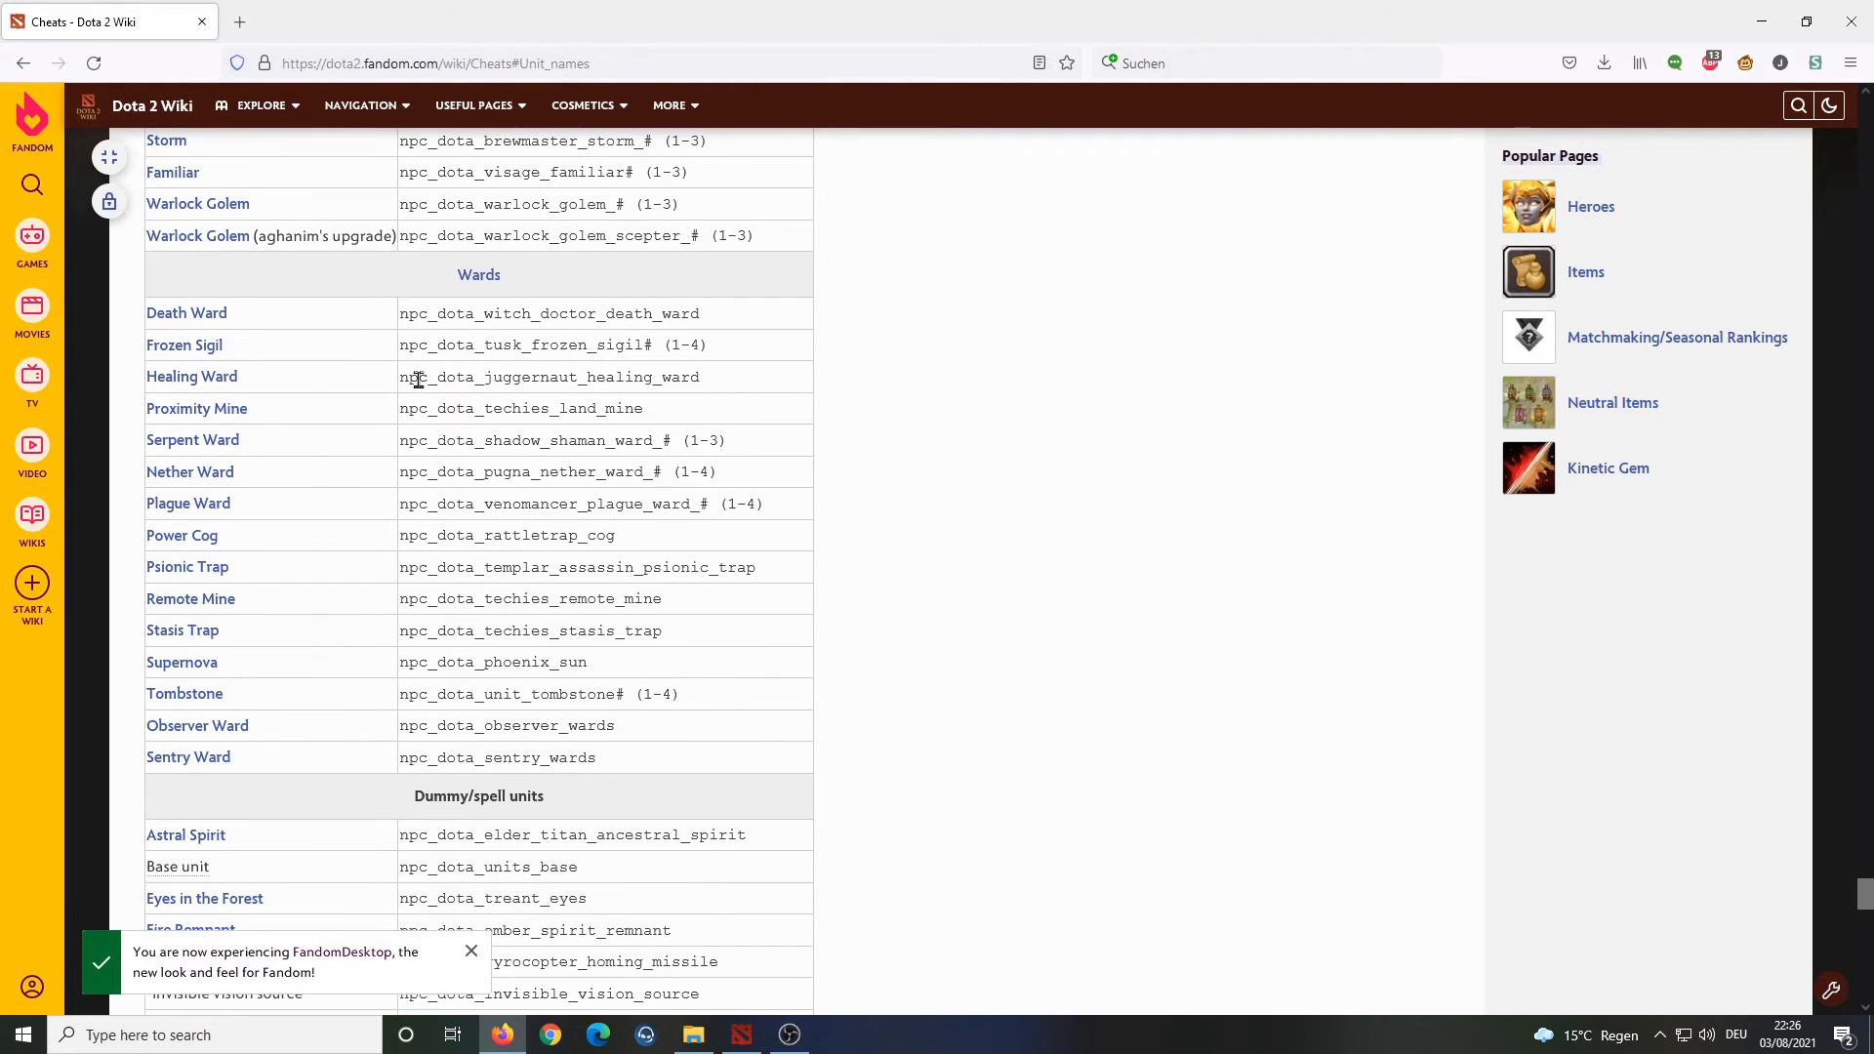
scroll("down", 3)
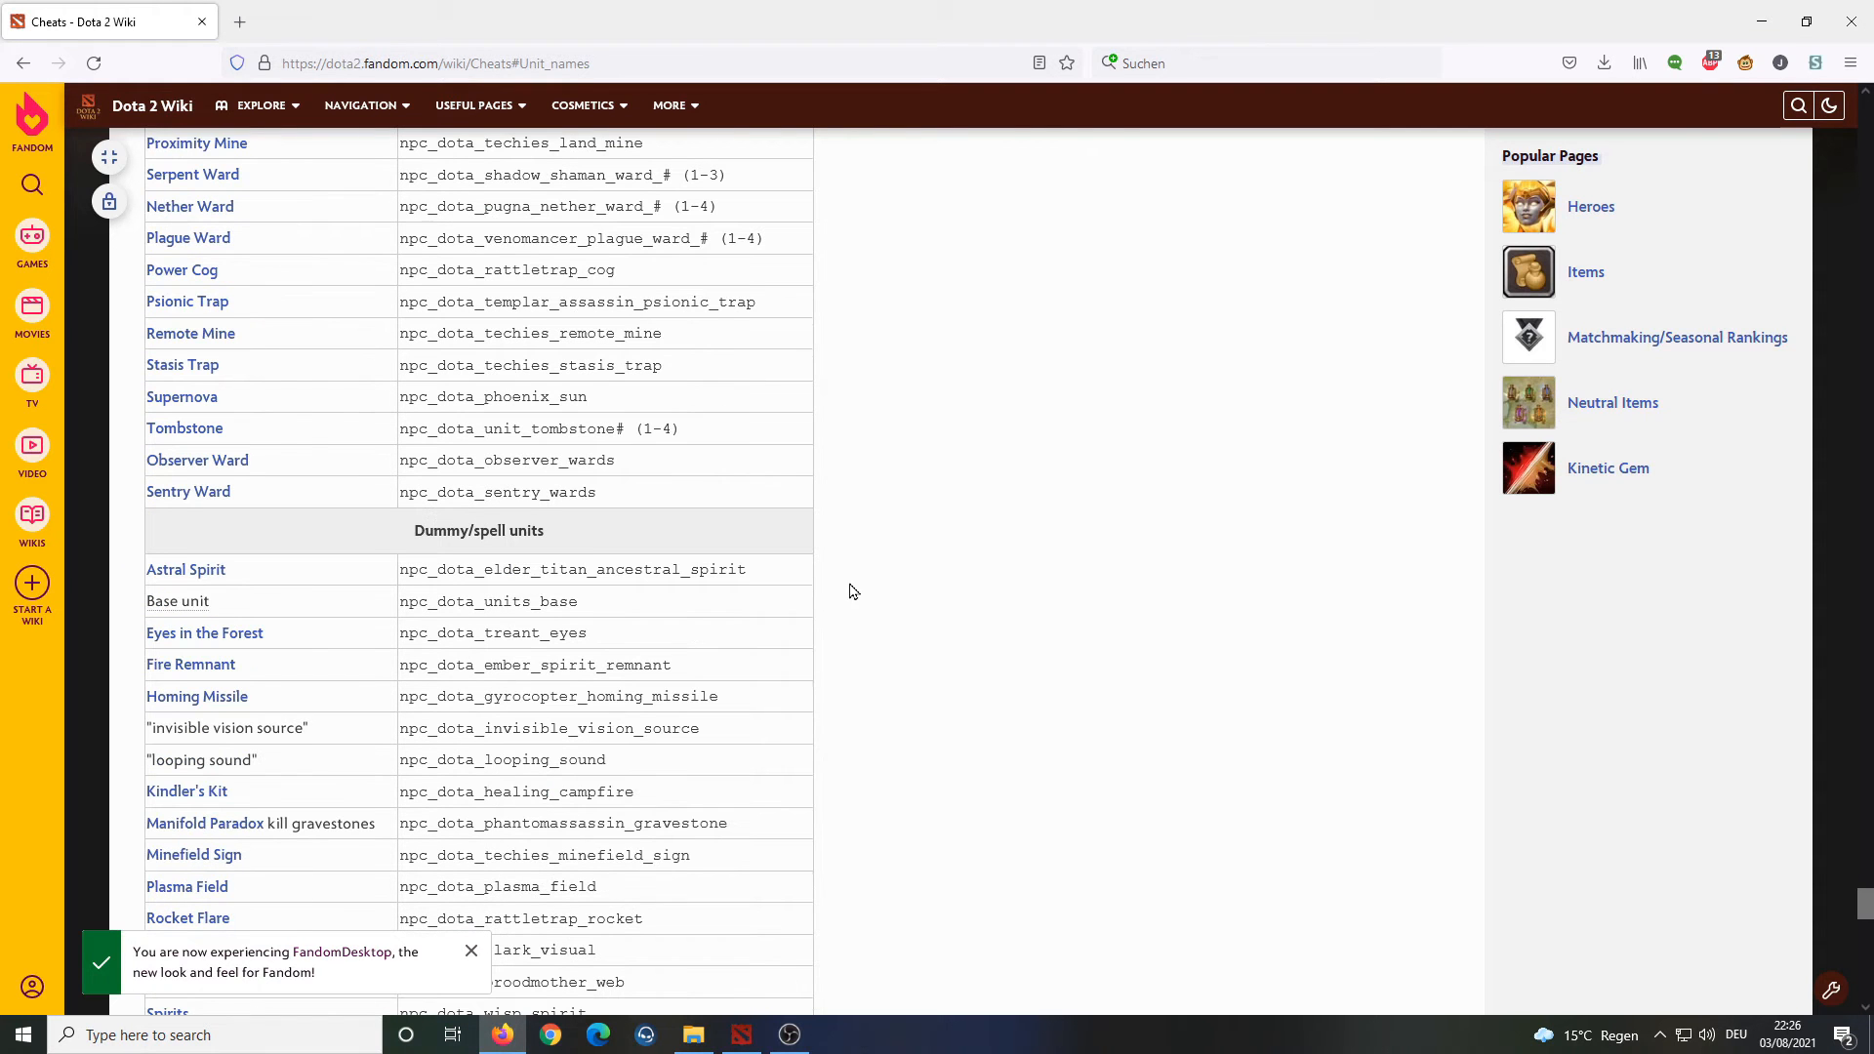
scroll("down", 3)
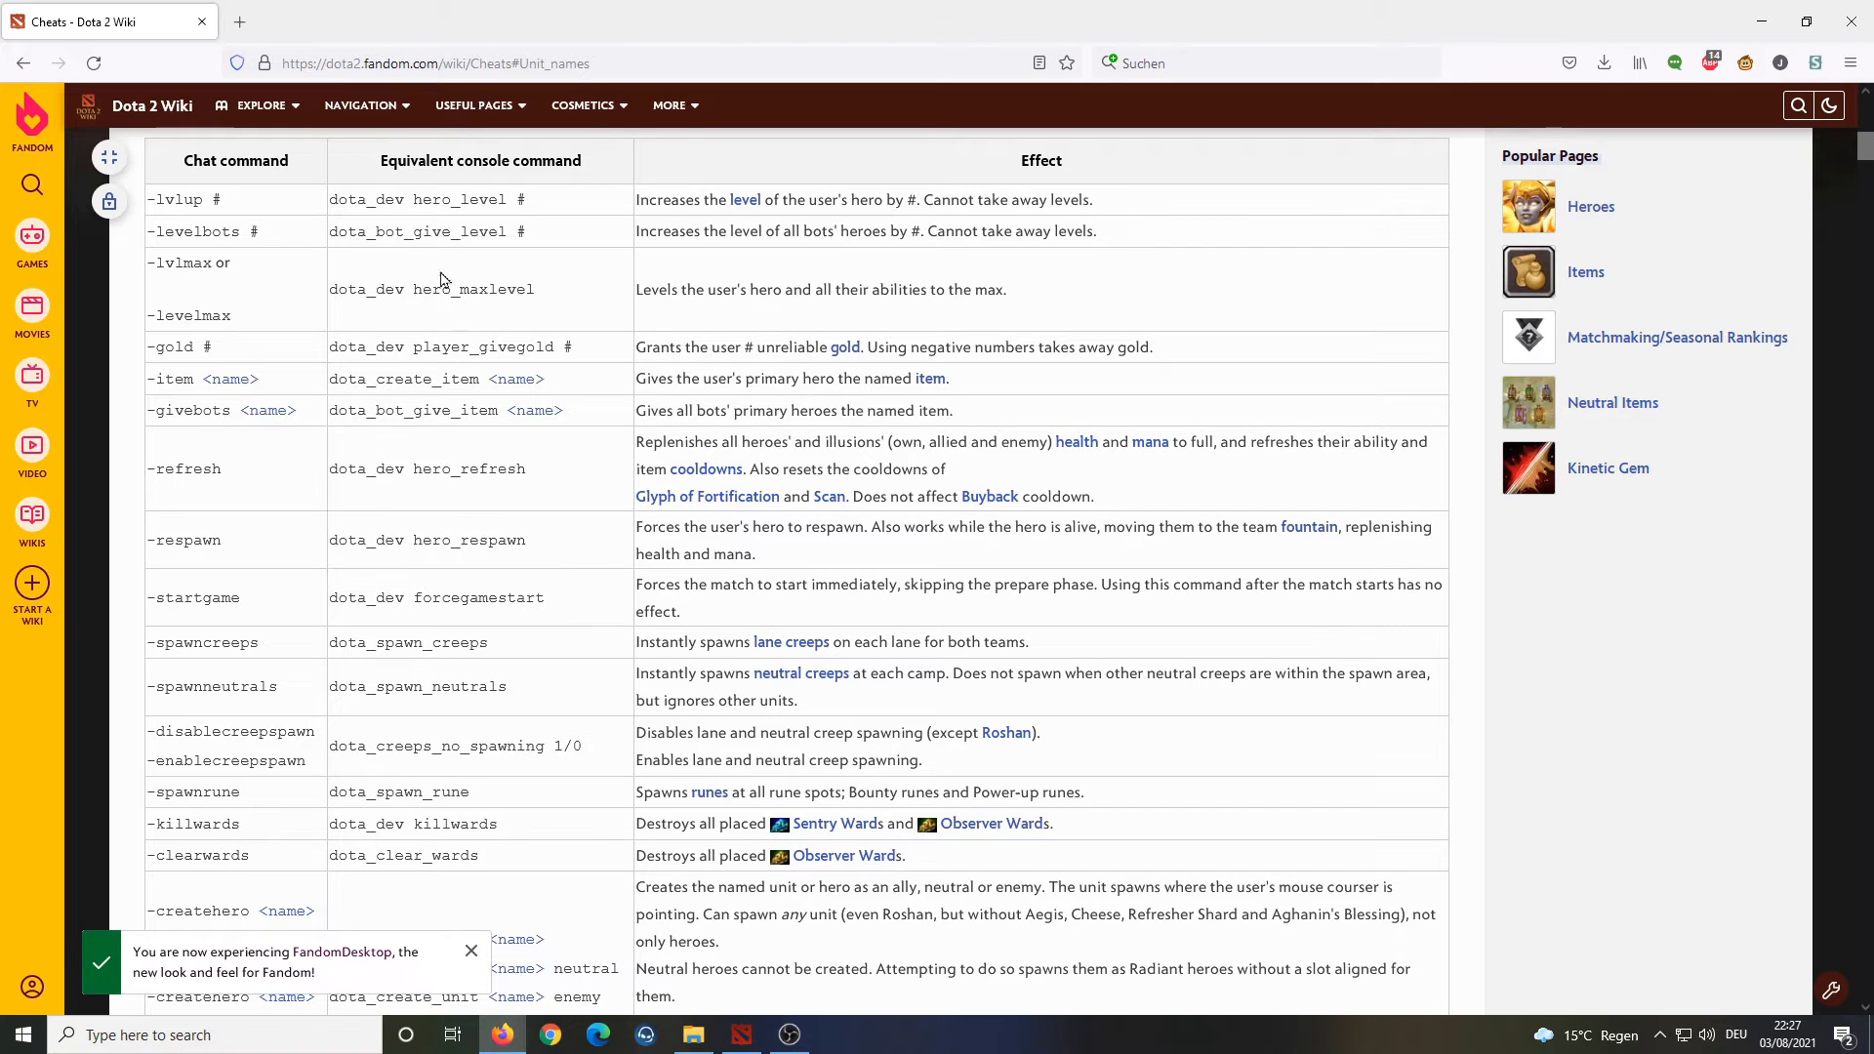
Reach the chat command table and pick out -enablecreepspawn and -spawnrune.
scroll("down", 3)
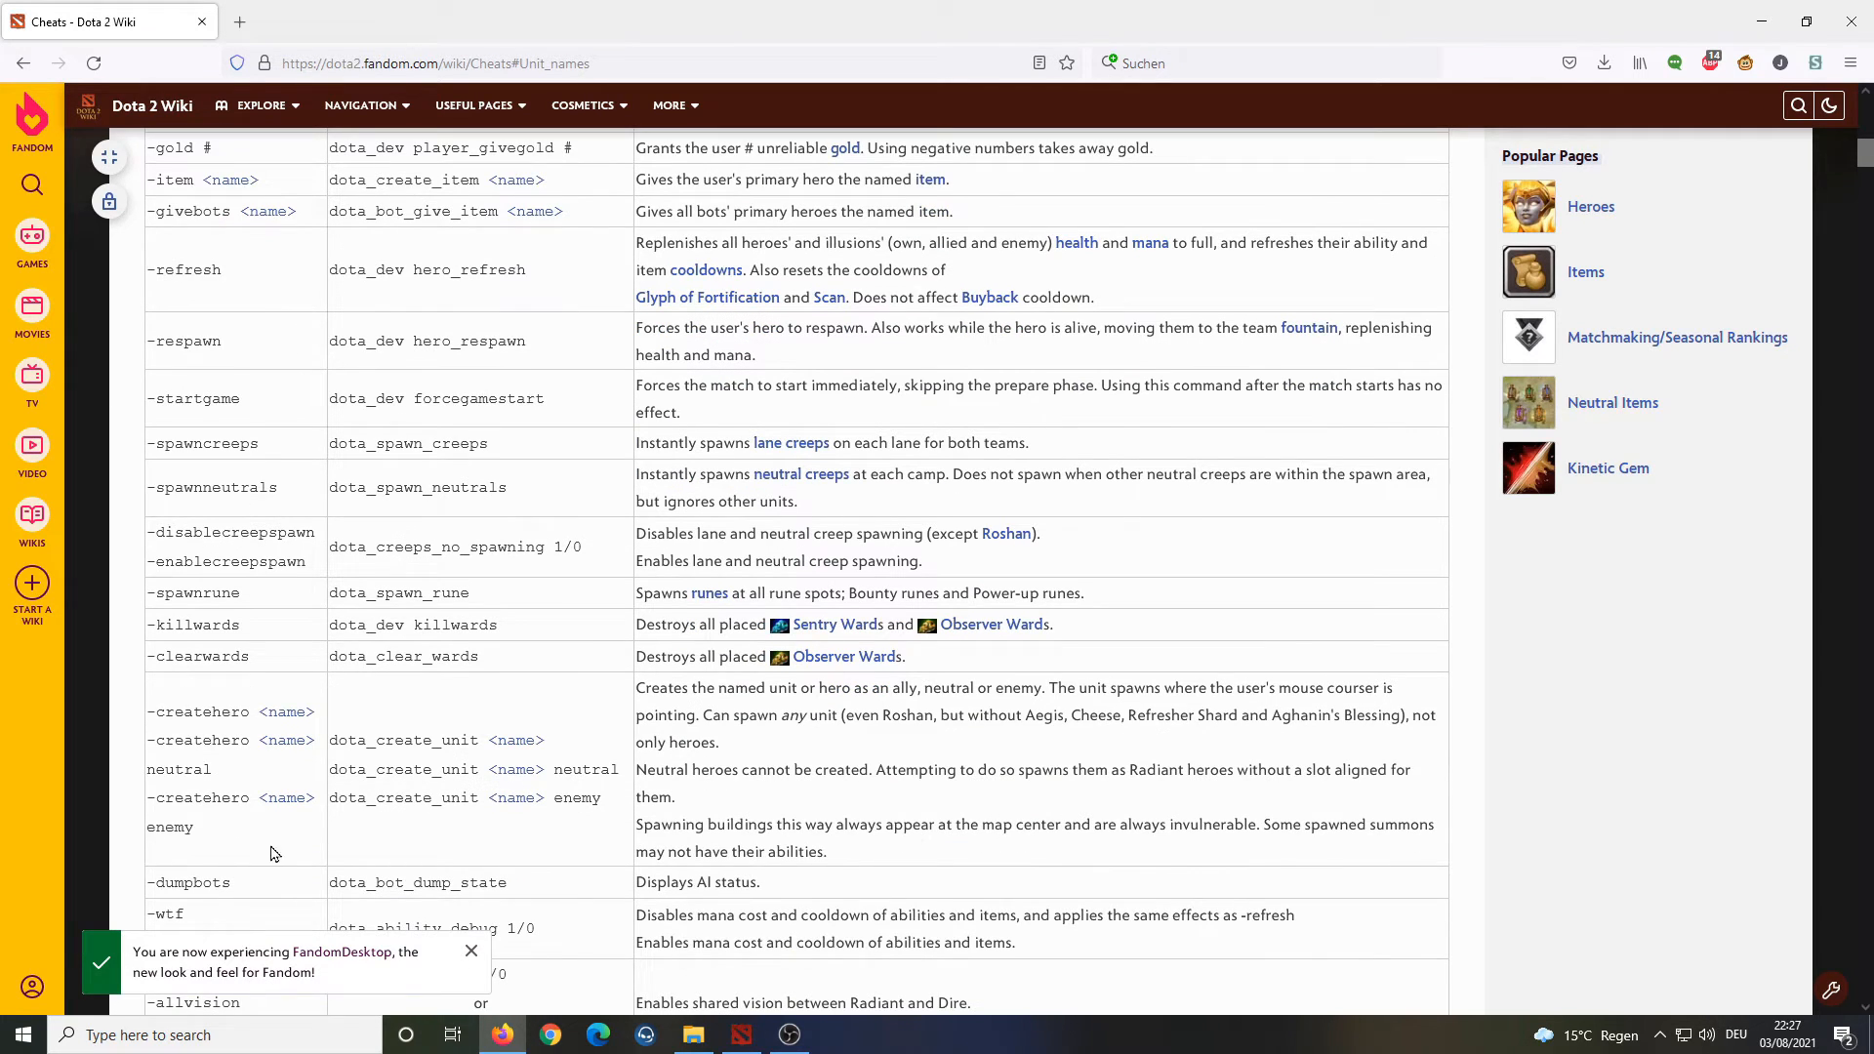
scroll("down", 3)
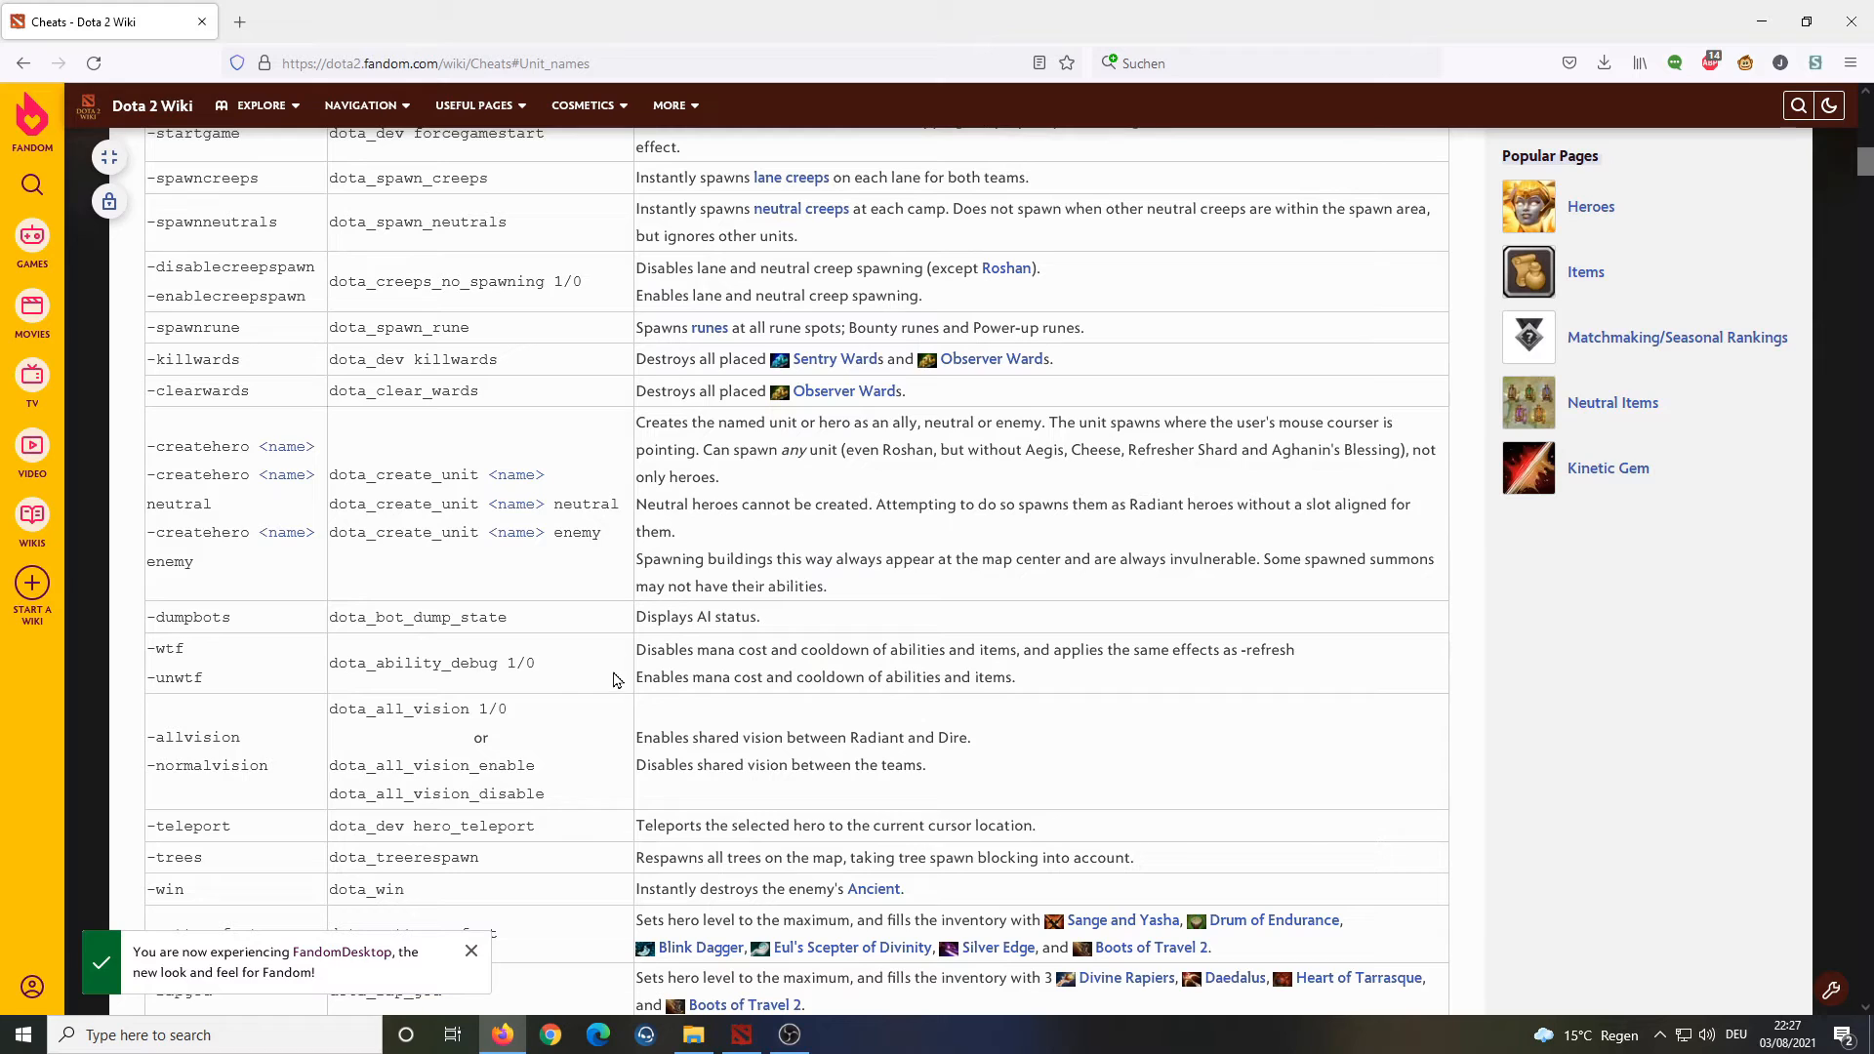
double_click(239, 265)
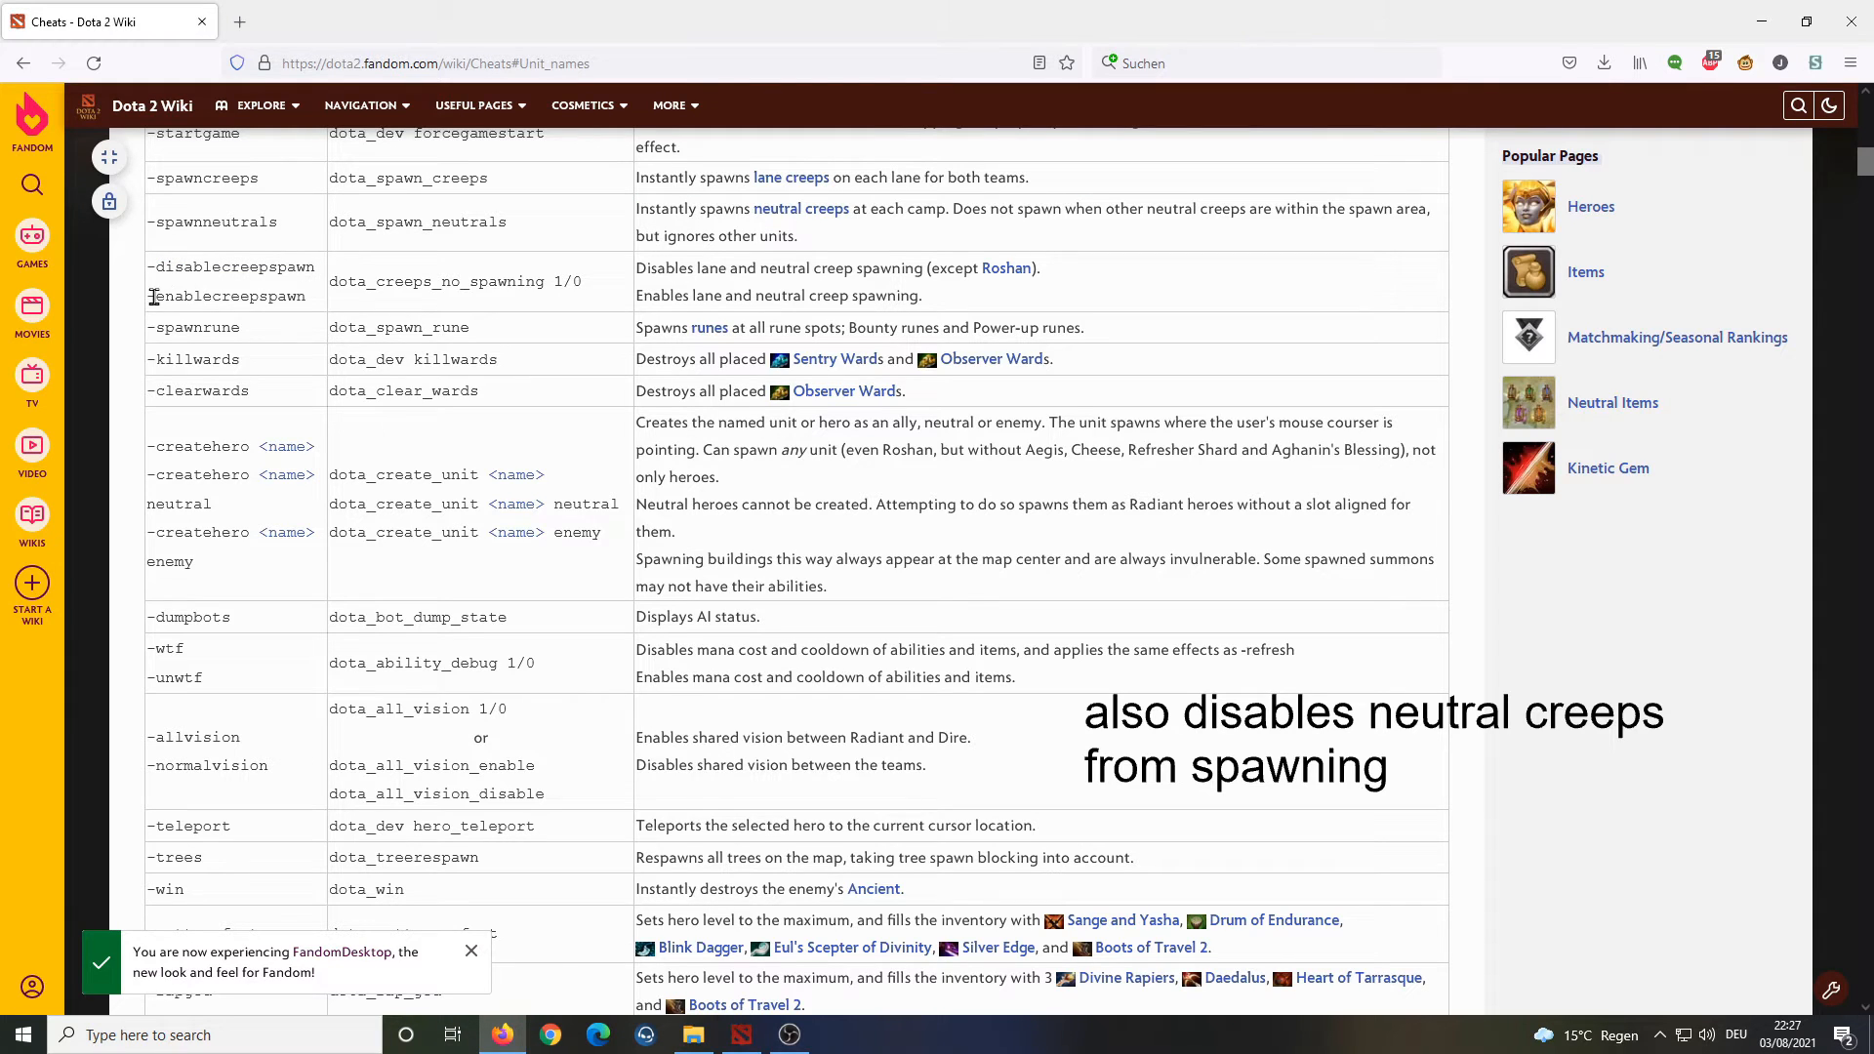
double_click(226, 295)
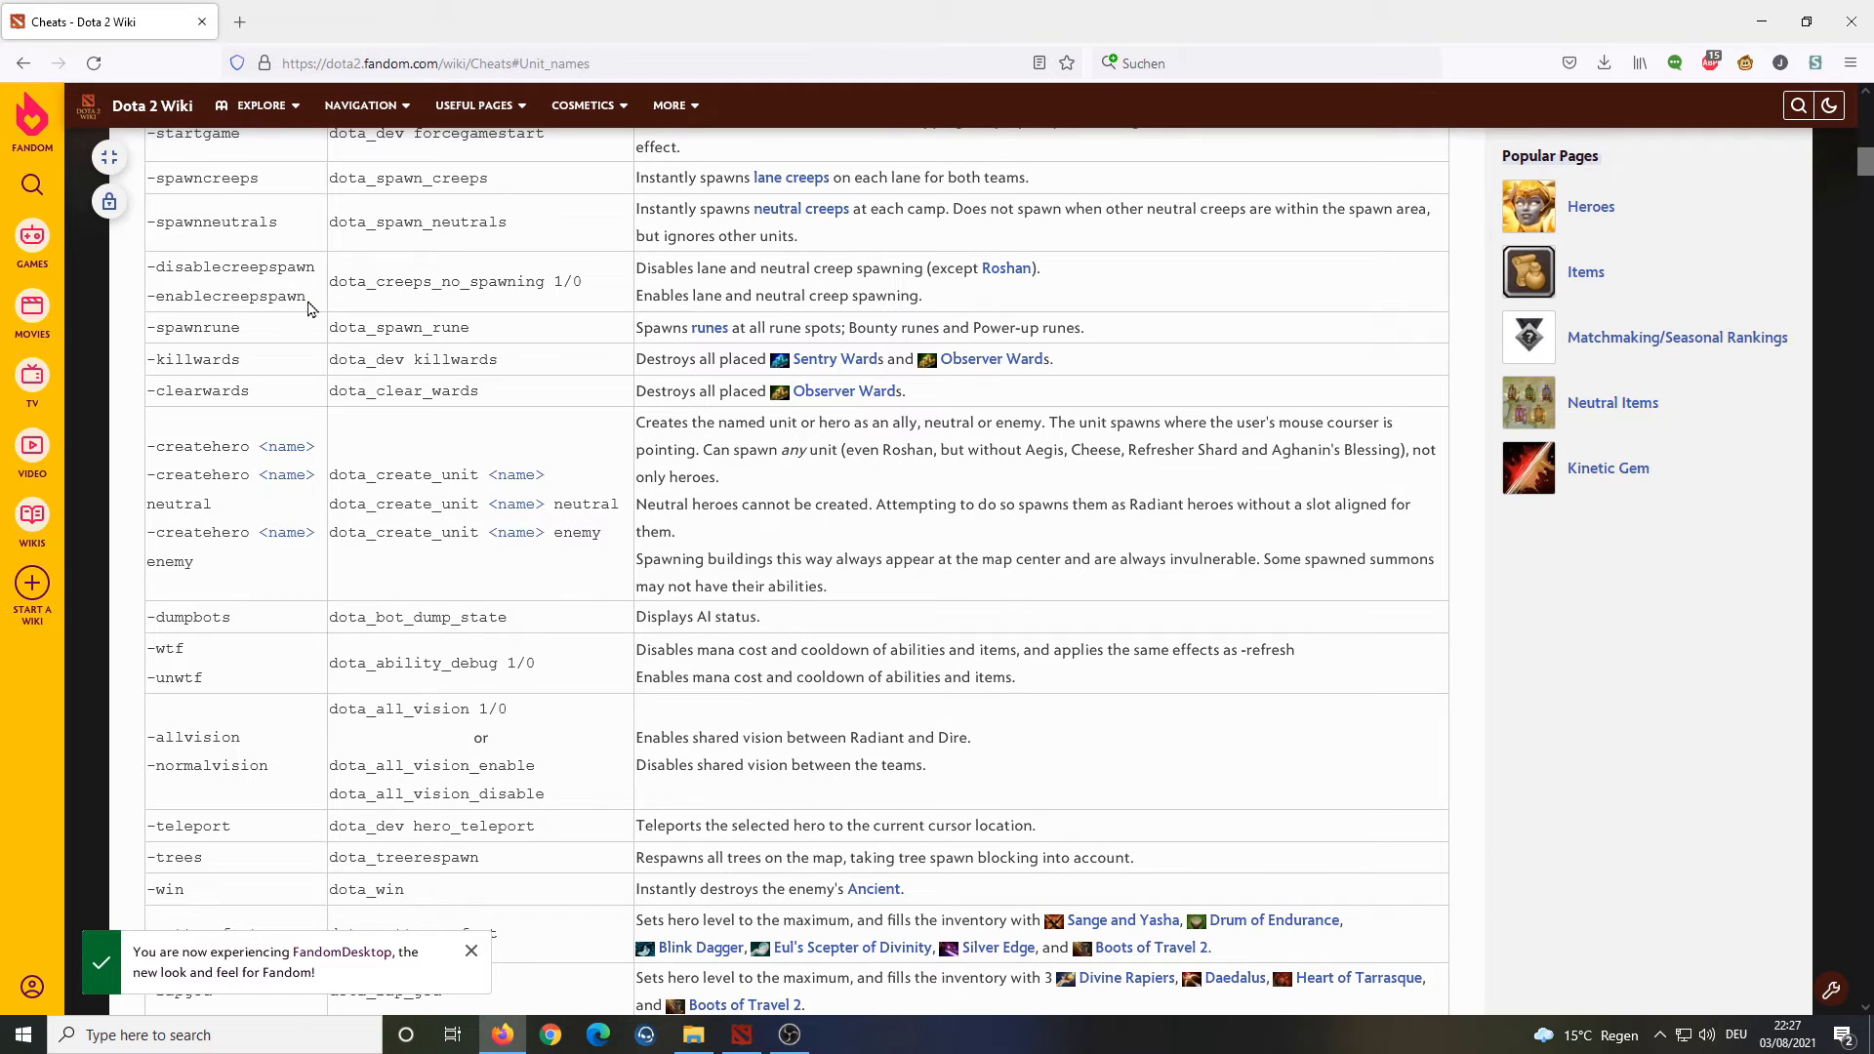
mouse_move(244, 346)
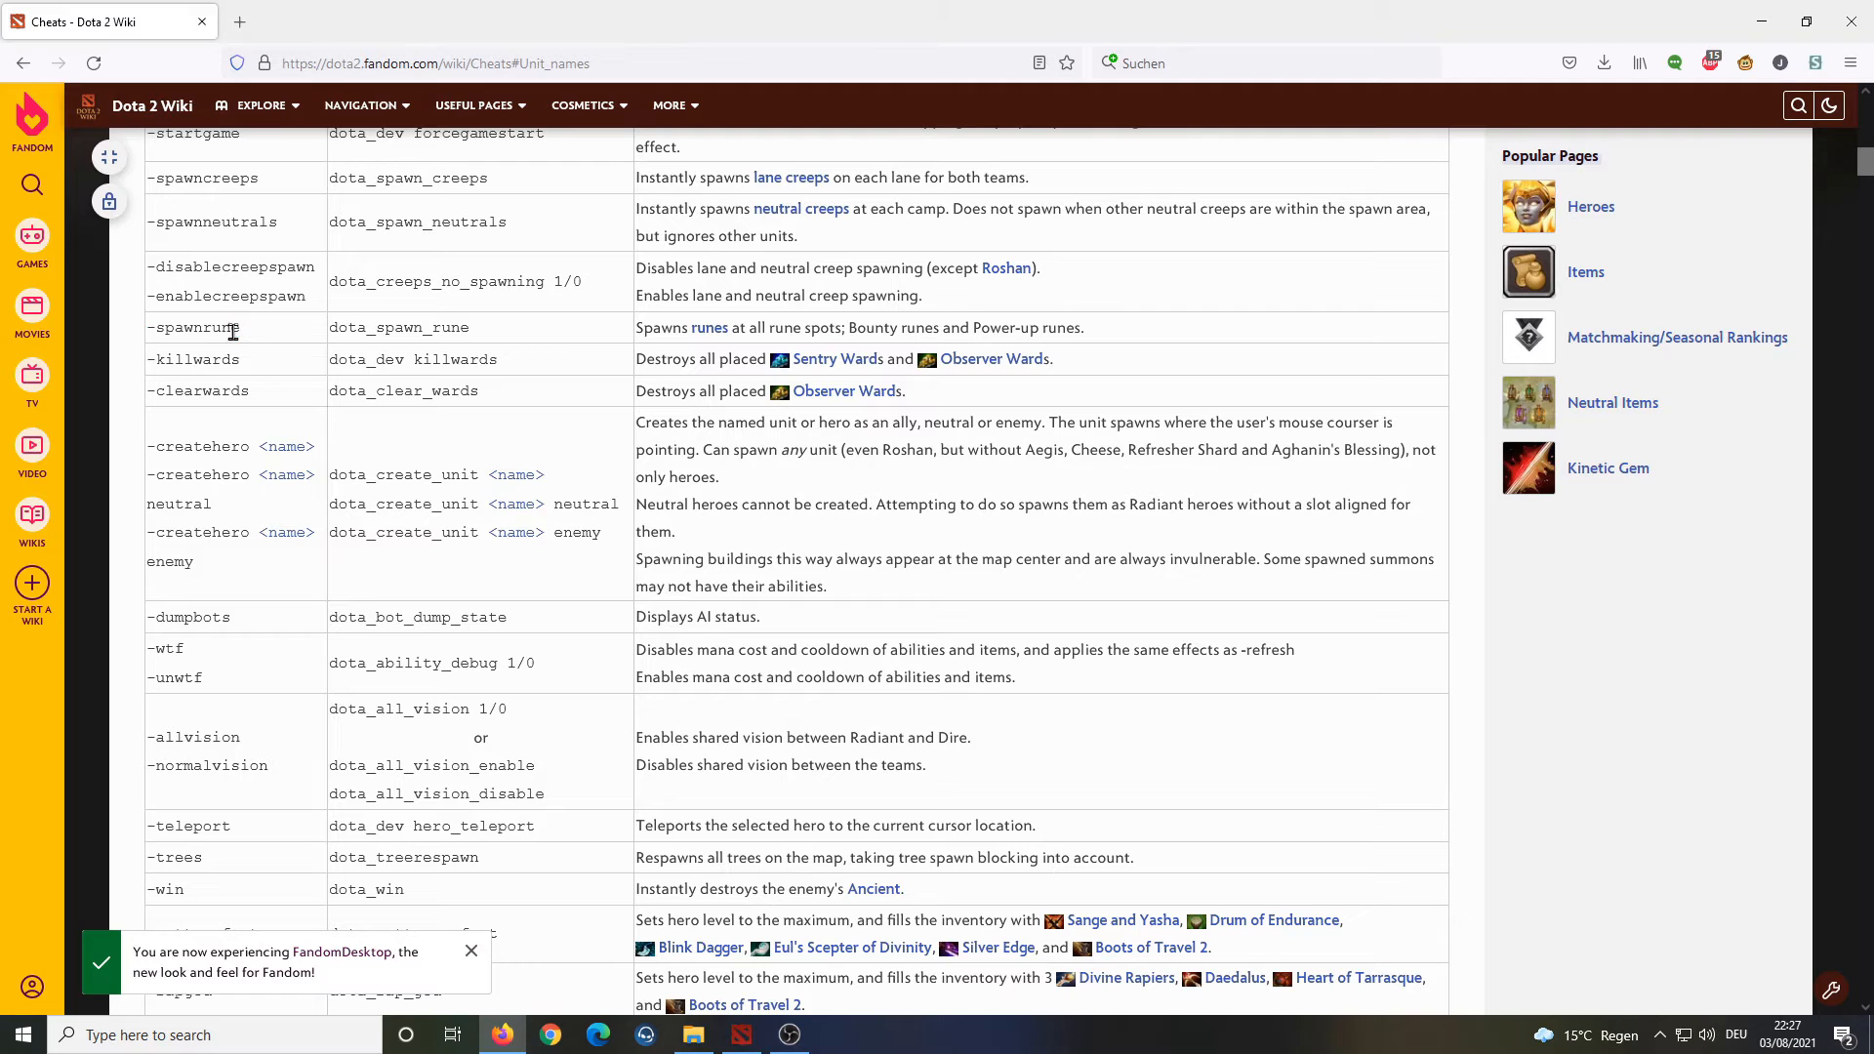
double_click(191, 358)
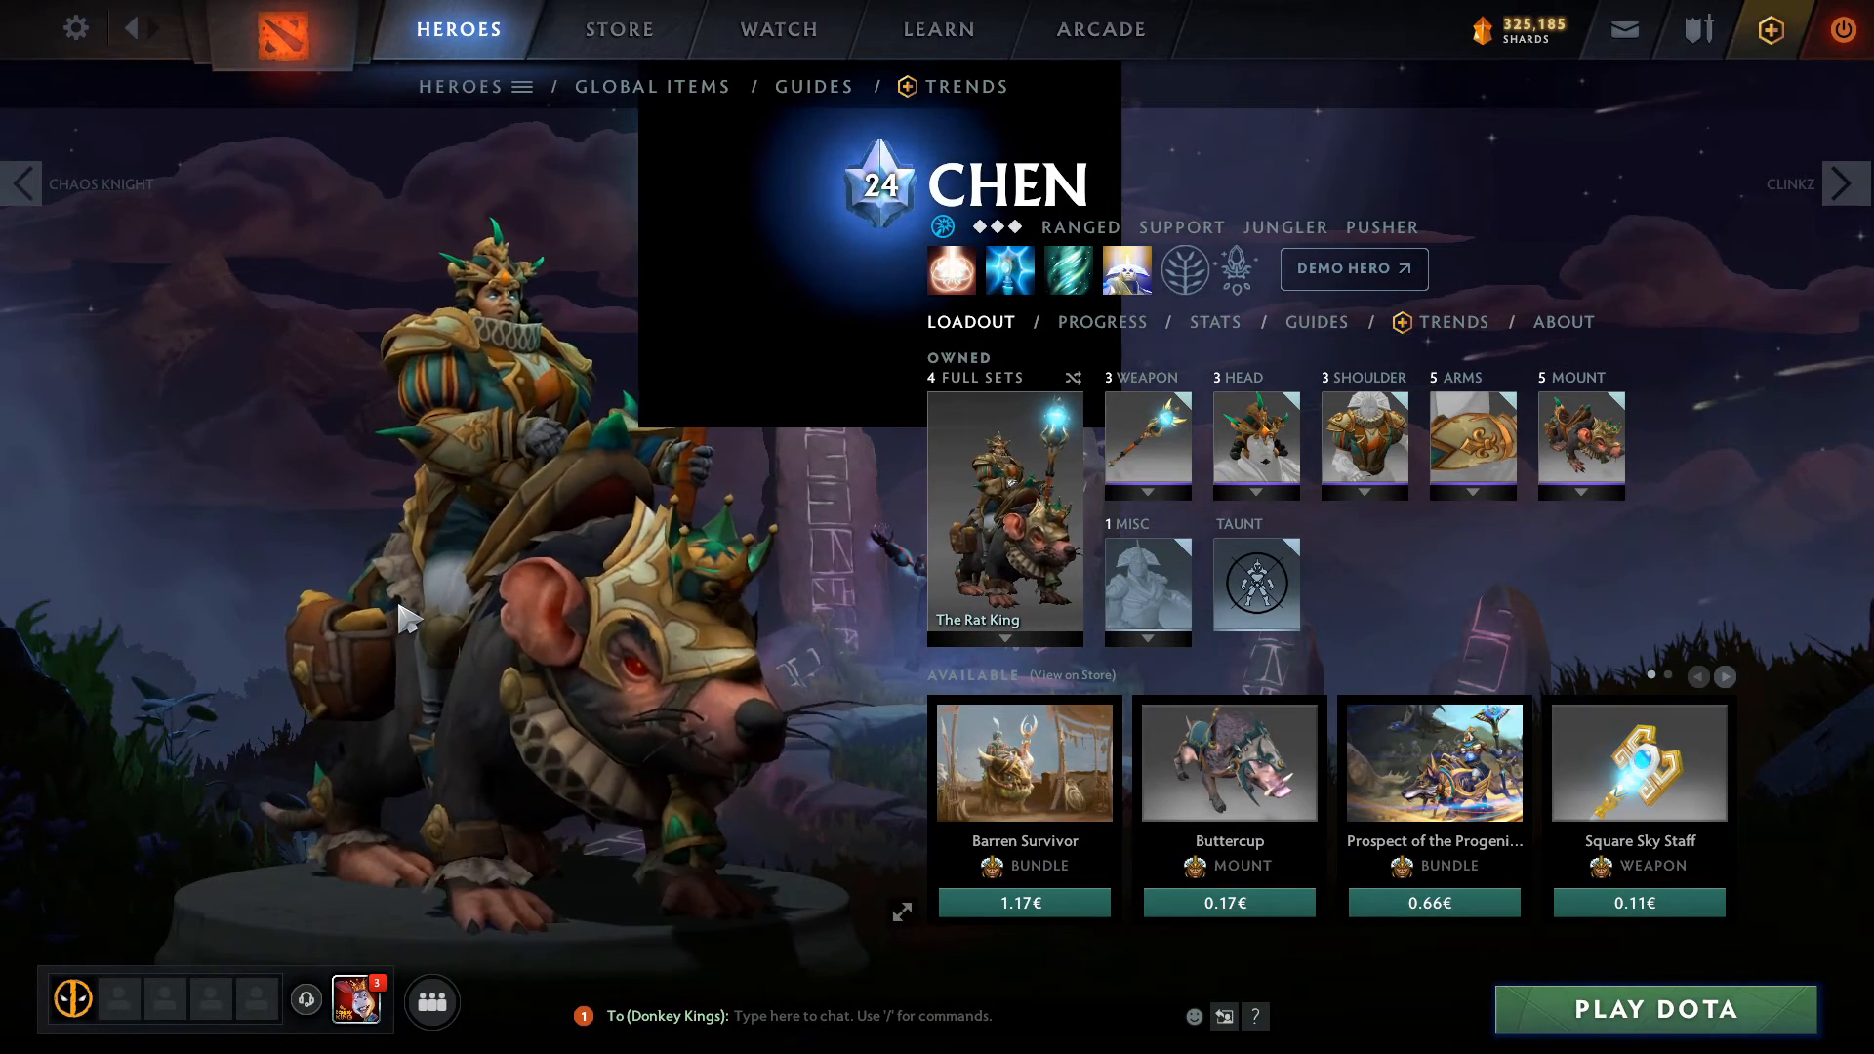
mouse_move(1353, 267)
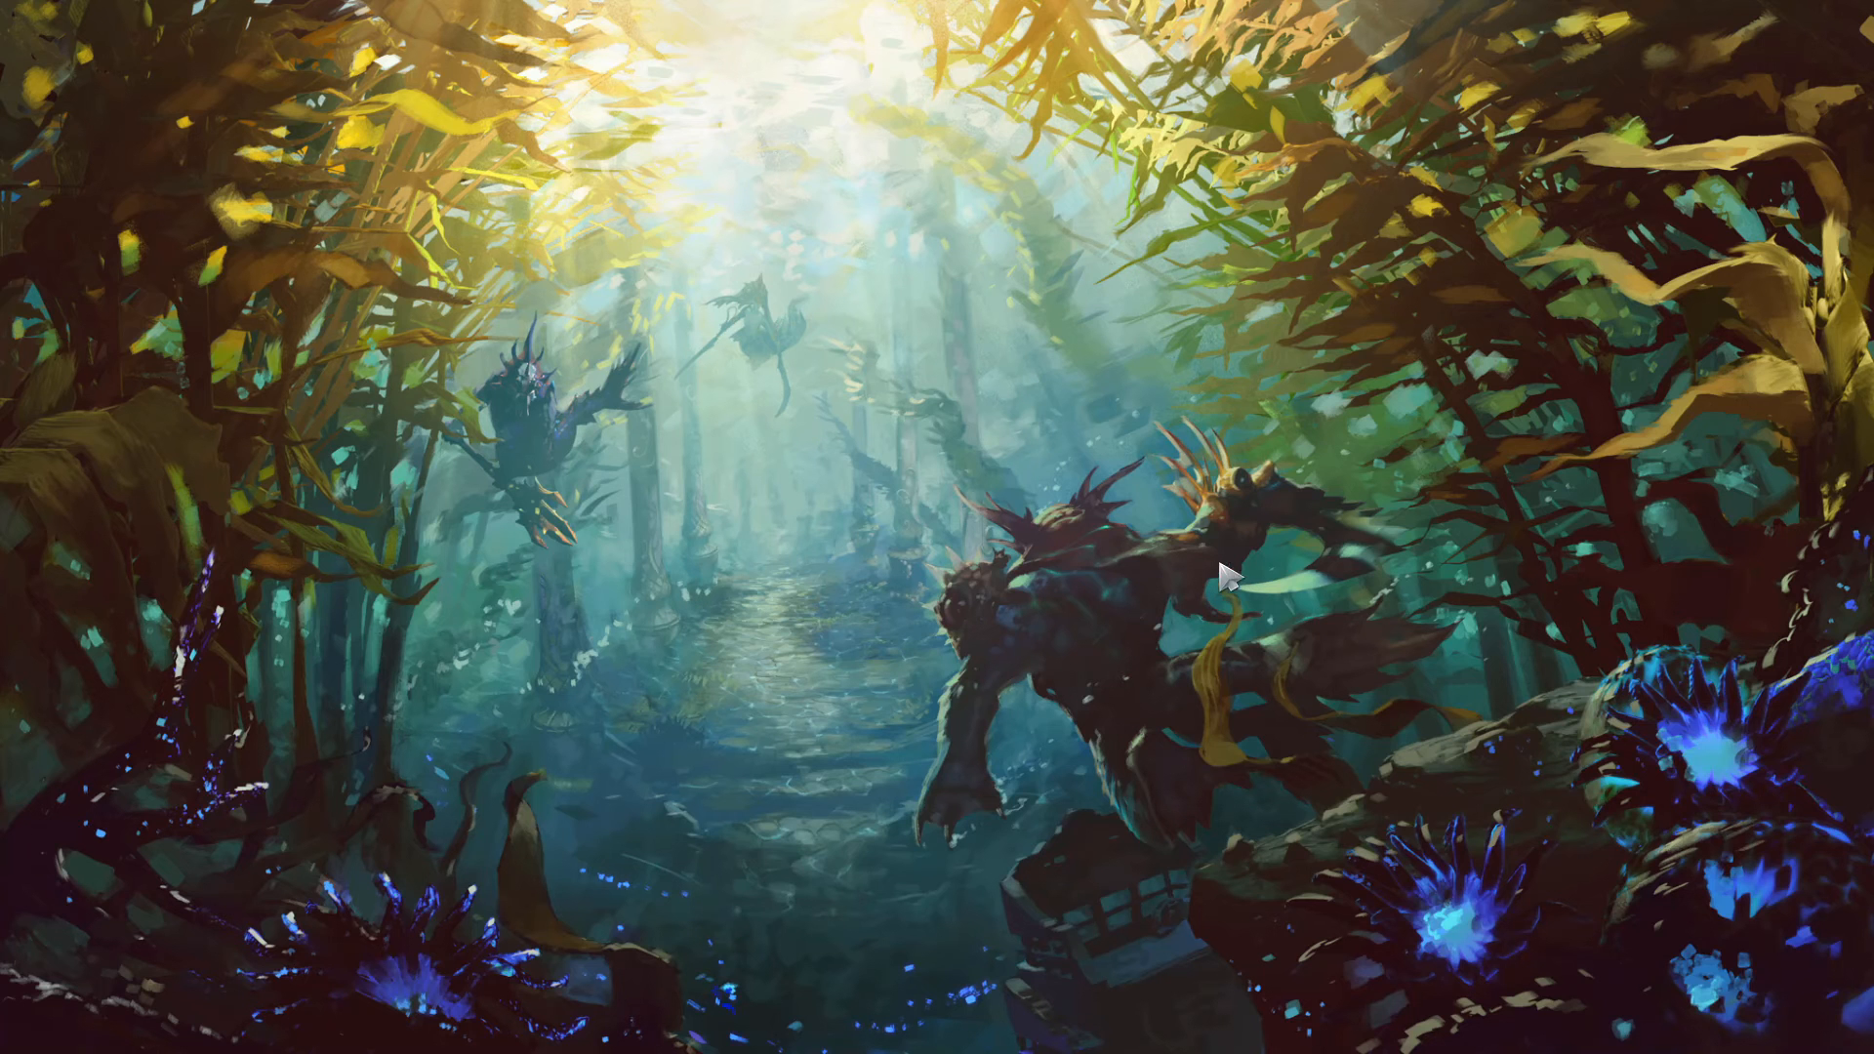
mouse_move(1093, 495)
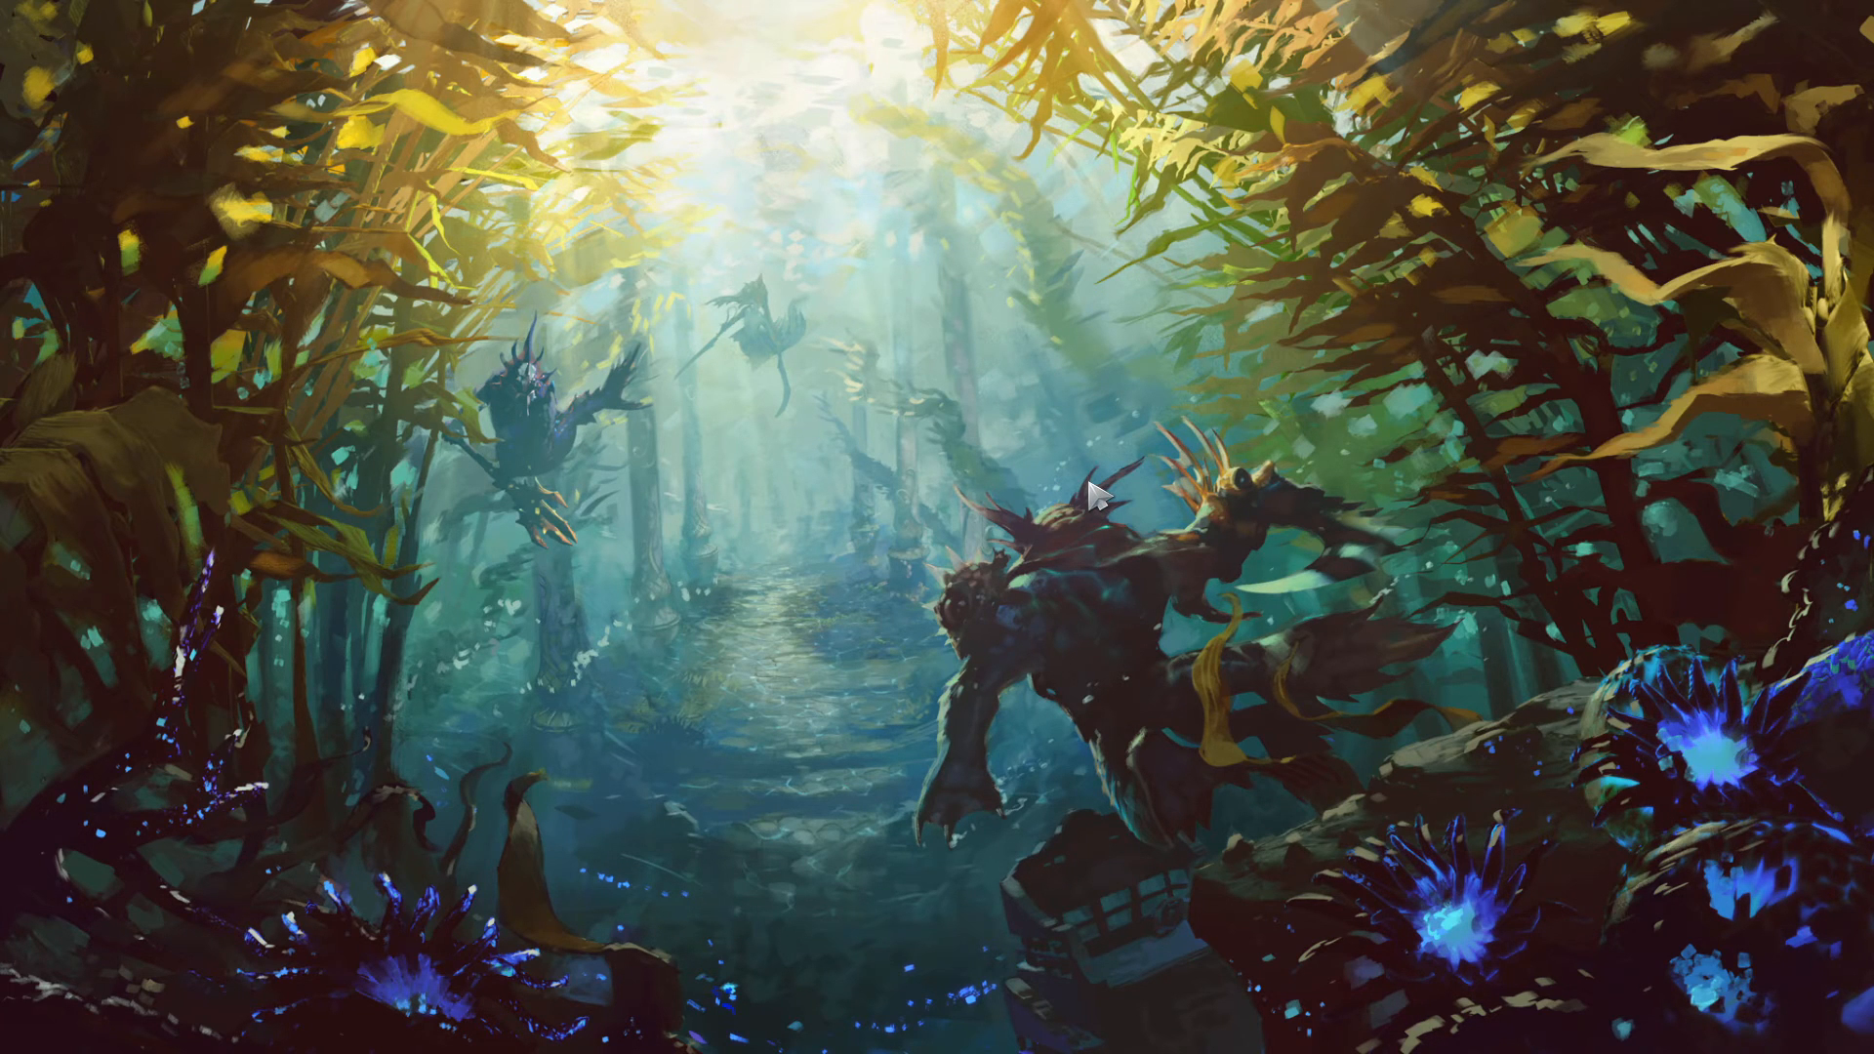
mouse_move(845, 612)
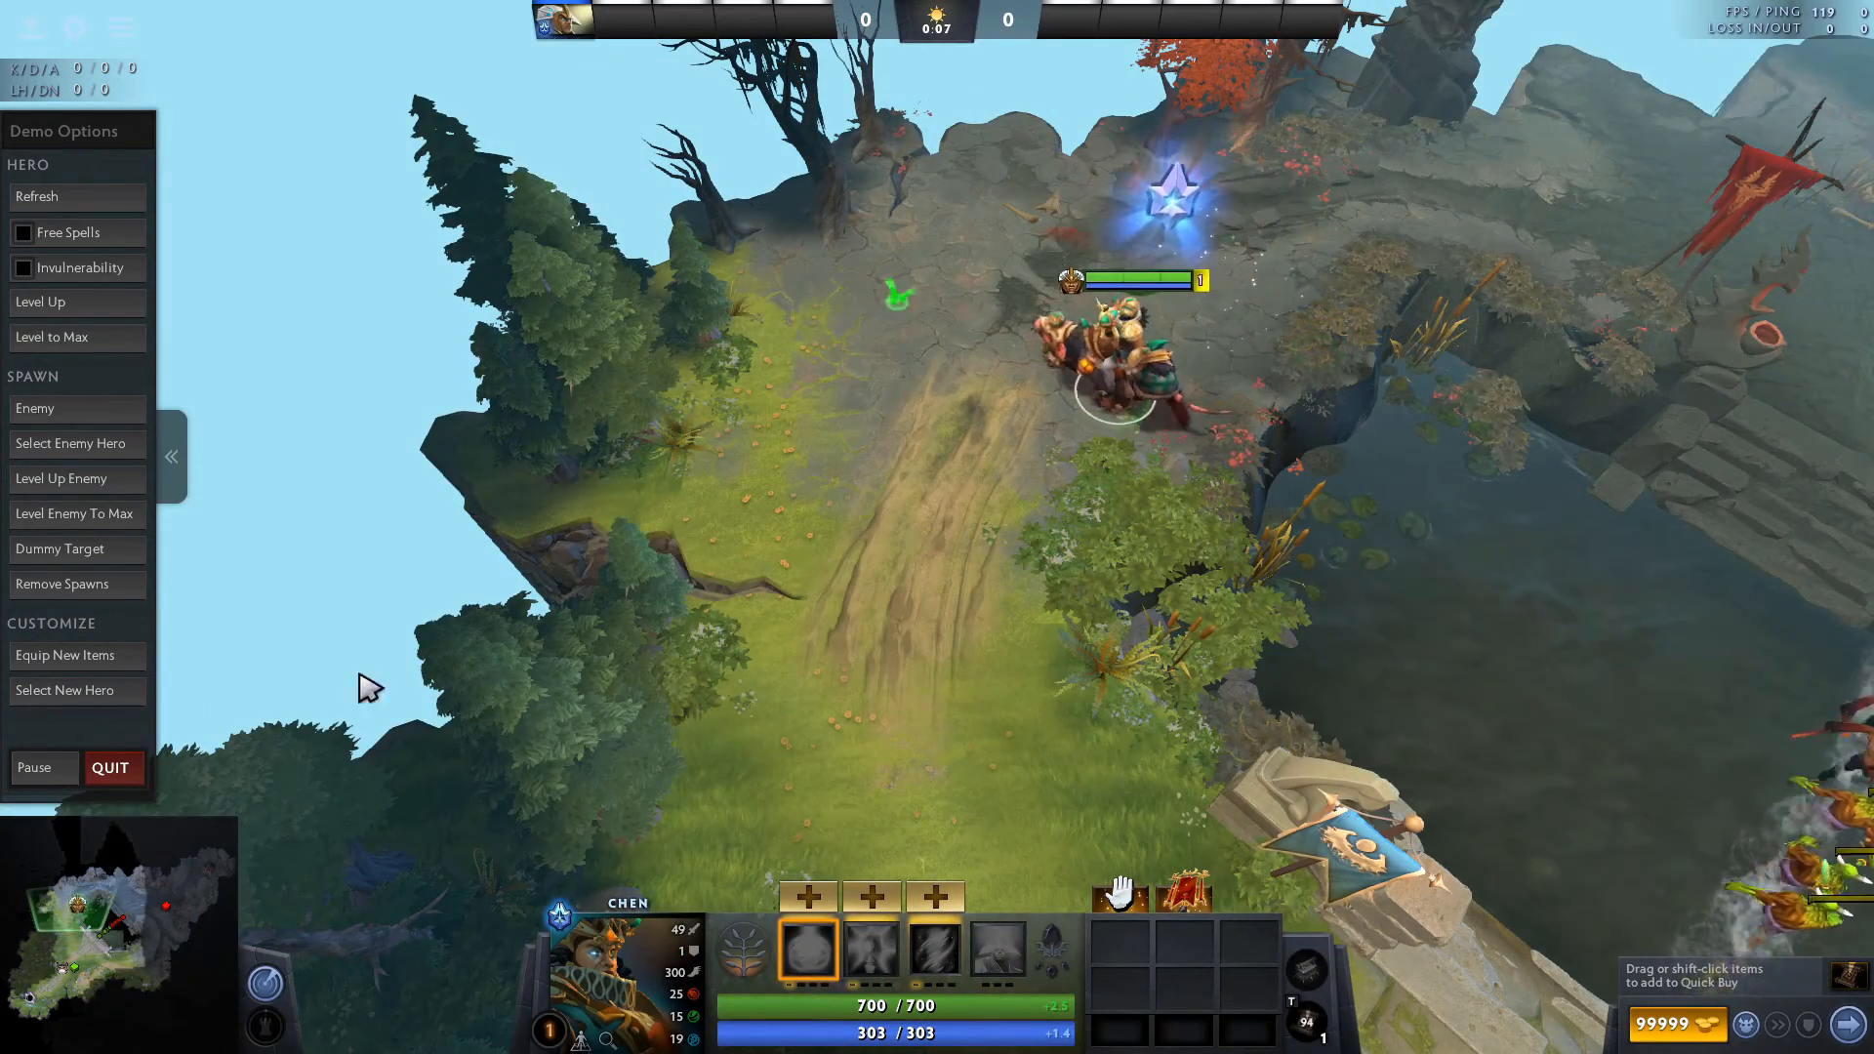
Quit Chen's hero demo back to the main menu.
left_click(111, 767)
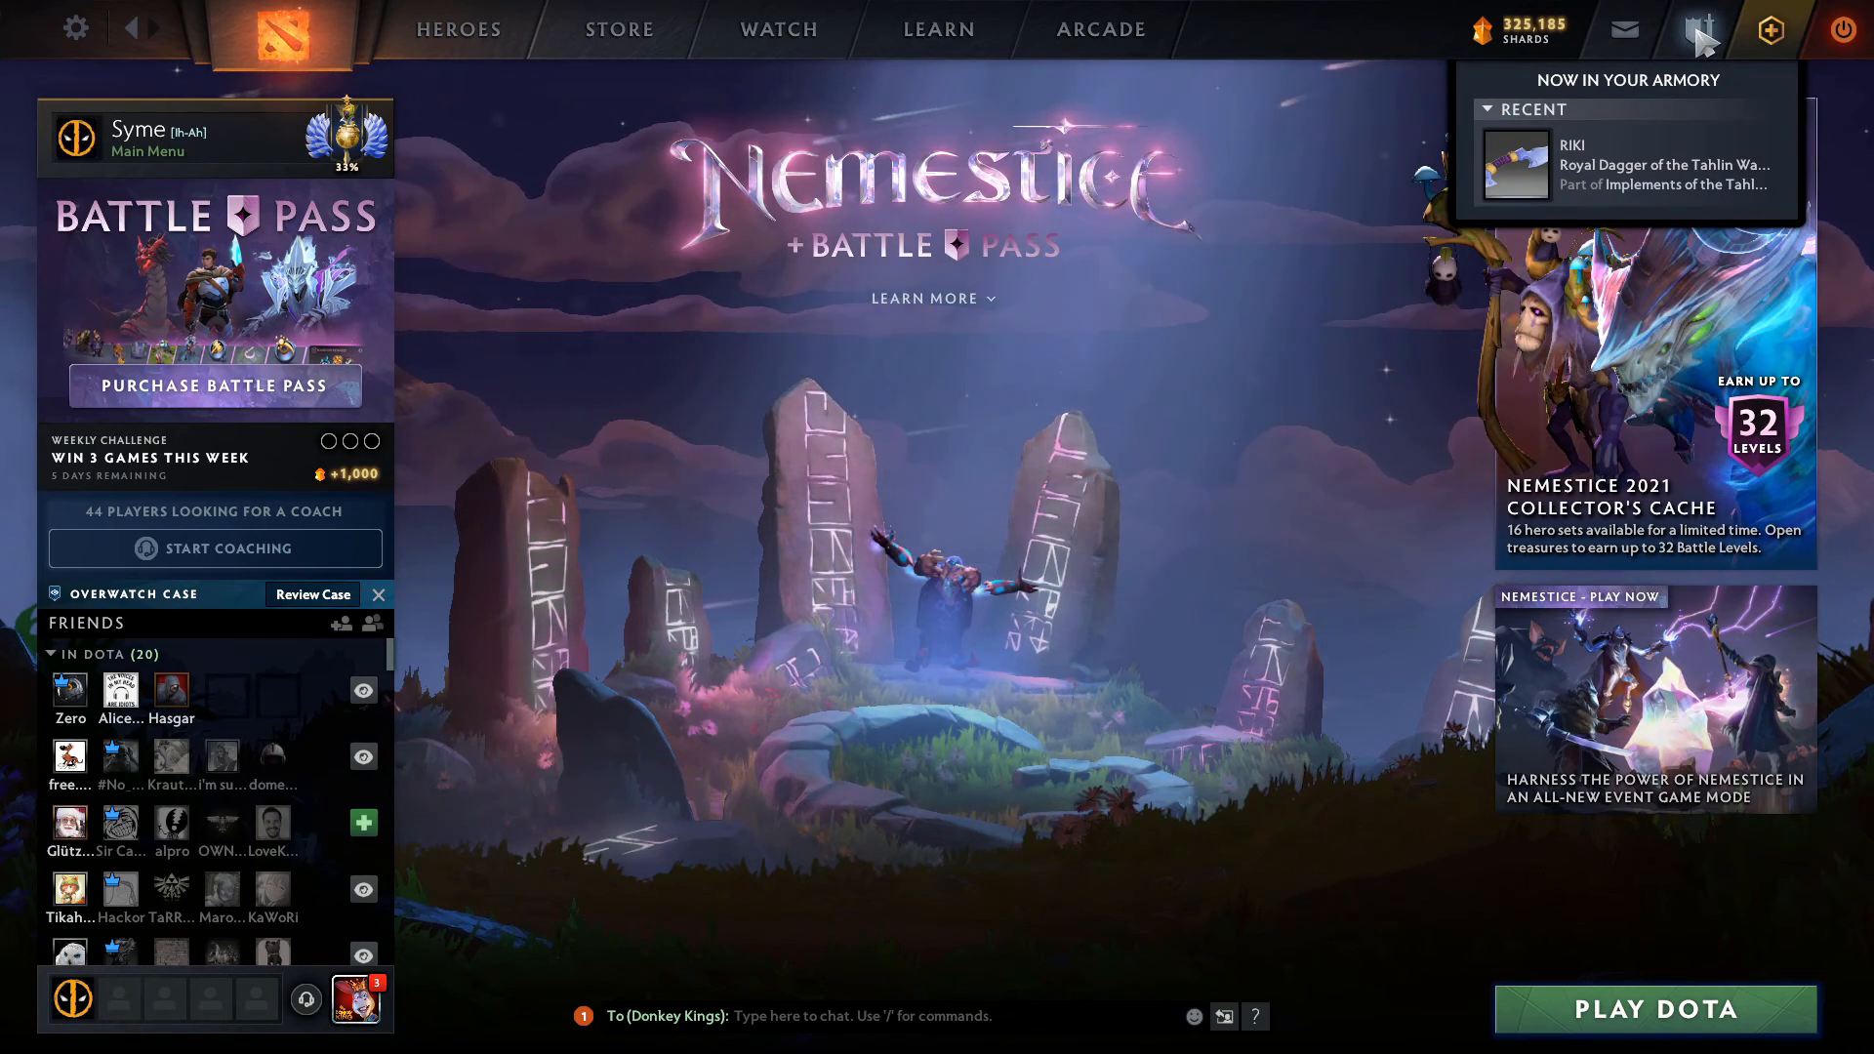
From the Armory's terrain loadout, launch Demo Terrain on the full map.
left_click(1696, 29)
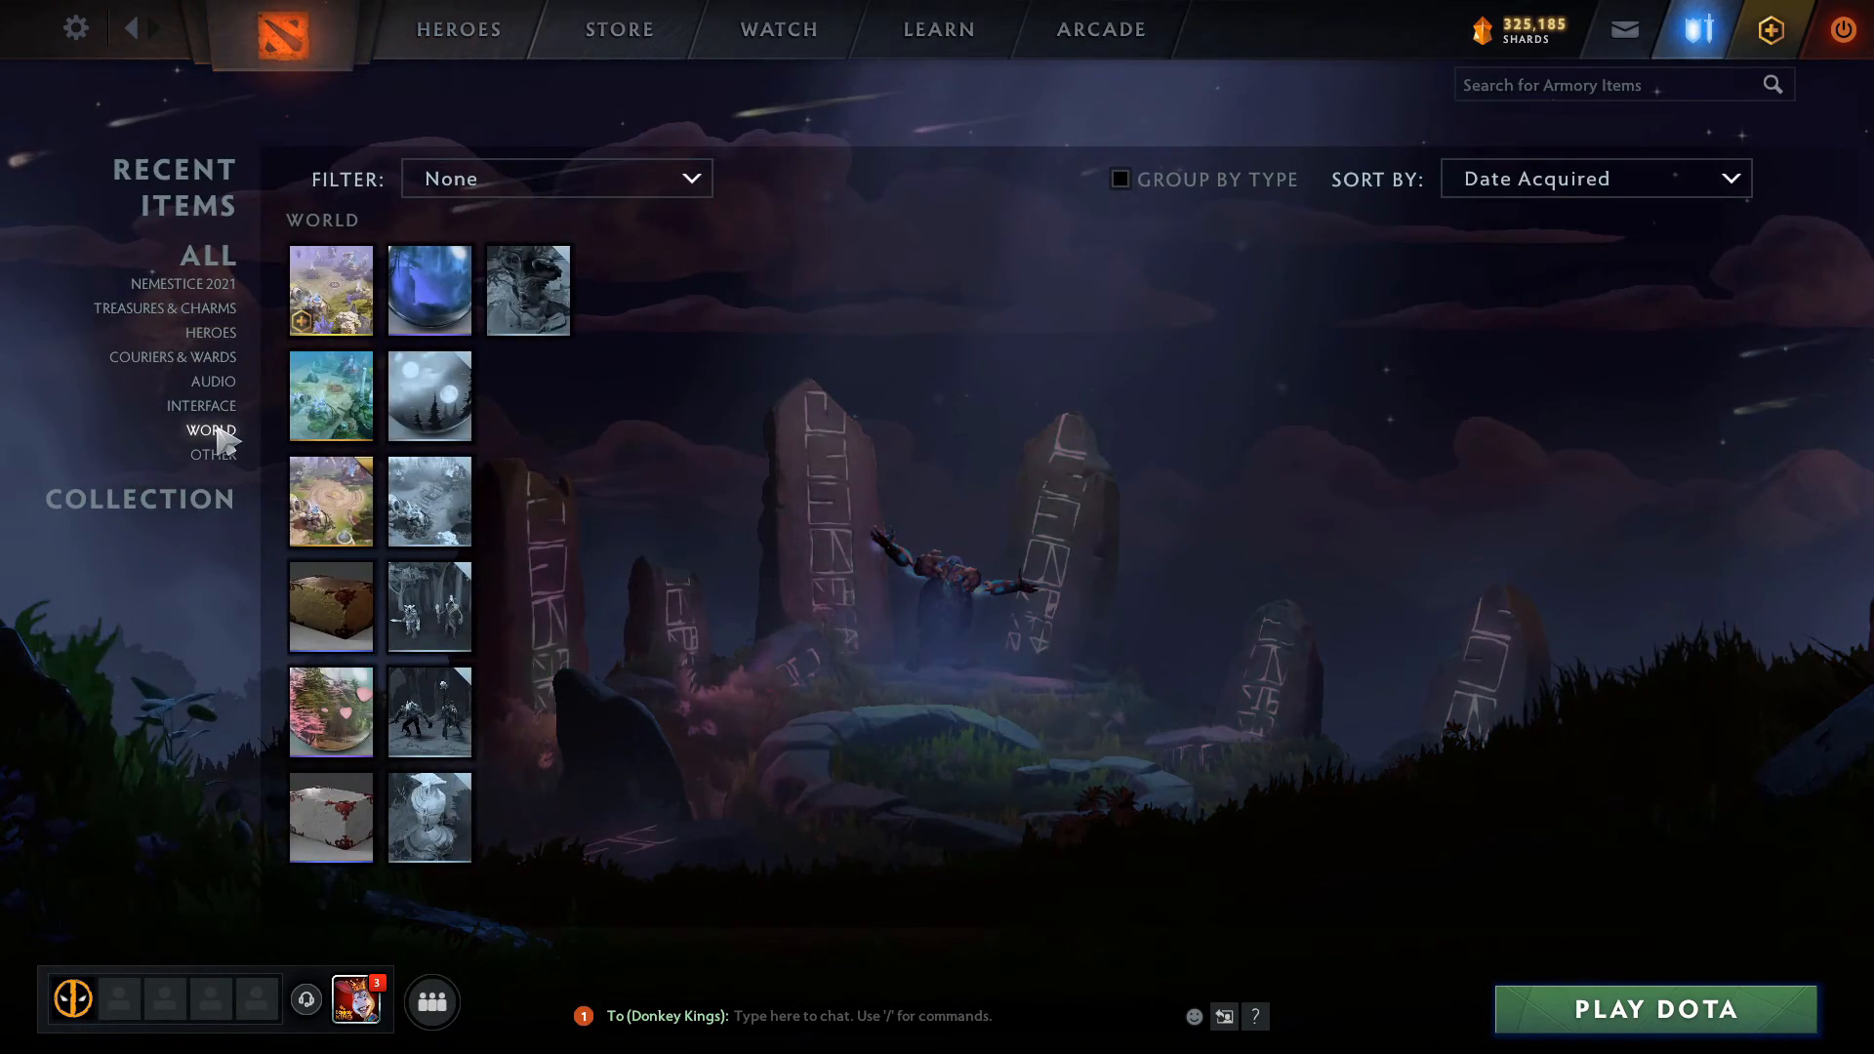
mouse_move(331, 606)
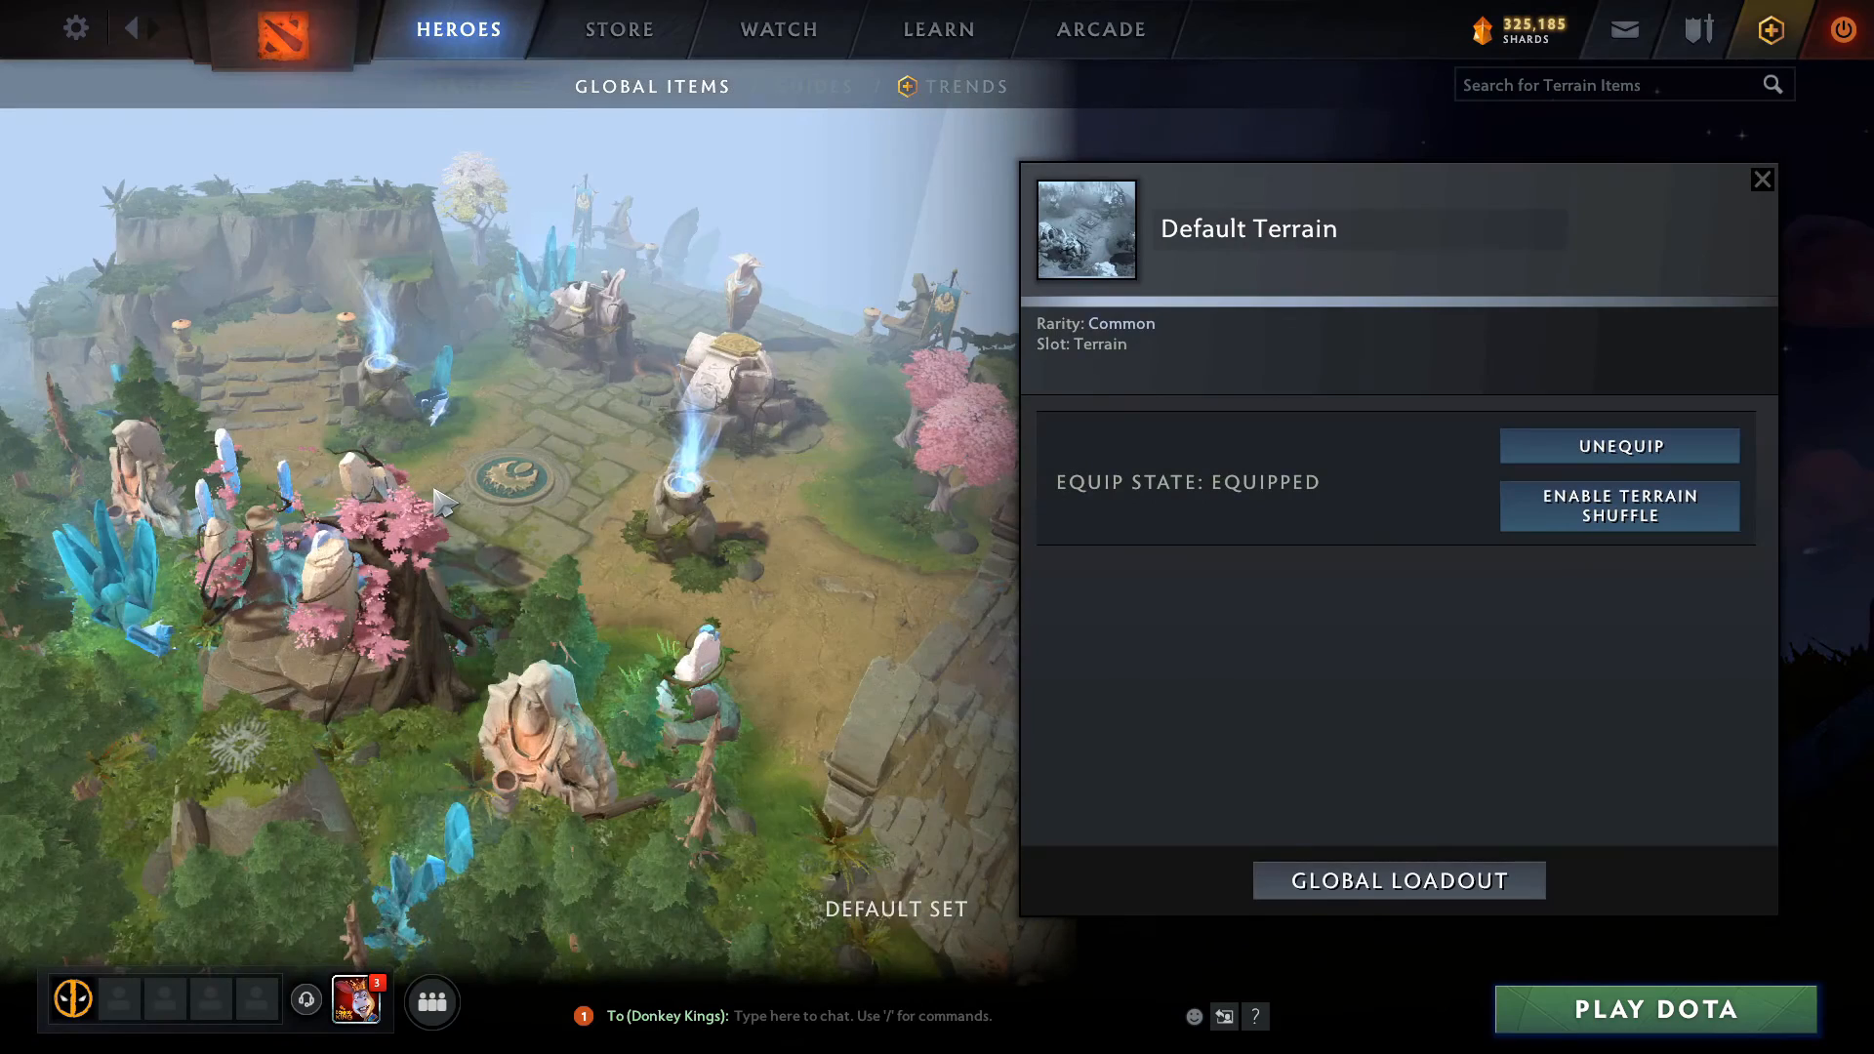
mouse_move(1637, 669)
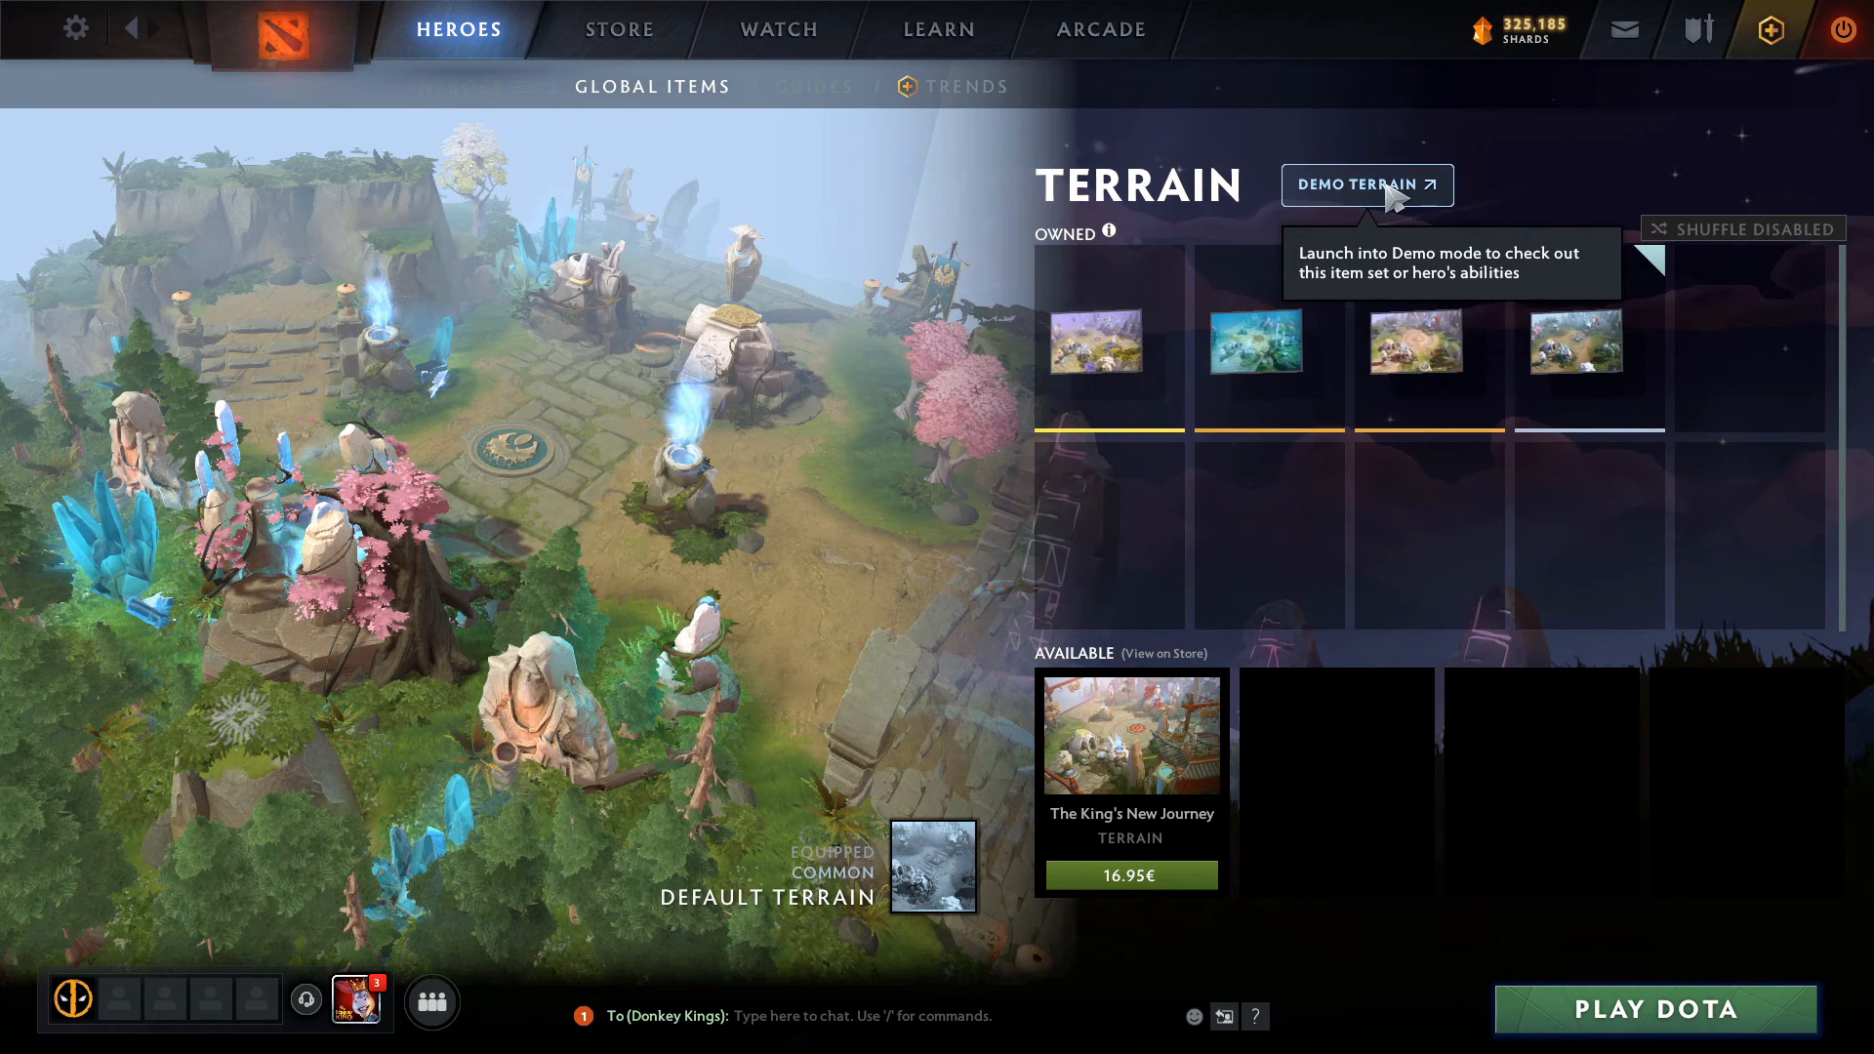
left_click(1366, 185)
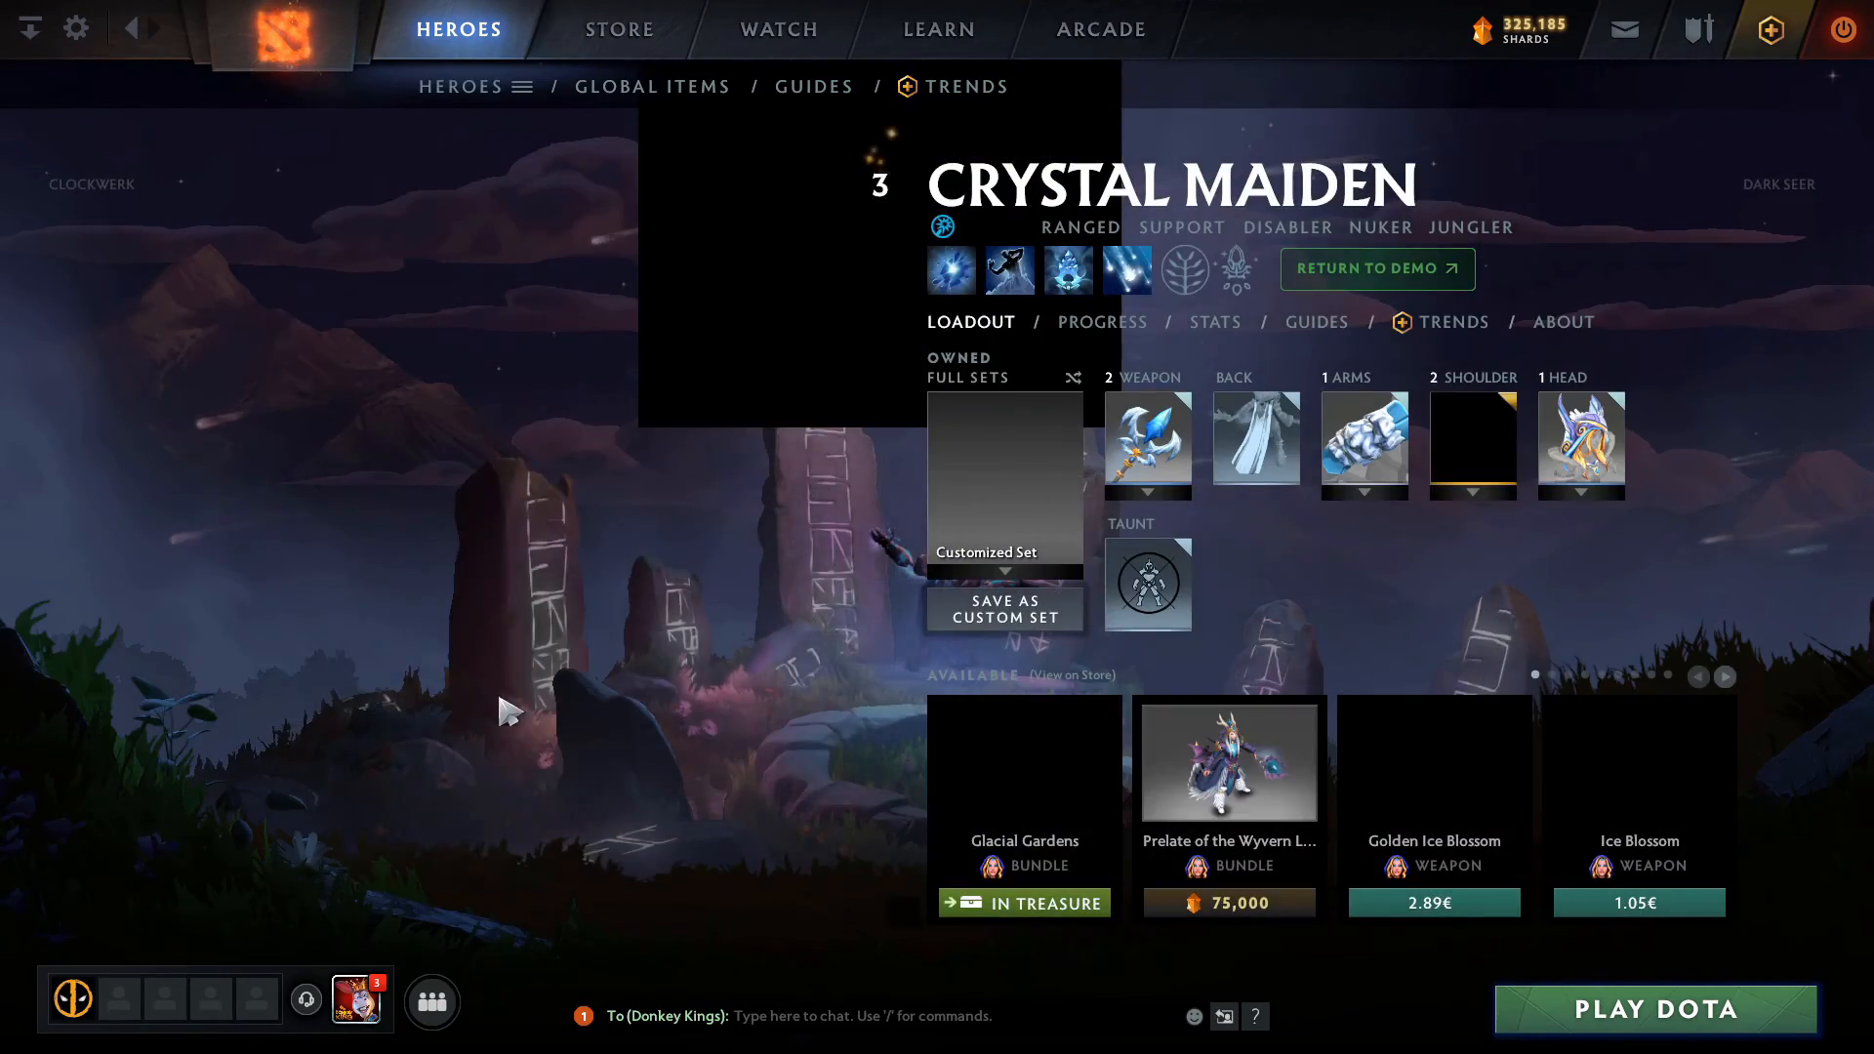
Return to the demo map playing Crystal Maiden from her hero page.
left_click(1375, 268)
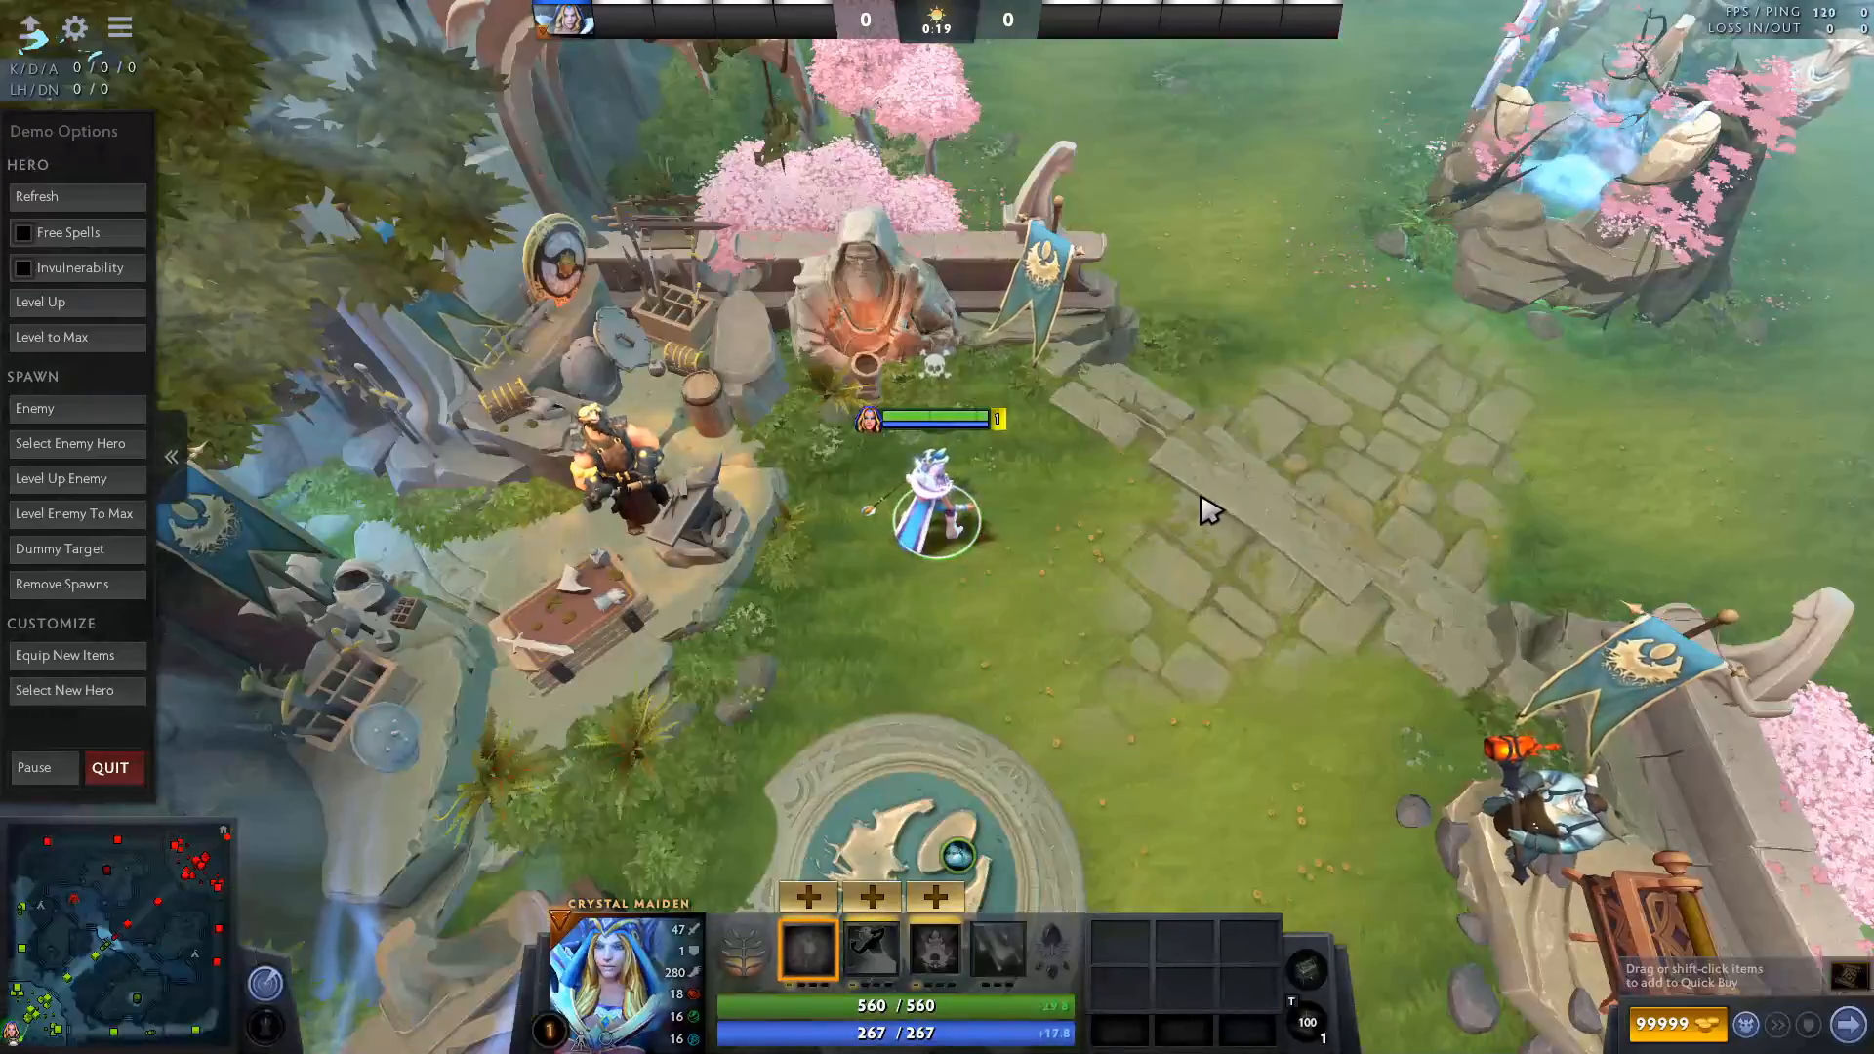